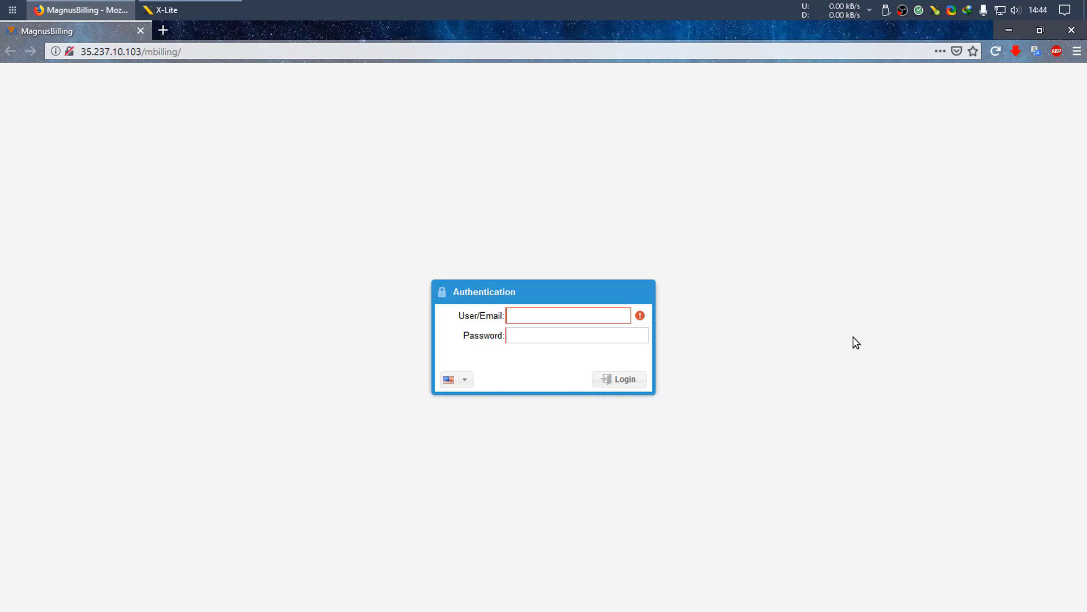
pyautogui.click(568, 316)
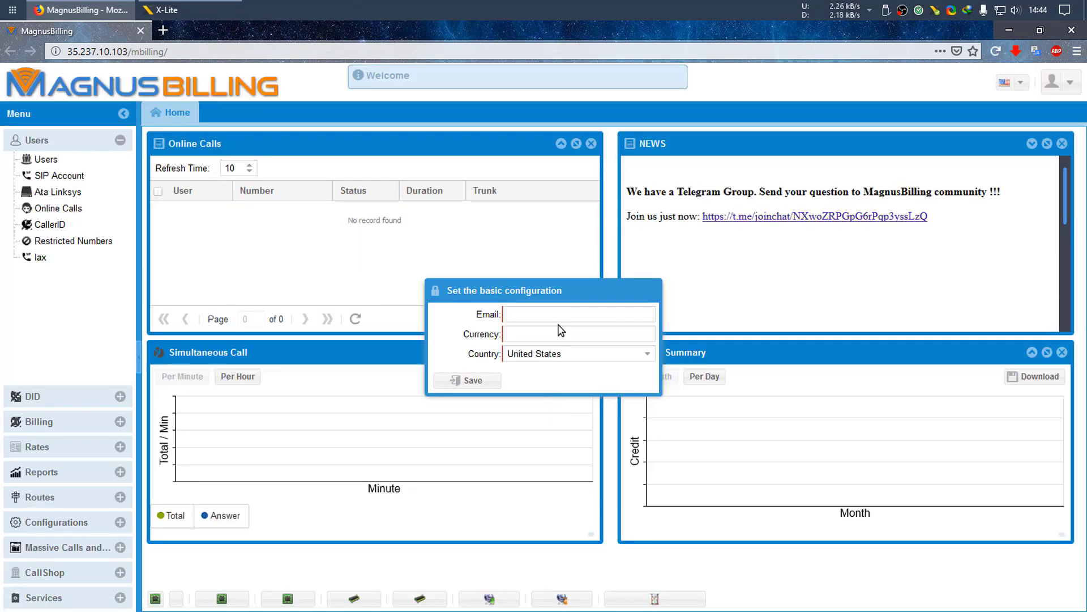
pyautogui.write('test@test.com')
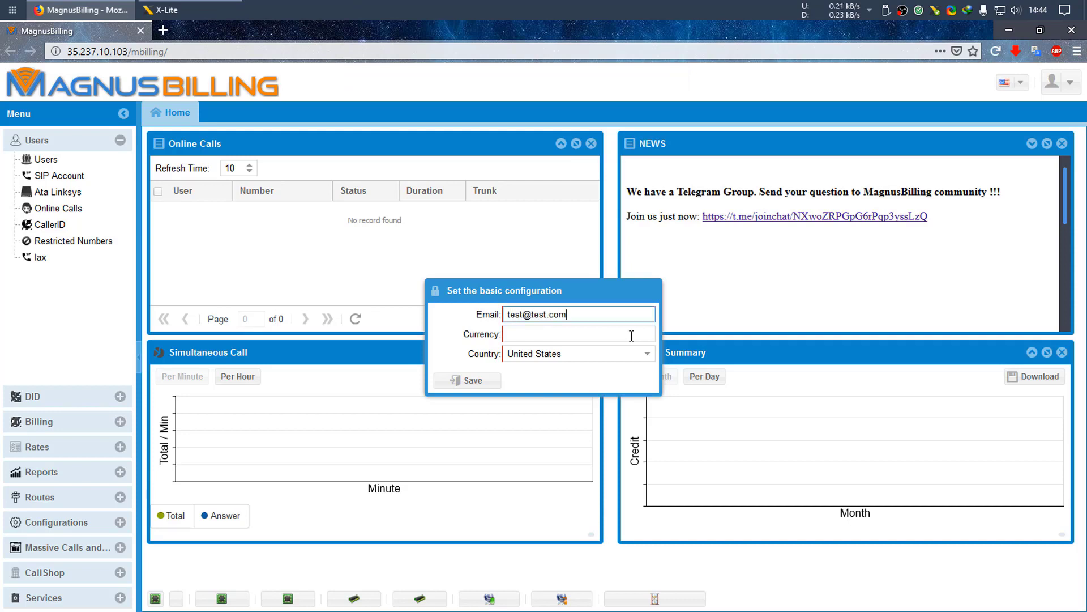
pyautogui.write('U')
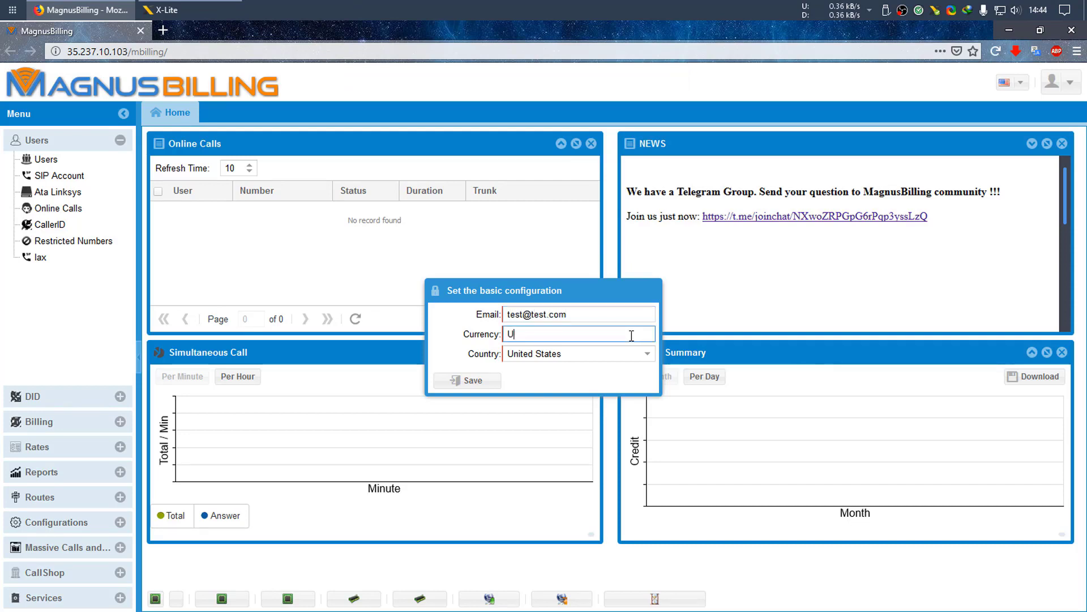
pyautogui.write('SD')
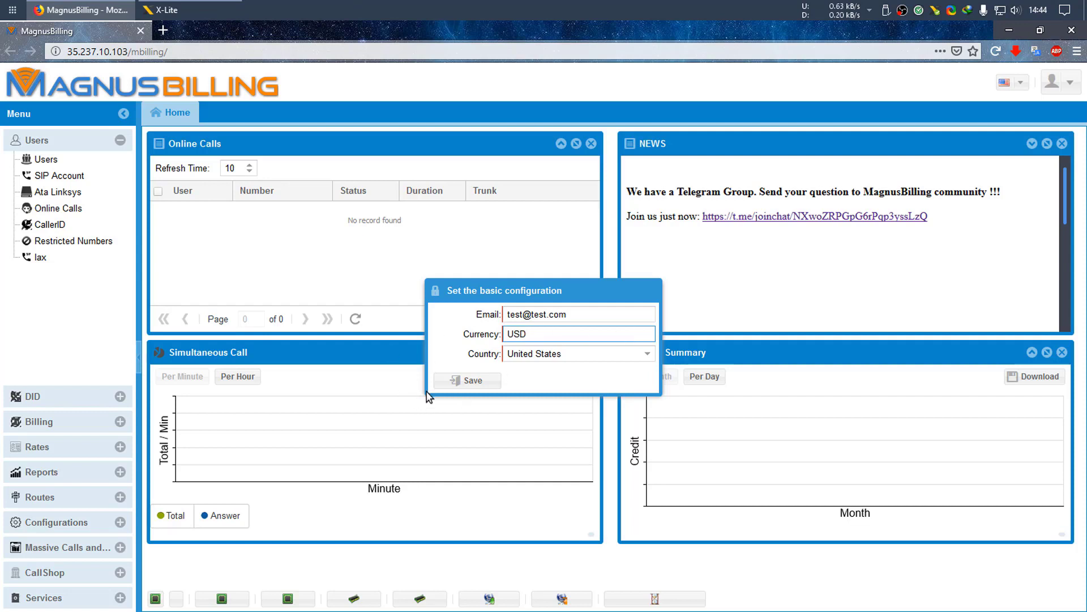
# Save the basic configuration and let the dashboard reload with server status
pyautogui.click(467, 380)
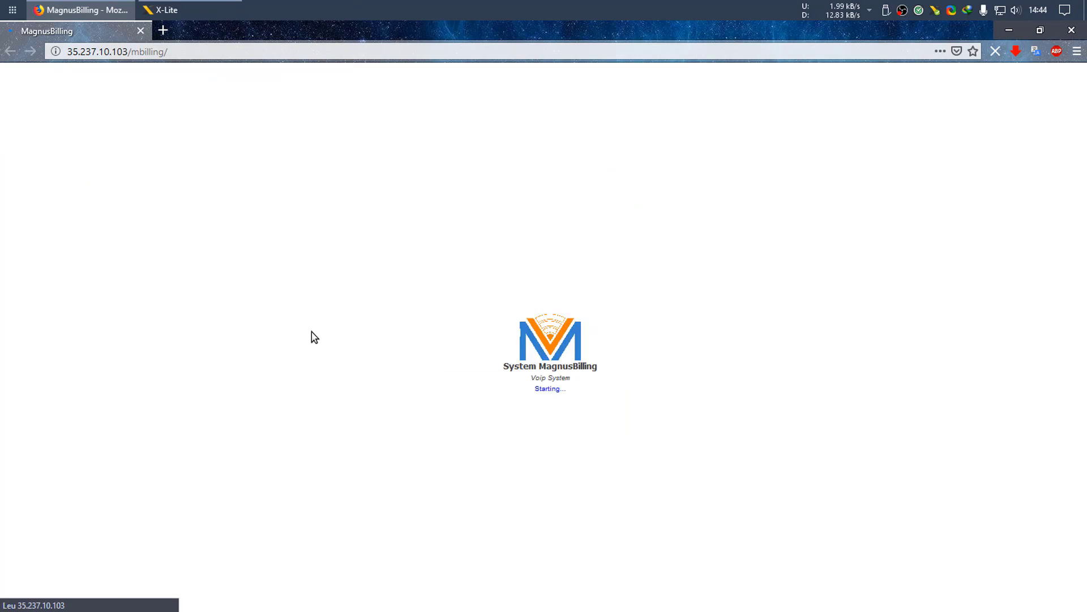
pyautogui.moveTo(394, 231)
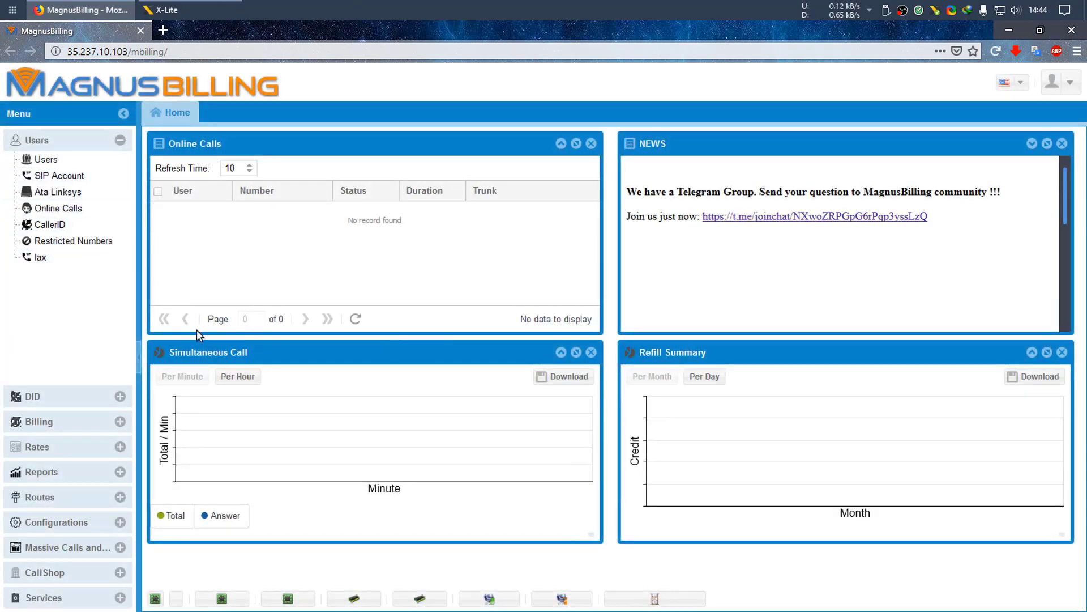
pyautogui.moveTo(112, 301)
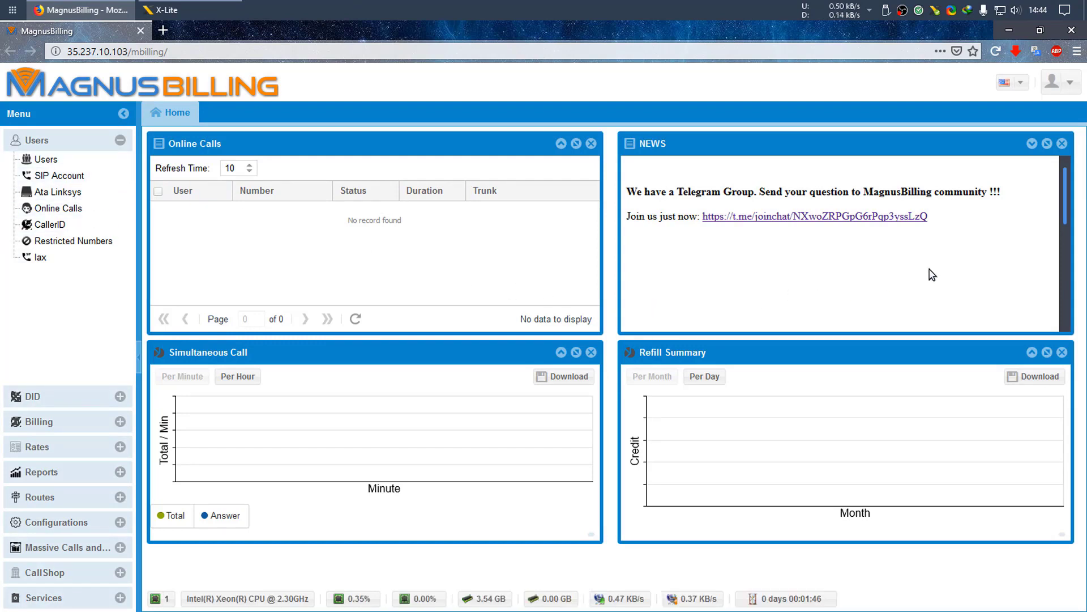
pyautogui.click(1068, 82)
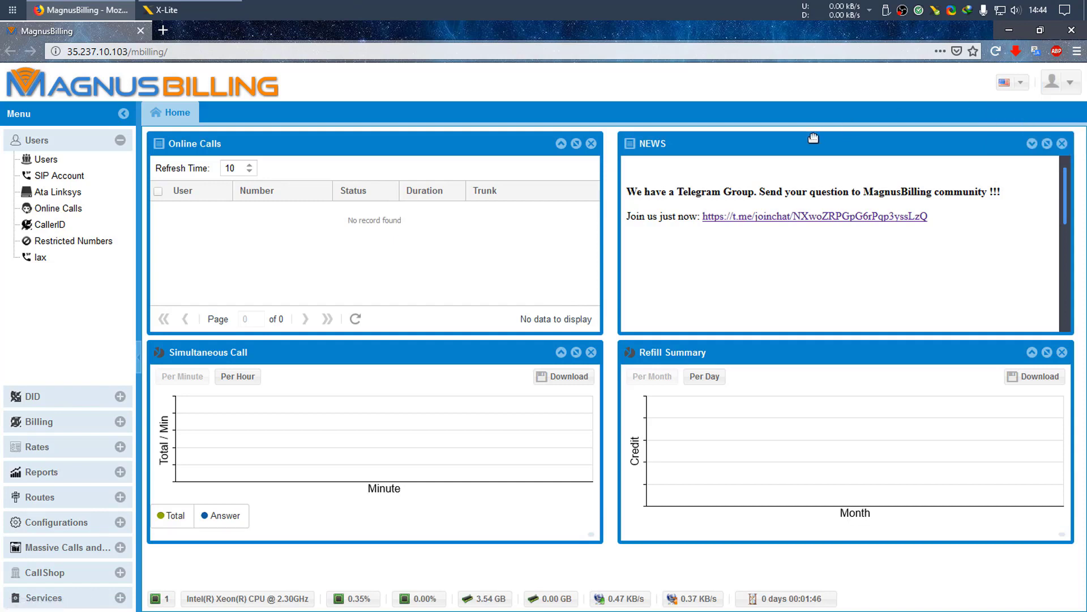
pyautogui.moveTo(396, 388)
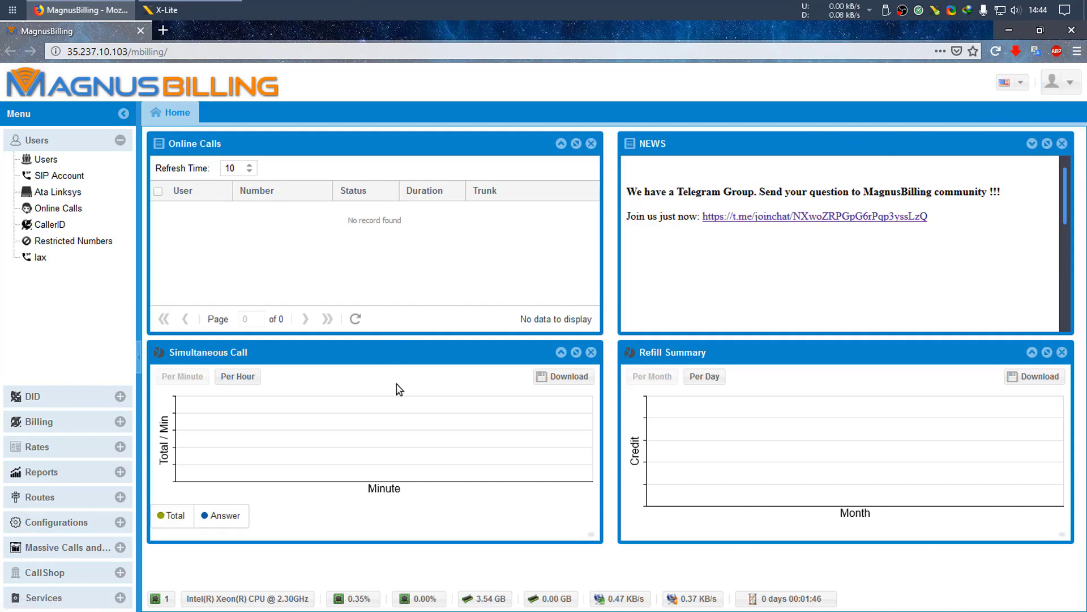
pyautogui.moveTo(343, 554)
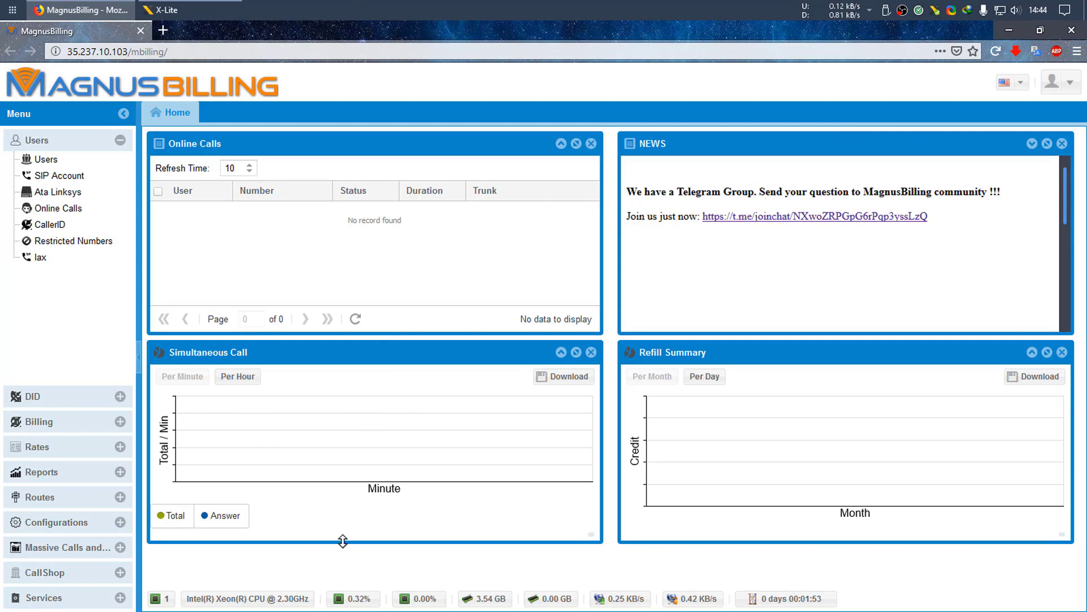
pyautogui.moveTo(119, 547)
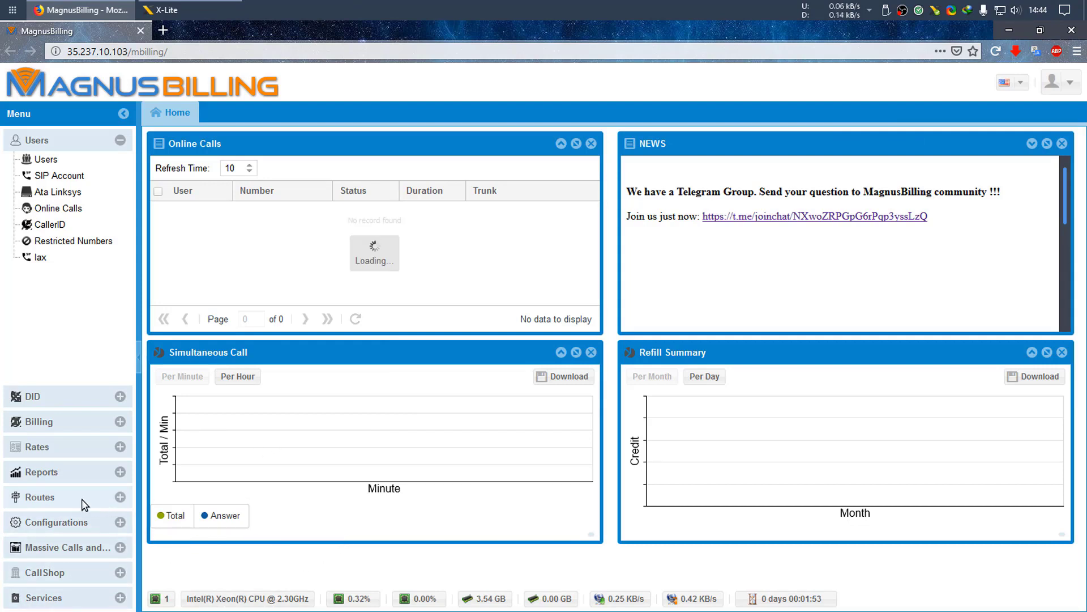
# Add a new provider named 'Provider' in the provider list and save it
pyautogui.click(38, 497)
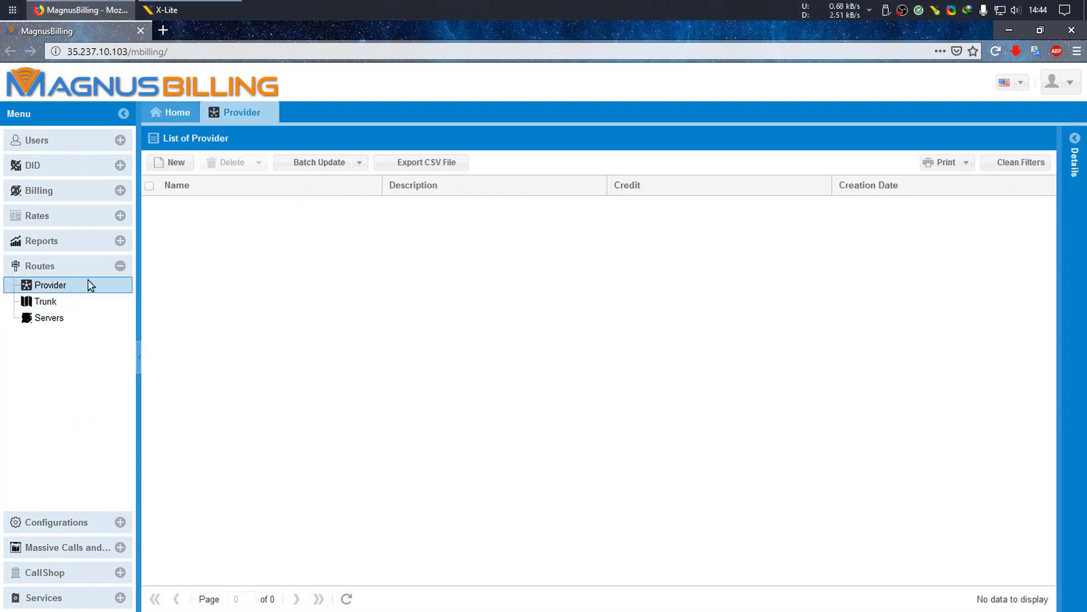
pyautogui.click(171, 162)
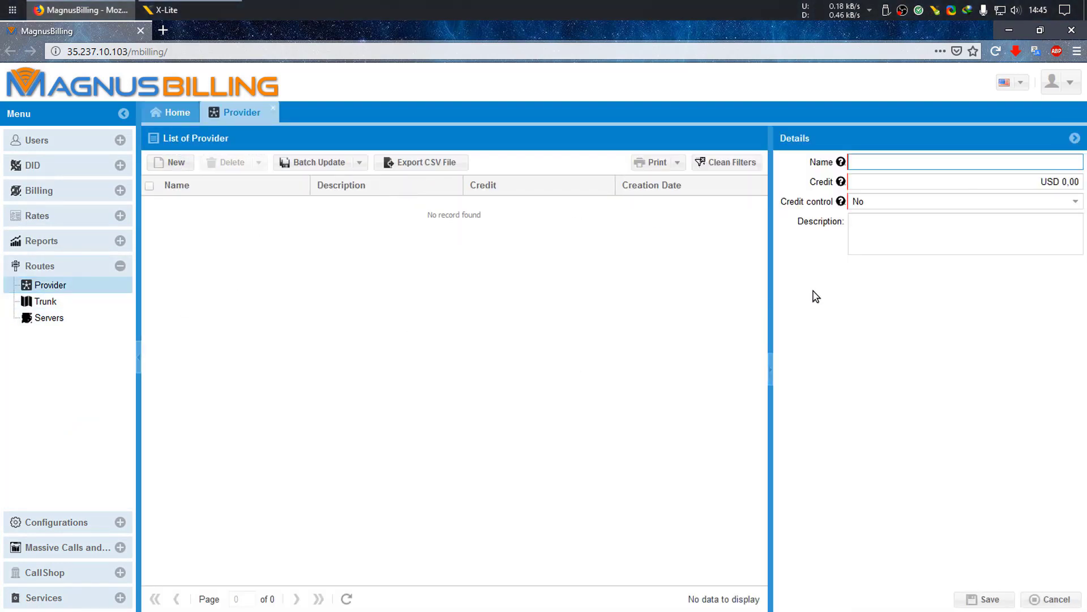
pyautogui.write('Provider')
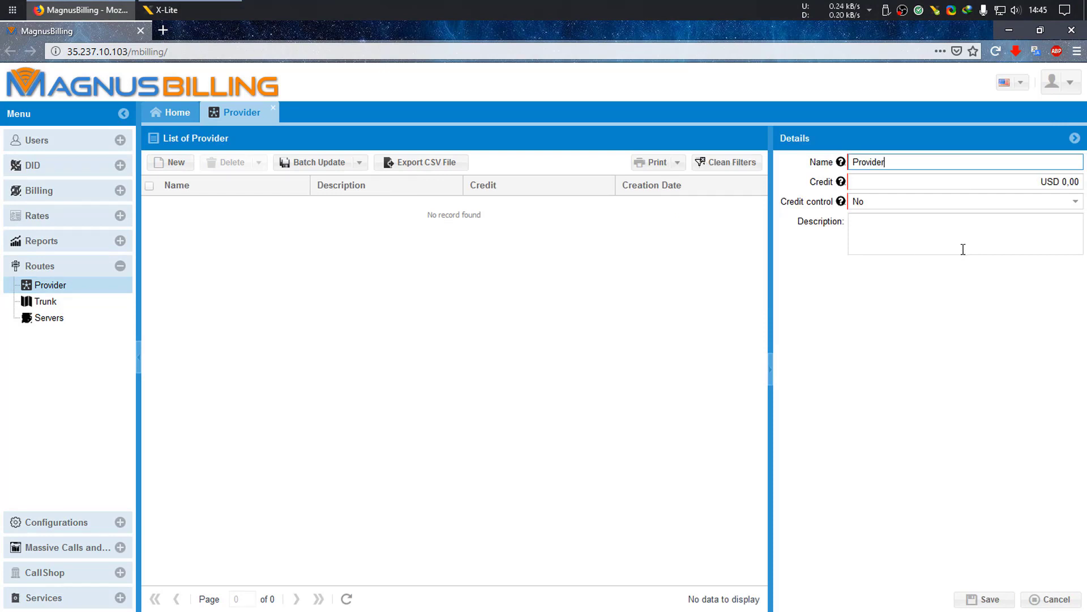
pyautogui.click(984, 600)
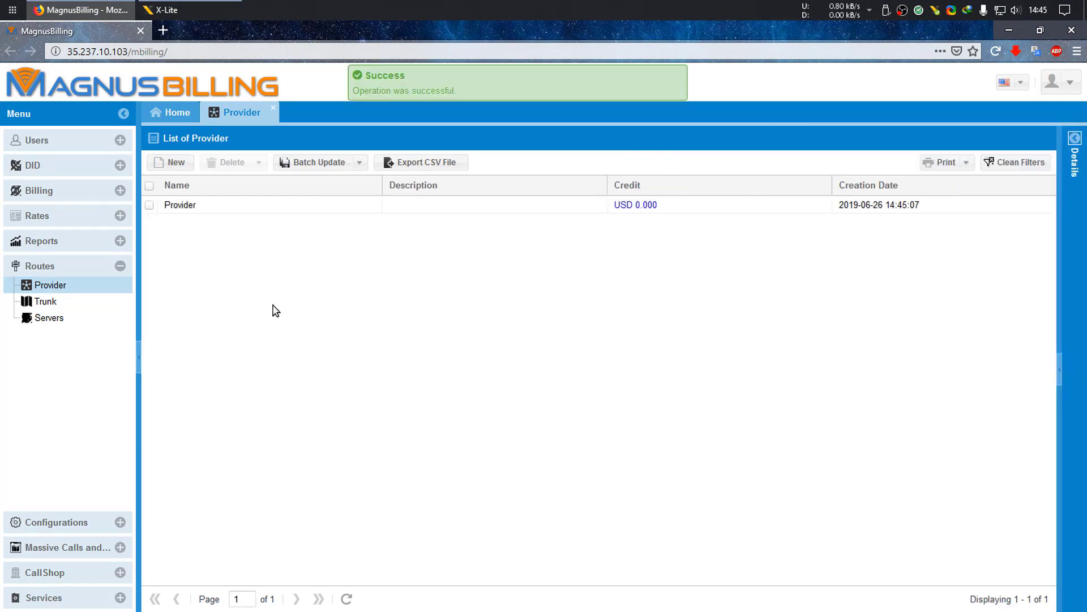
# Start a new trunk named Trunk for Provider with host magnussolution.com
pyautogui.click(42, 301)
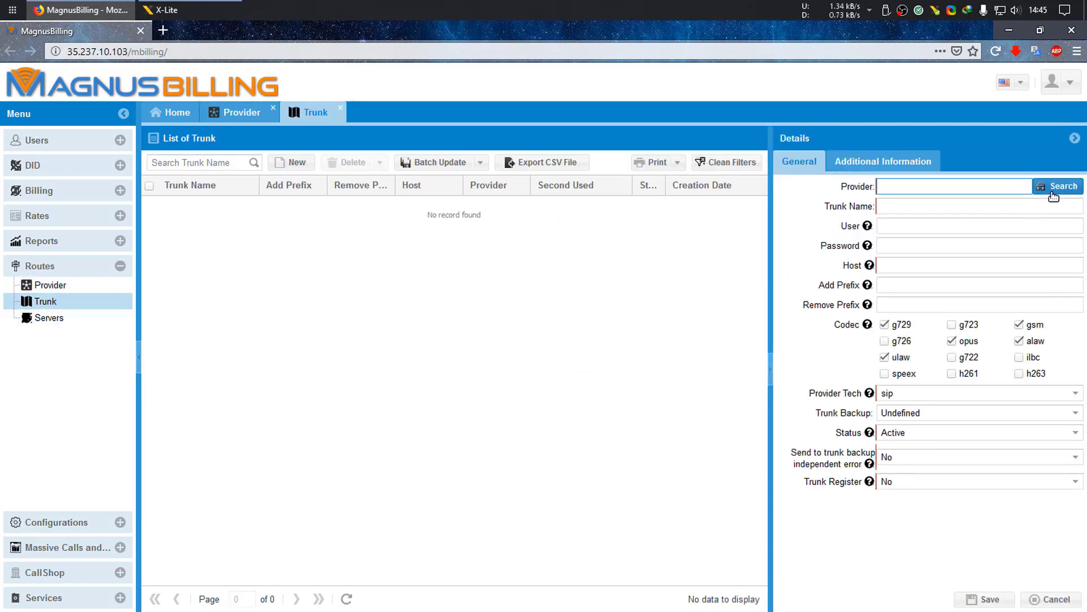
pyautogui.click(1058, 185)
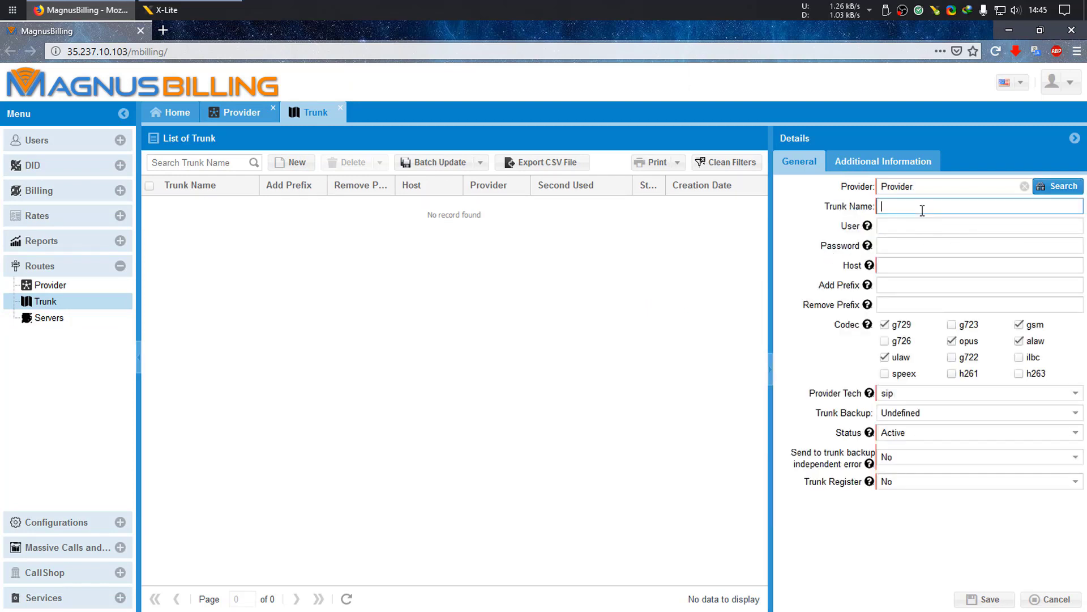
pyautogui.write('Trunk')
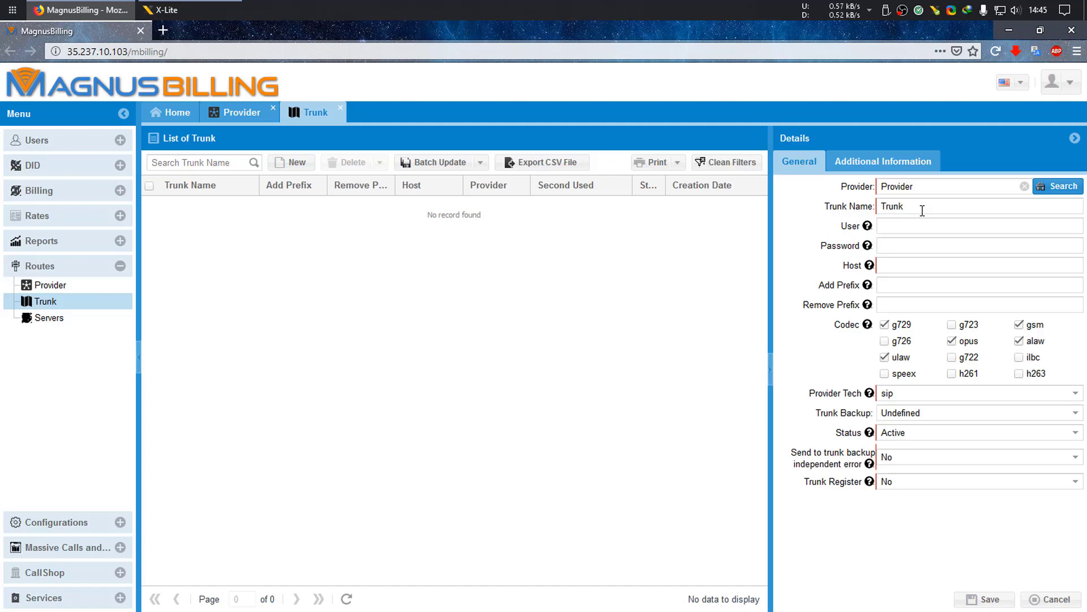
pyautogui.click(980, 267)
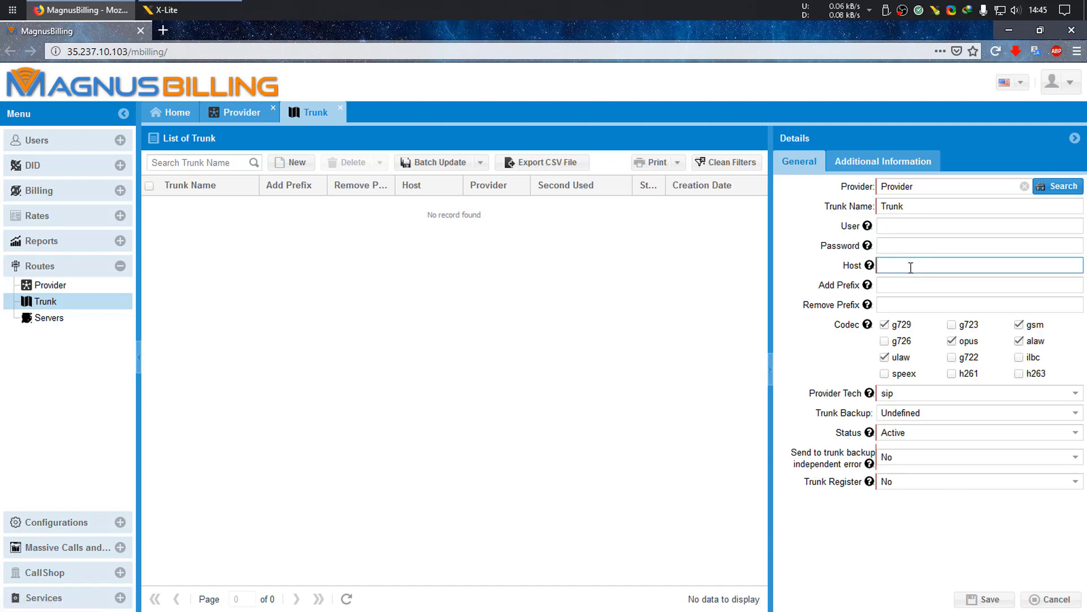
pyautogui.write('m')
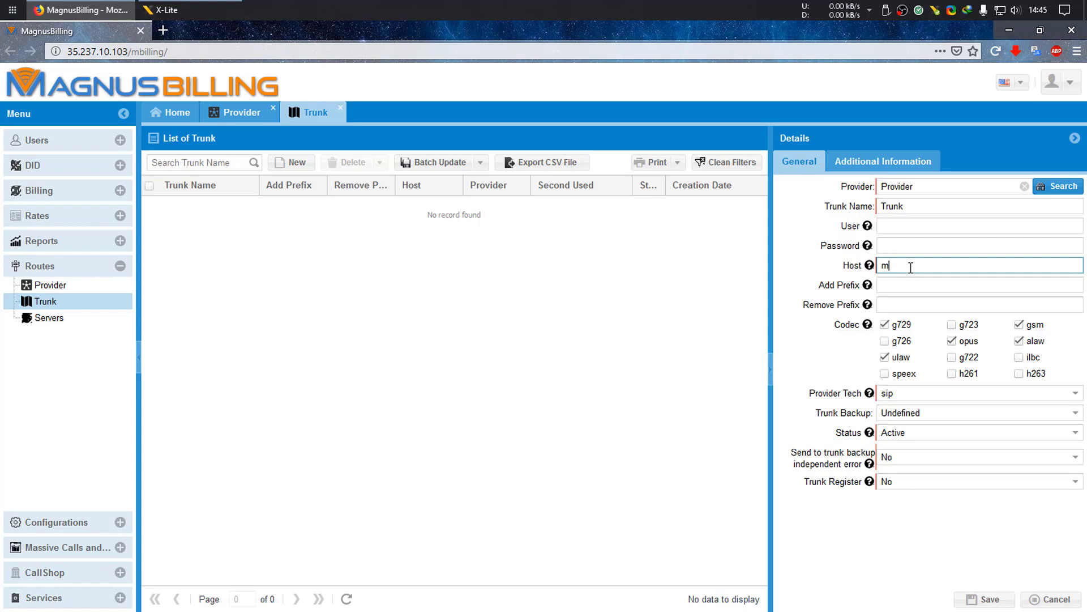
pyautogui.write('agnussolution.com')
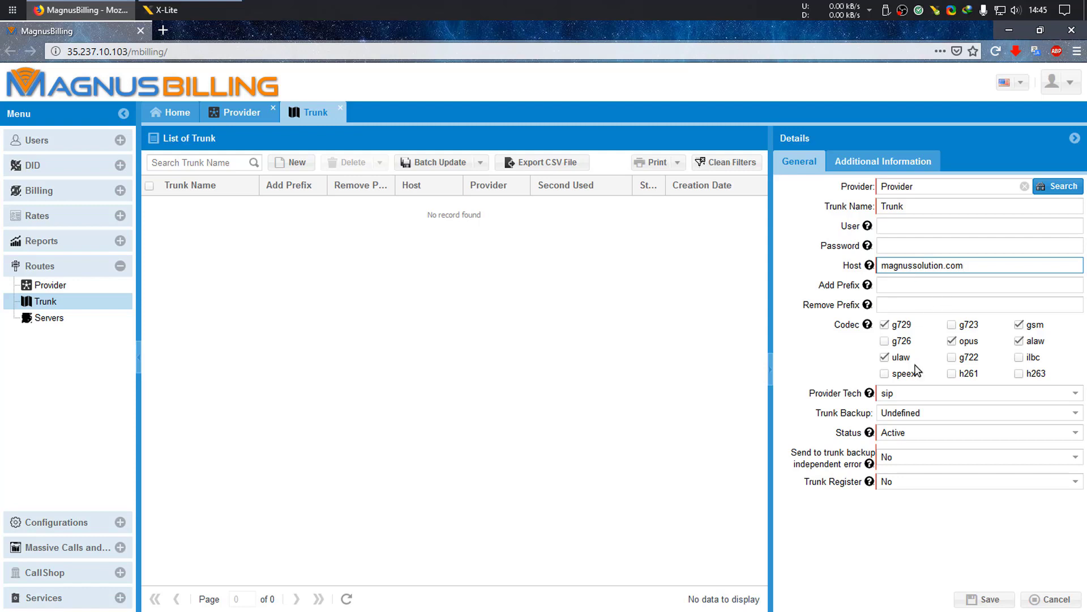
pyautogui.moveTo(920, 373)
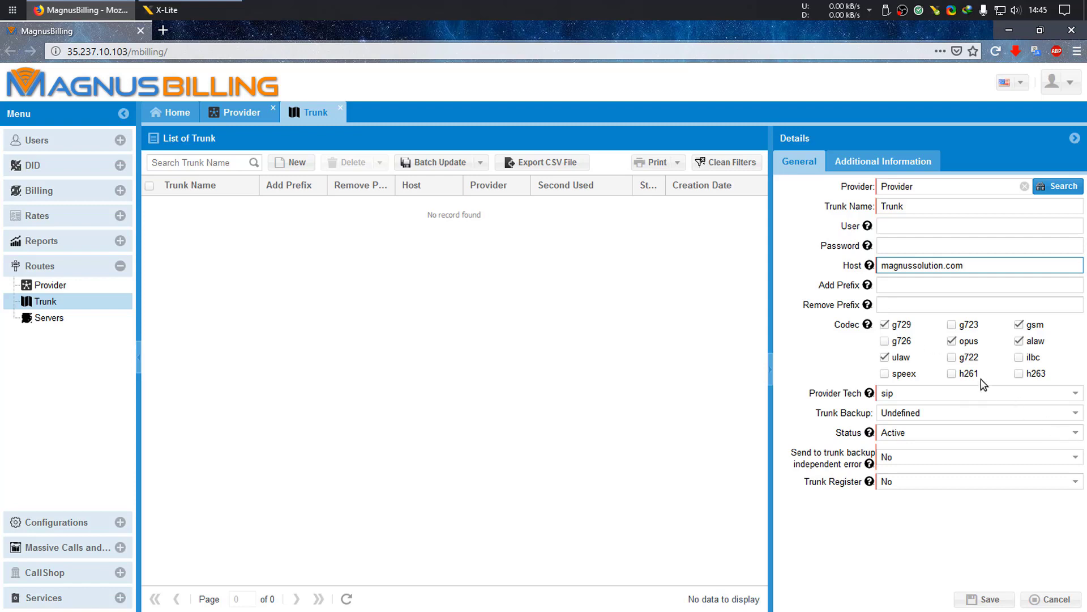
pyautogui.moveTo(823, 377)
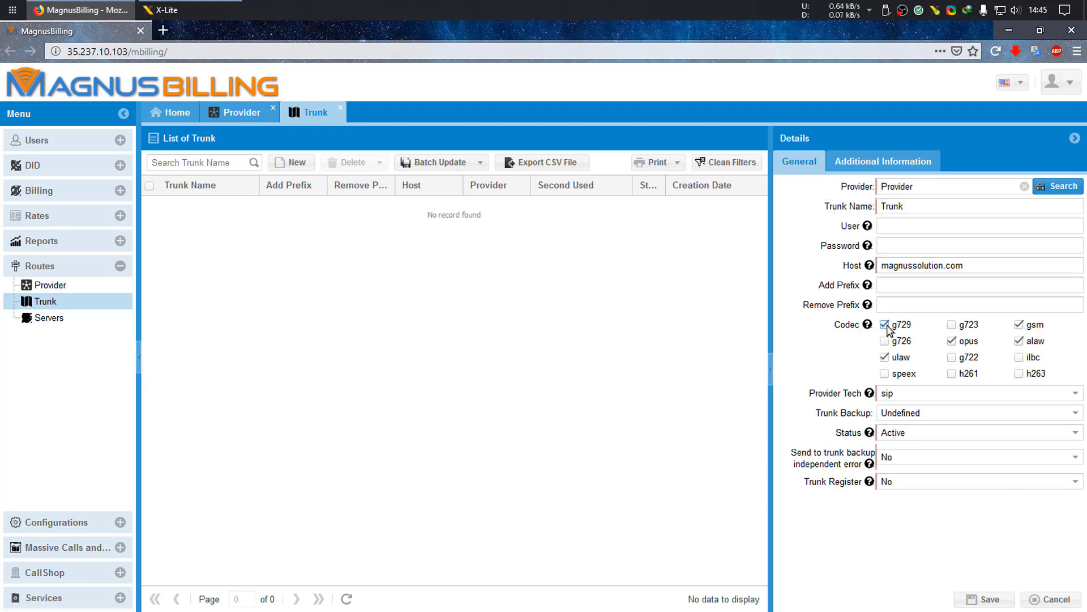
# Disable the g729 codec, keeping alaw and ulaw, and save the trunk
pyautogui.click(885, 325)
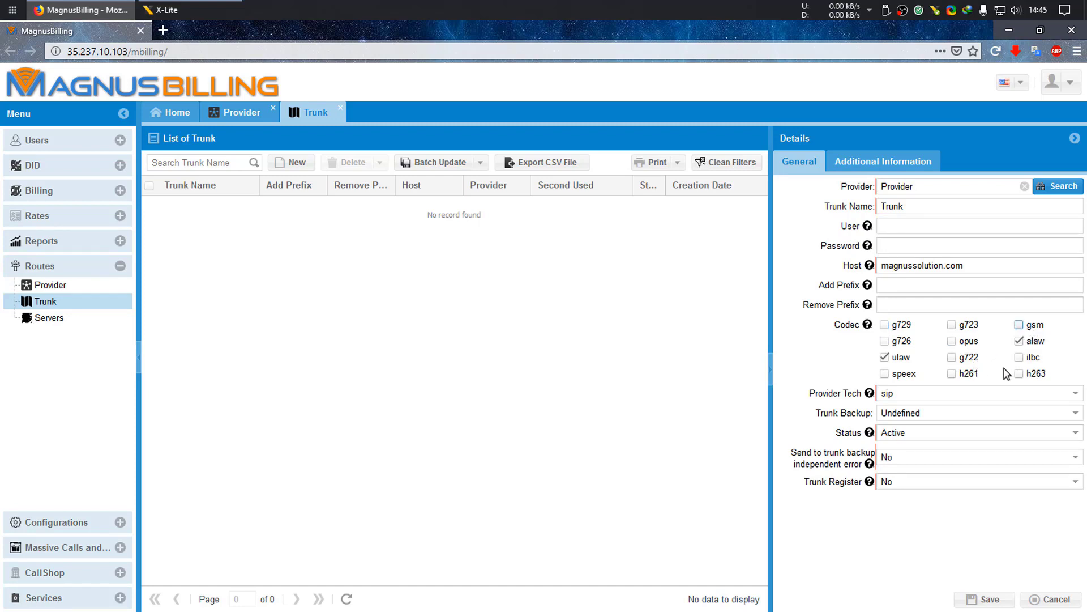
pyautogui.moveTo(928, 323)
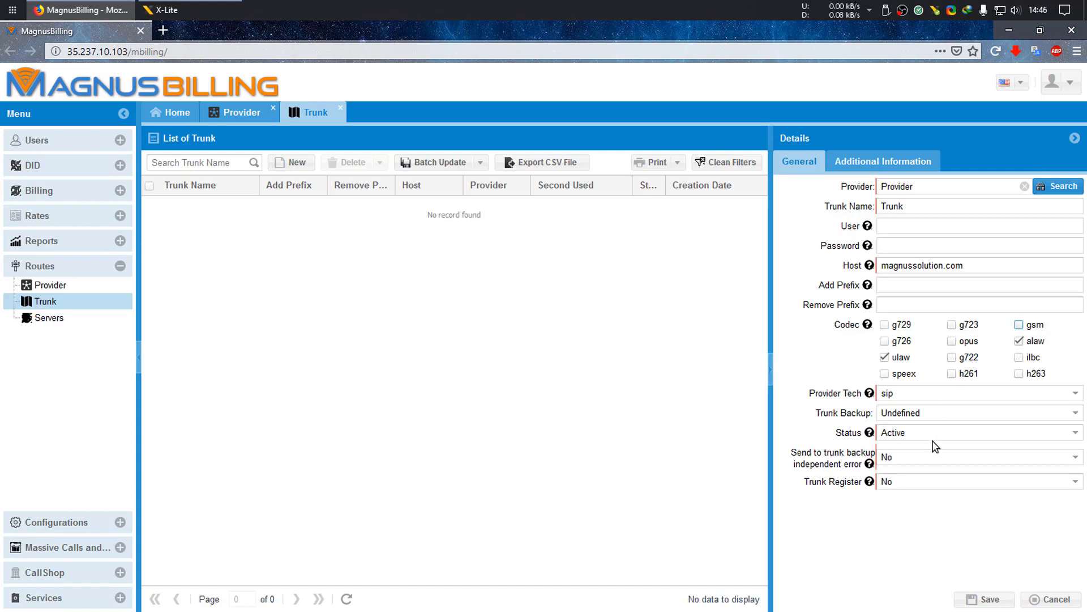
pyautogui.moveTo(892, 534)
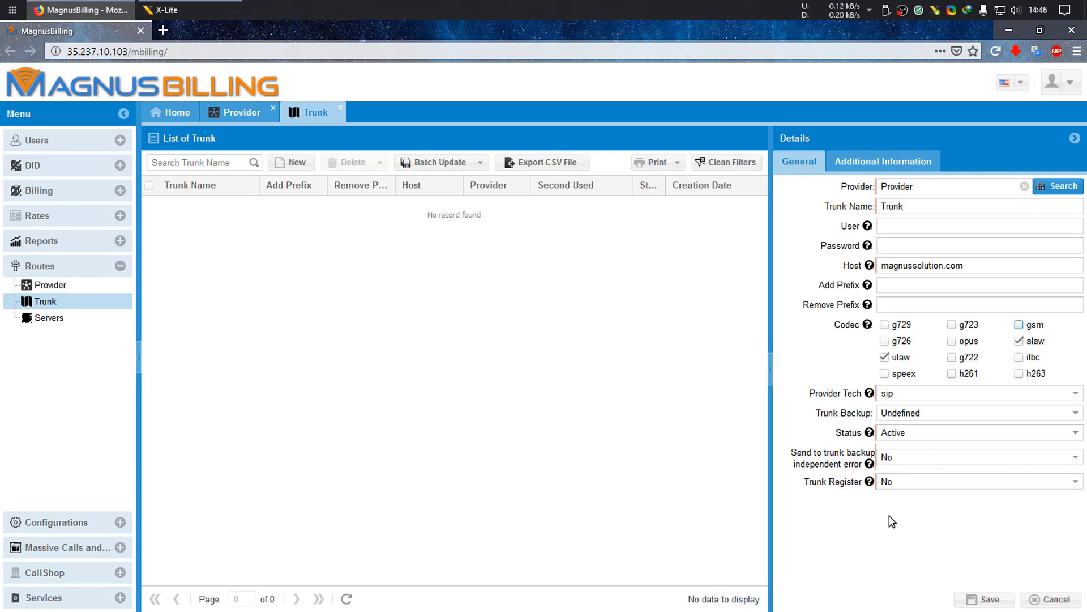
pyautogui.moveTo(970, 463)
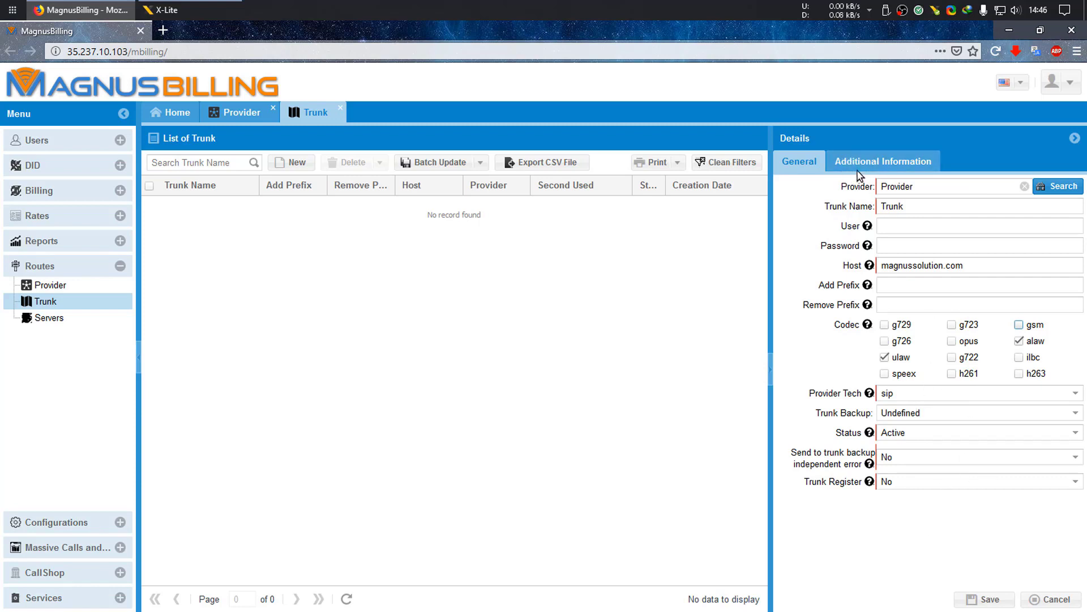
pyautogui.click(883, 161)
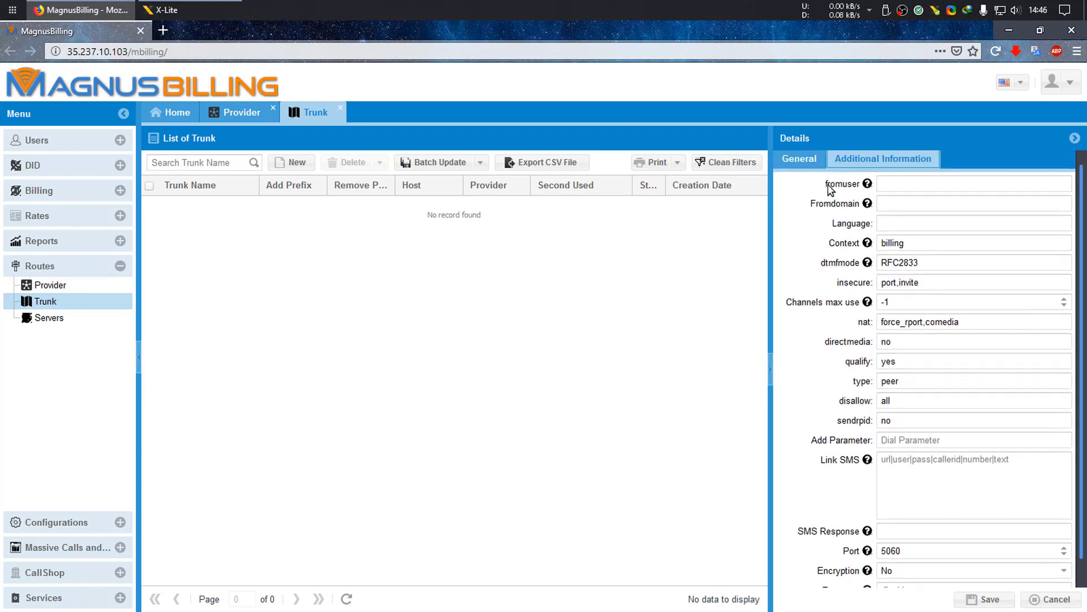
pyautogui.click(798, 159)
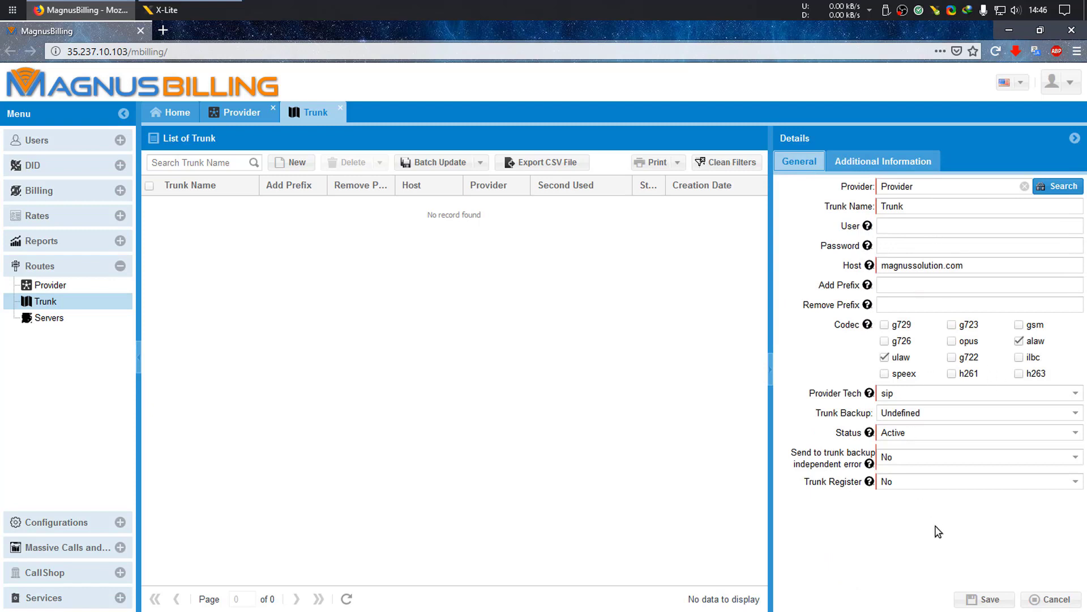
pyautogui.click(985, 599)
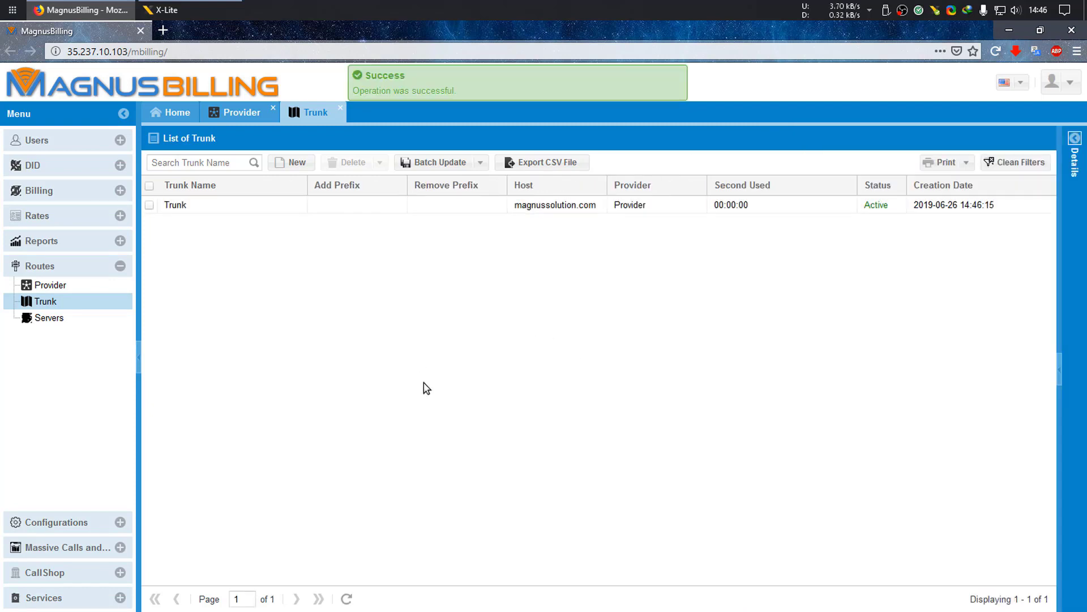
pyautogui.moveTo(247, 359)
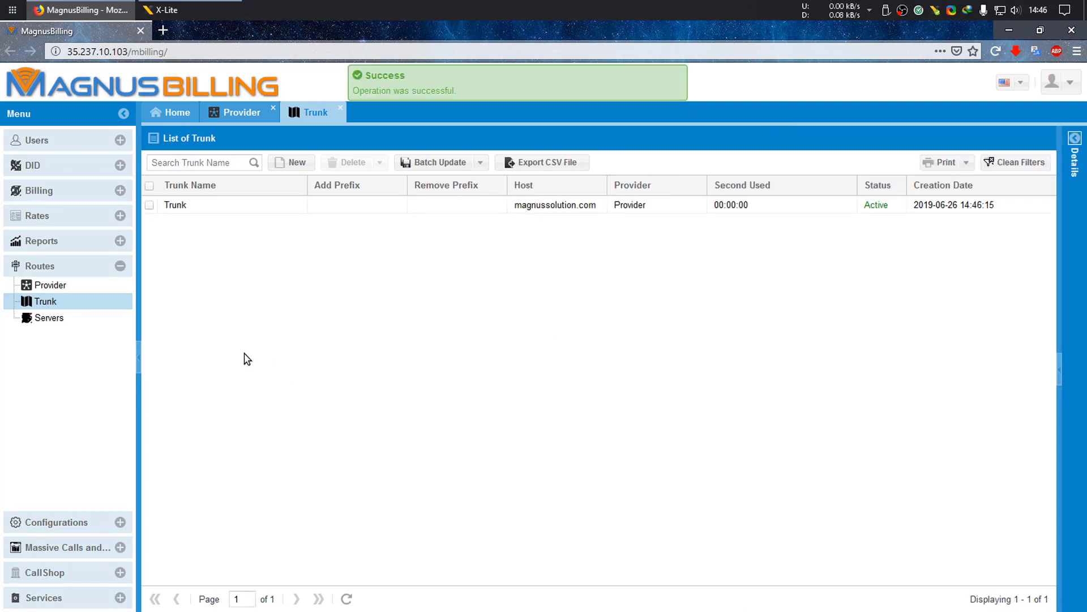
# Create a plan named Golden under Rates > Plans, keeping the LCR type, and save
pyautogui.click(31, 215)
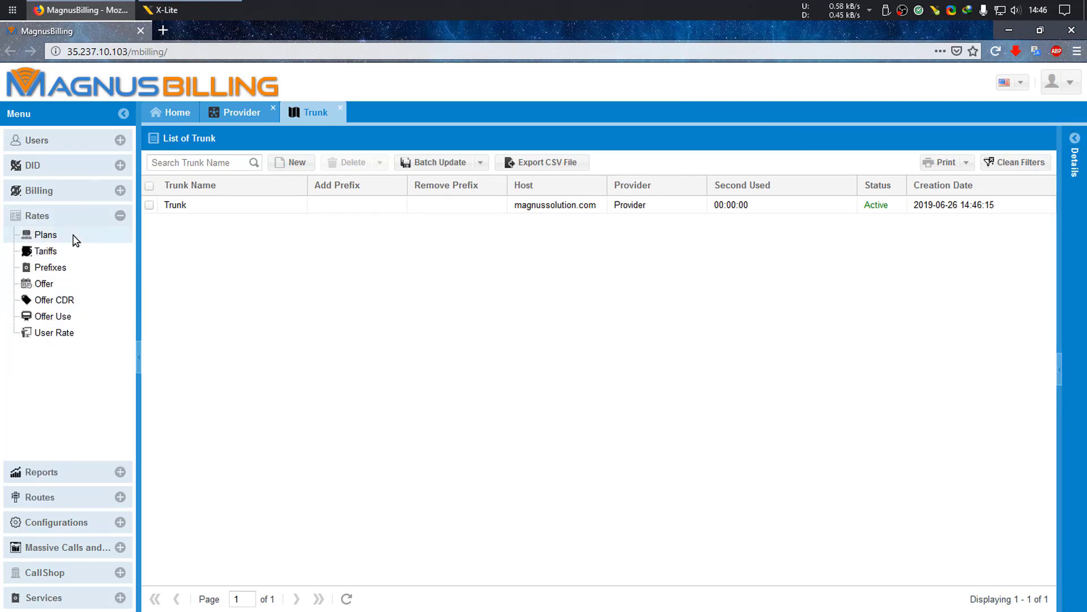
pyautogui.click(43, 251)
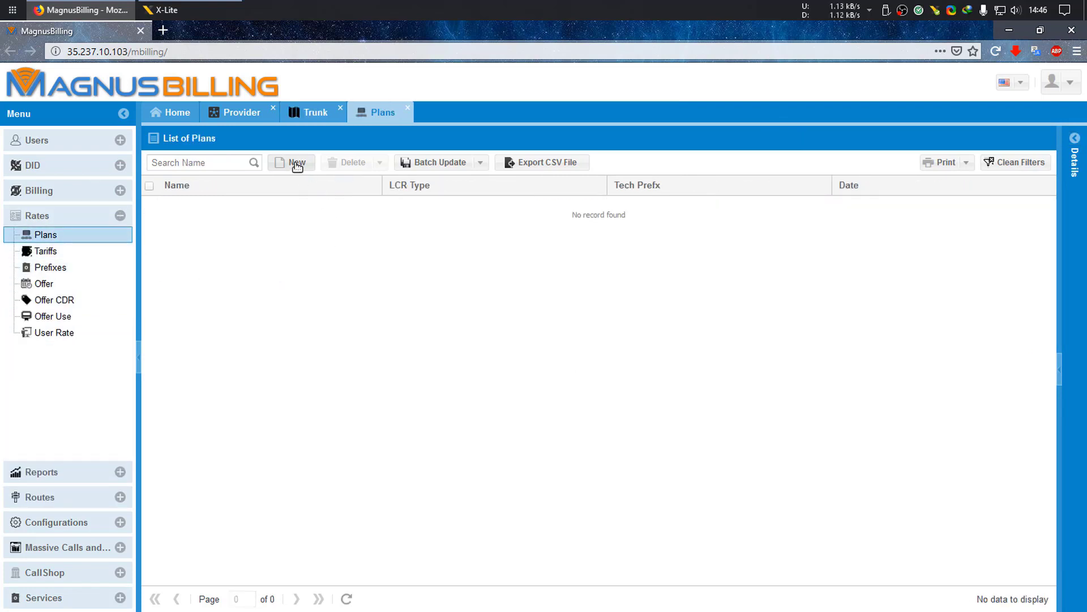
pyautogui.click(291, 163)
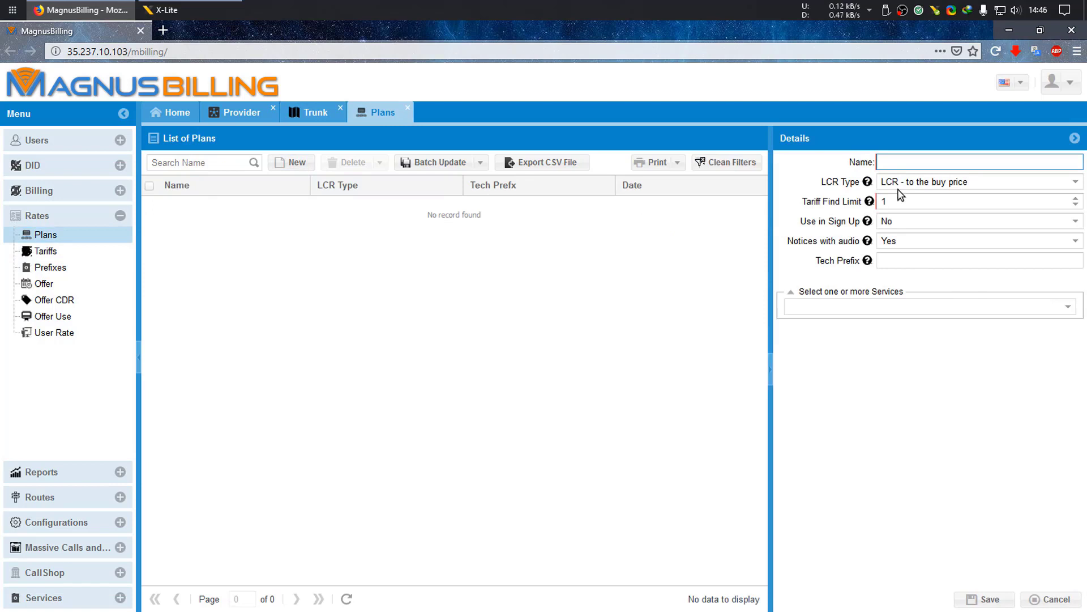
pyautogui.write('Golden')
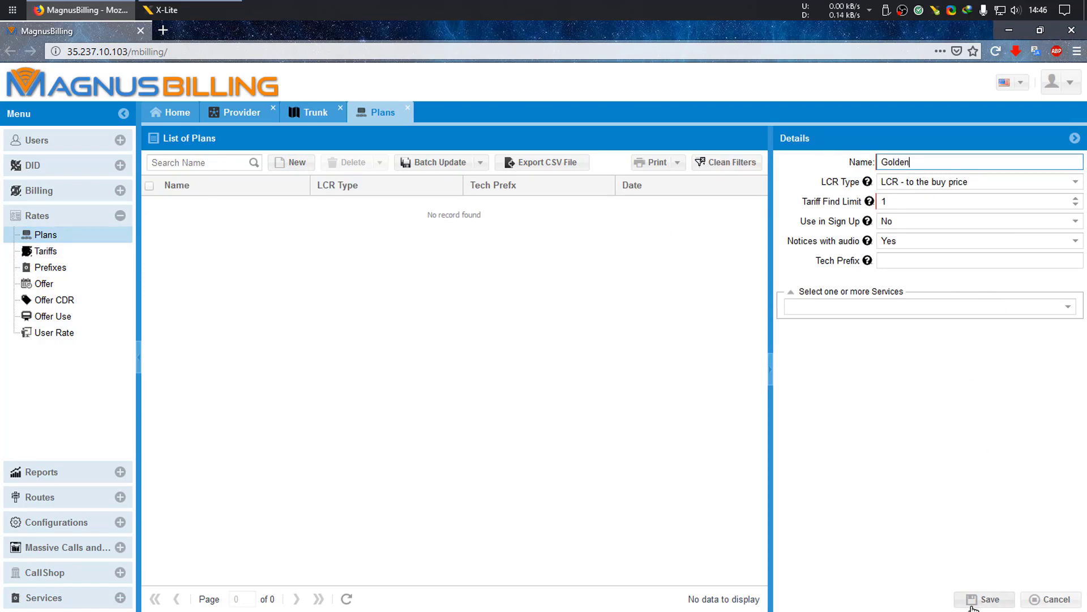
pyautogui.click(983, 599)
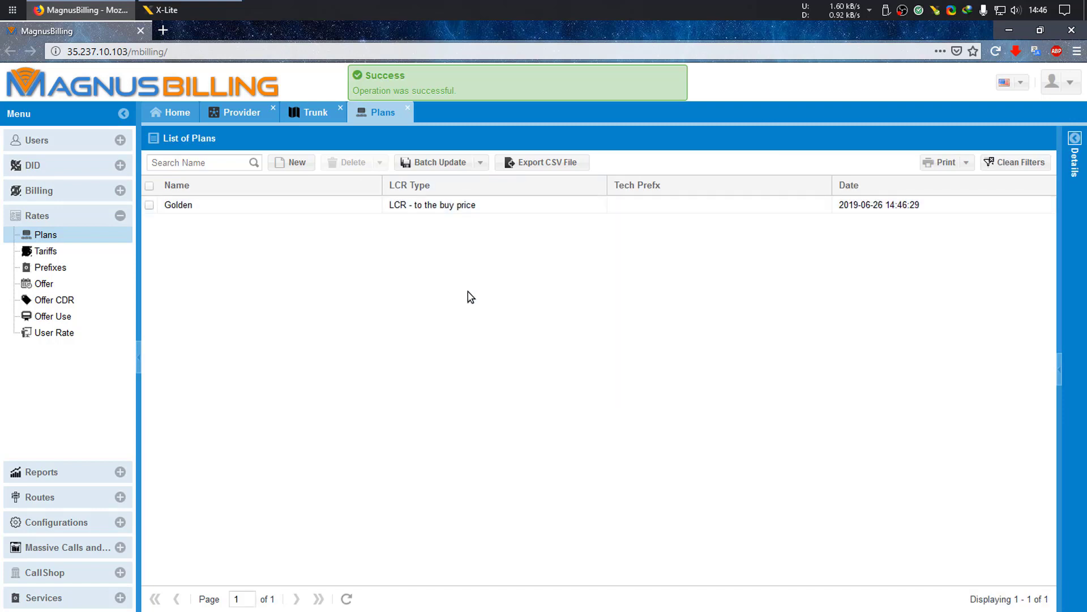
pyautogui.moveTo(52, 268)
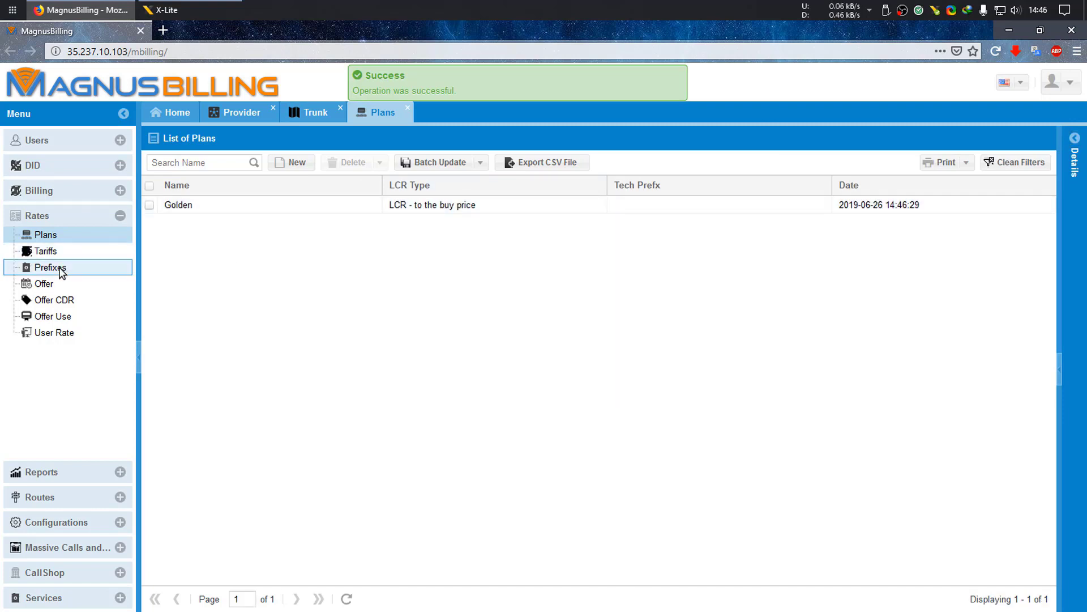
# Save a new prefix 55 with destination Brazil
pyautogui.click(50, 267)
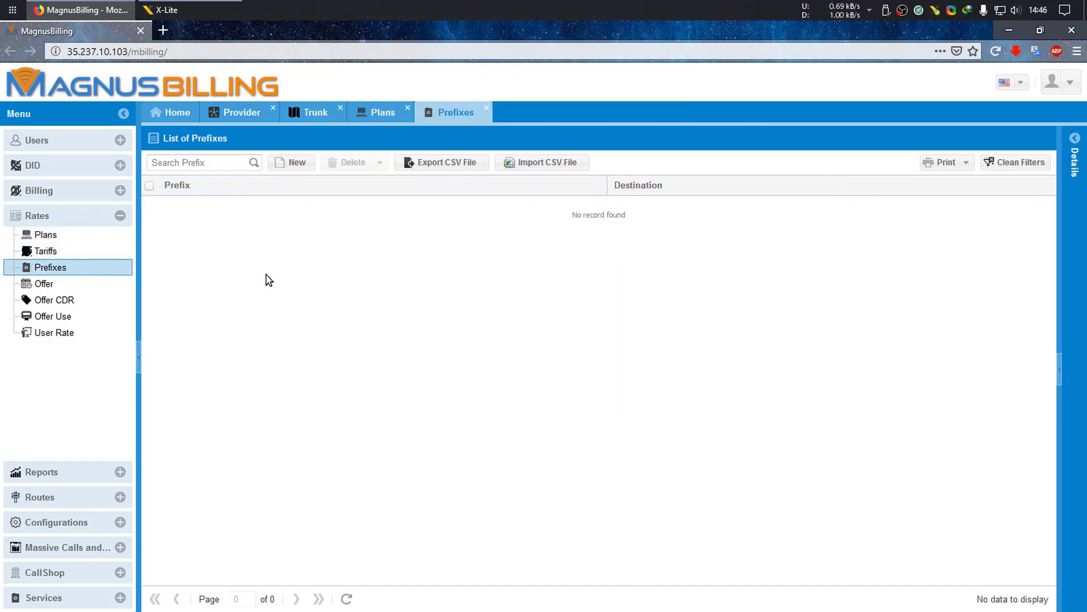
pyautogui.click(291, 163)
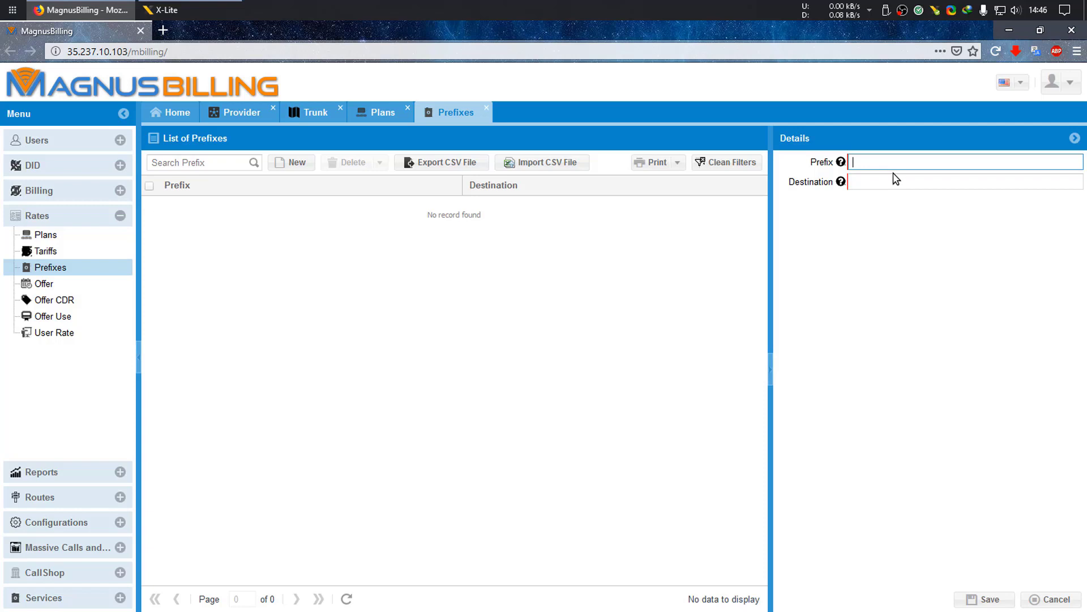
pyautogui.write('55')
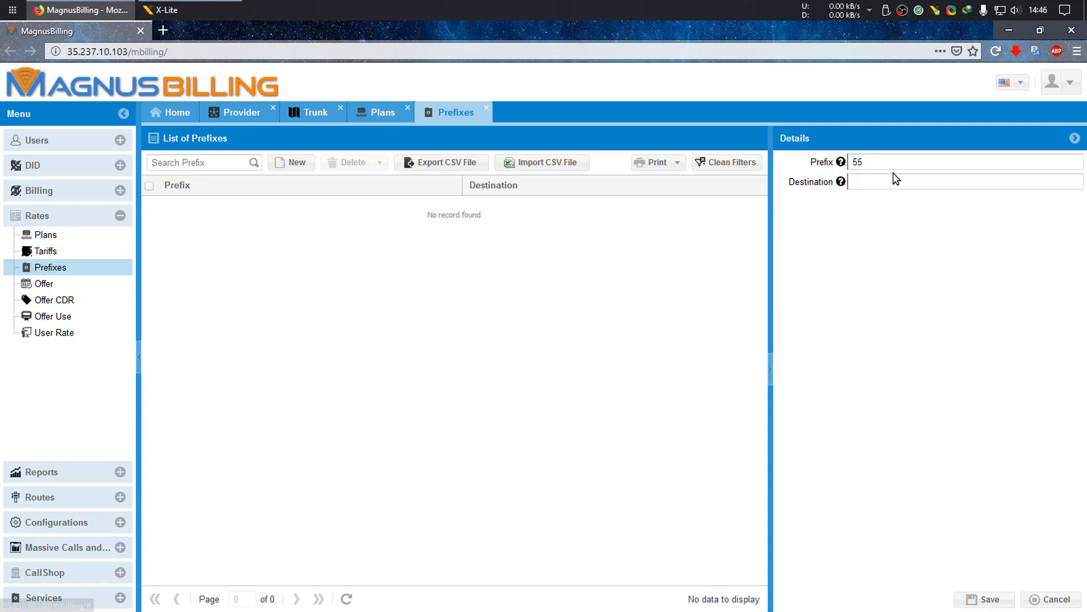
pyautogui.write('Brazi')
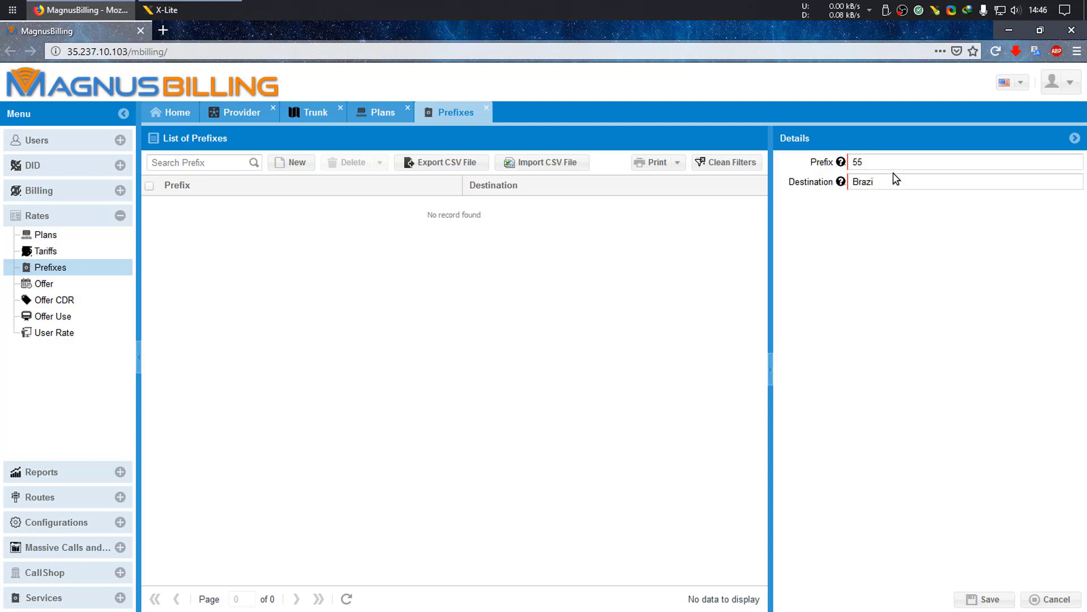
pyautogui.click(985, 598)
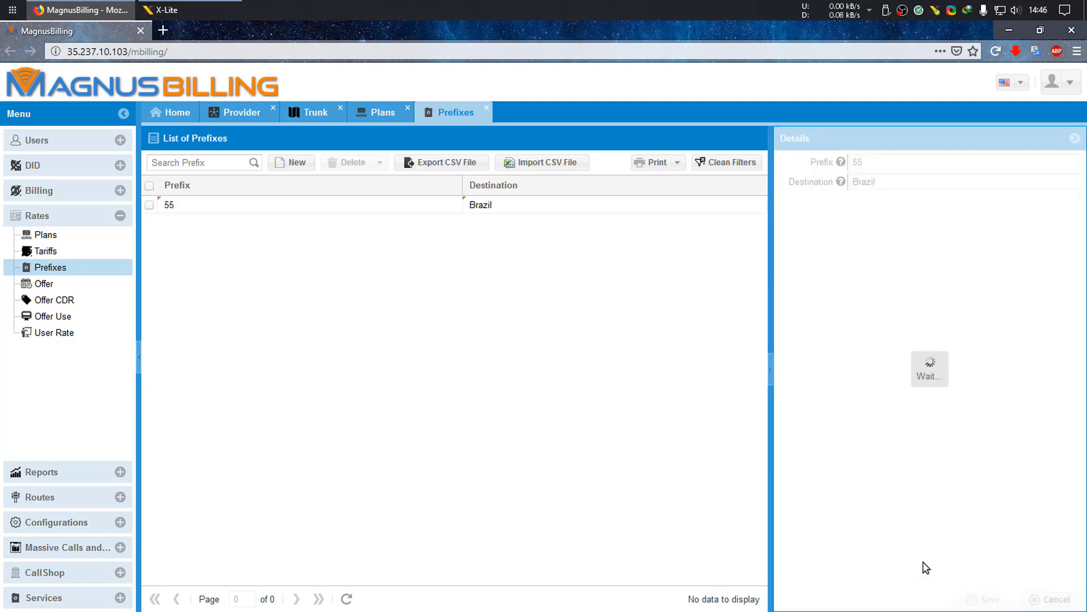
pyautogui.click(40, 251)
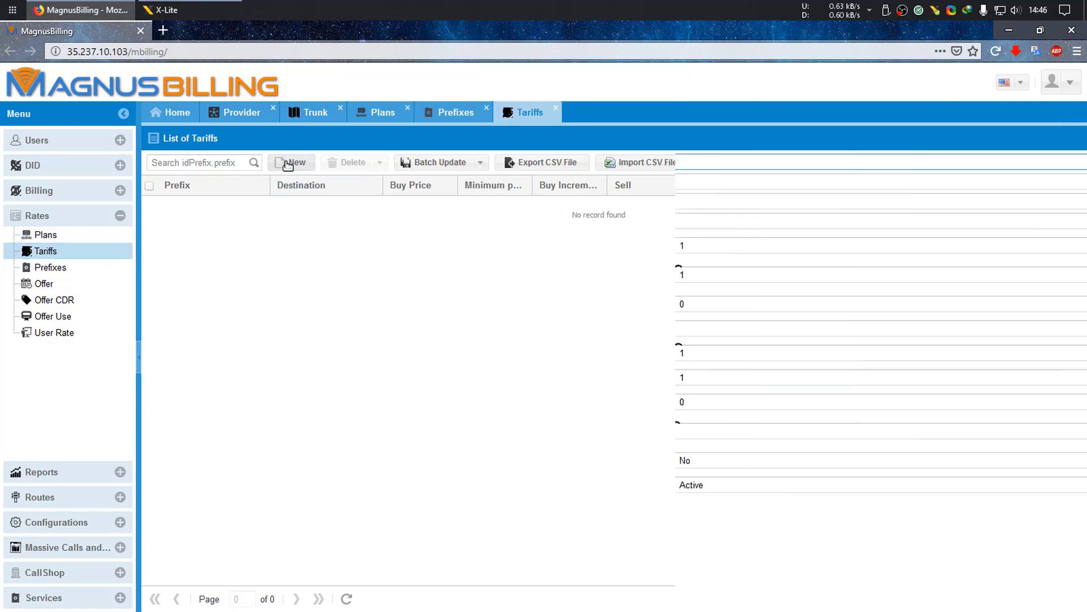
# Start a new tariff with plan Golden, destination Brazil, trunk Trunk and buy price 0.0100
pyautogui.click(292, 162)
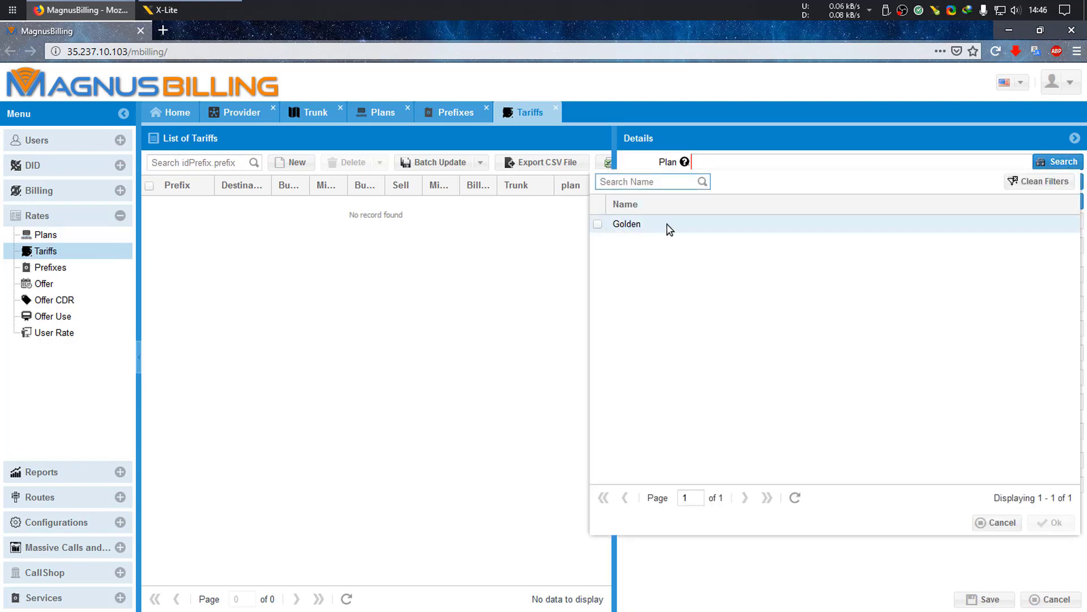
pyautogui.click(626, 224)
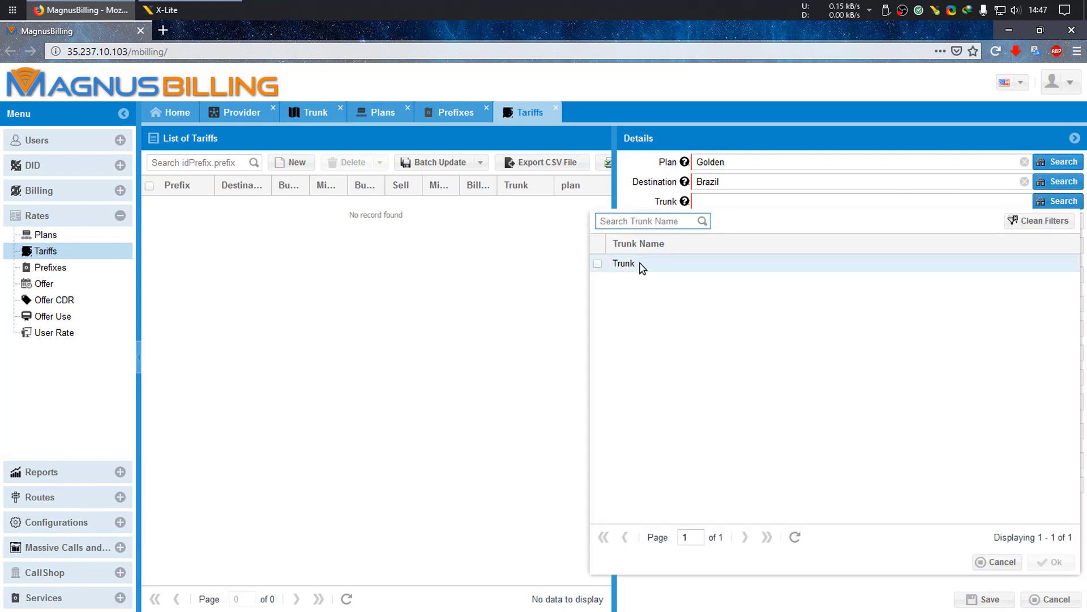
pyautogui.click(624, 264)
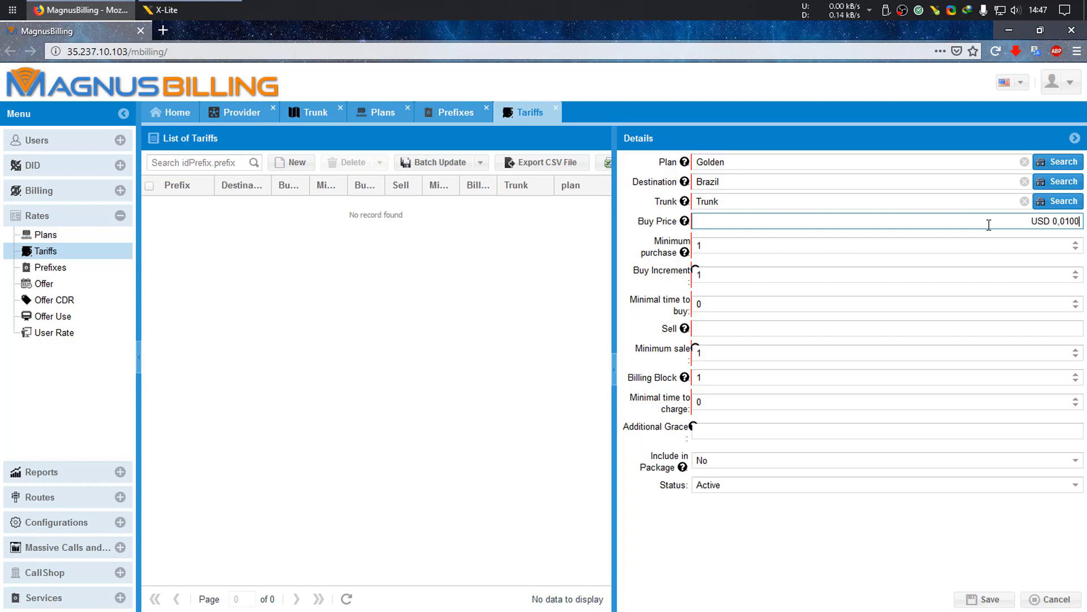
pyautogui.moveTo(742, 298)
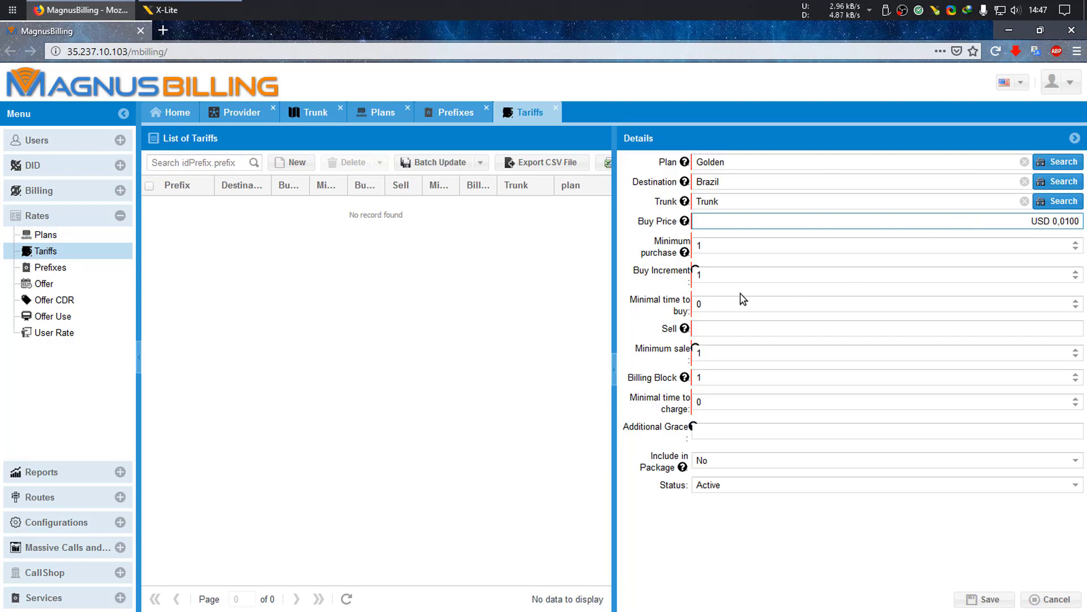
pyautogui.moveTo(644, 320)
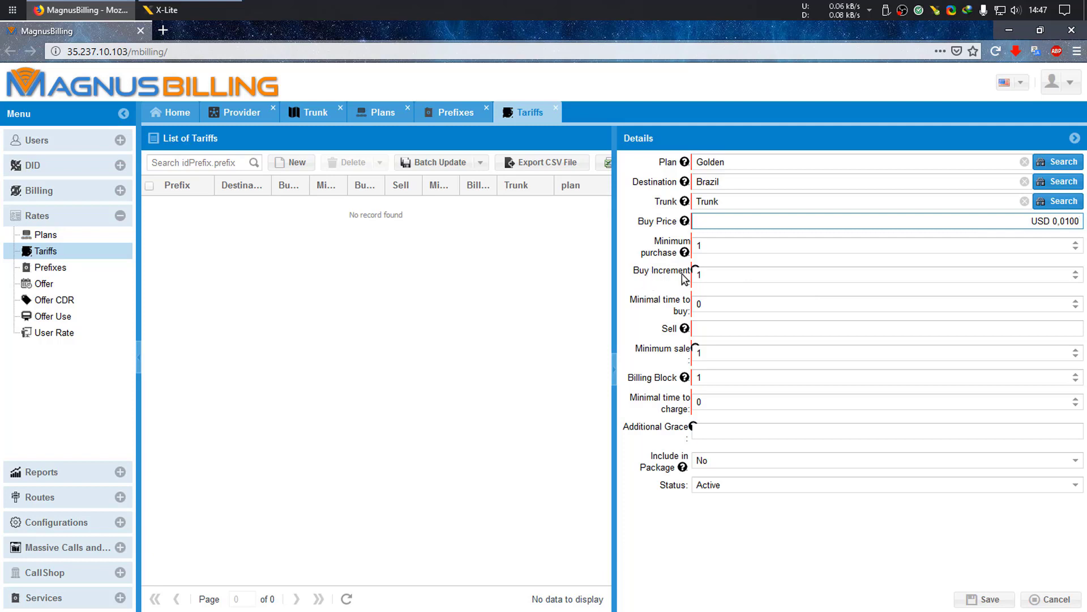
pyautogui.moveTo(633, 274)
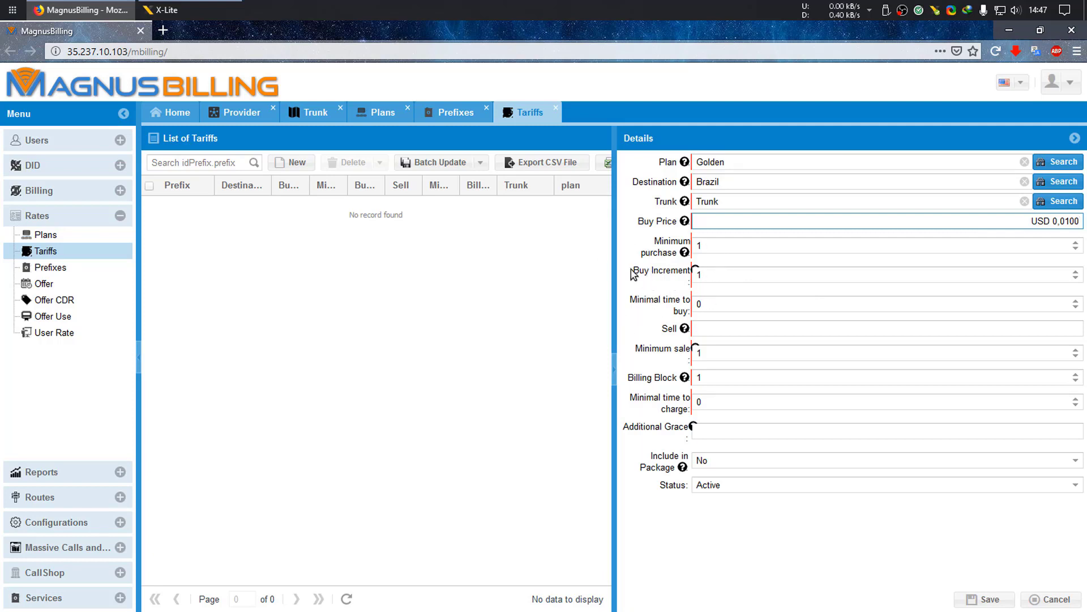
pyautogui.moveTo(627, 309)
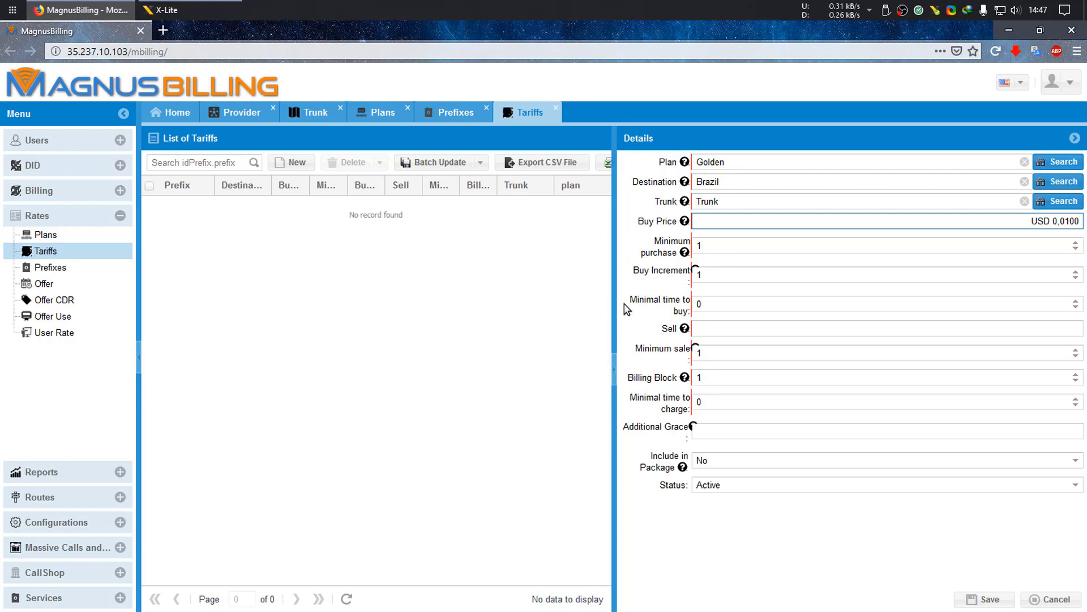
pyautogui.moveTo(692, 271)
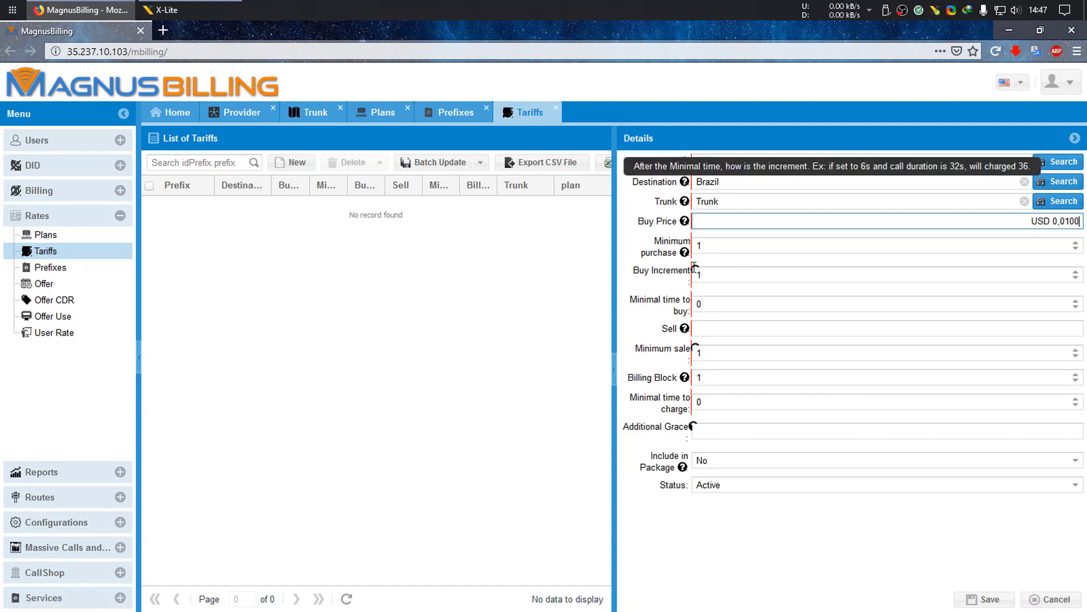
pyautogui.moveTo(687, 182)
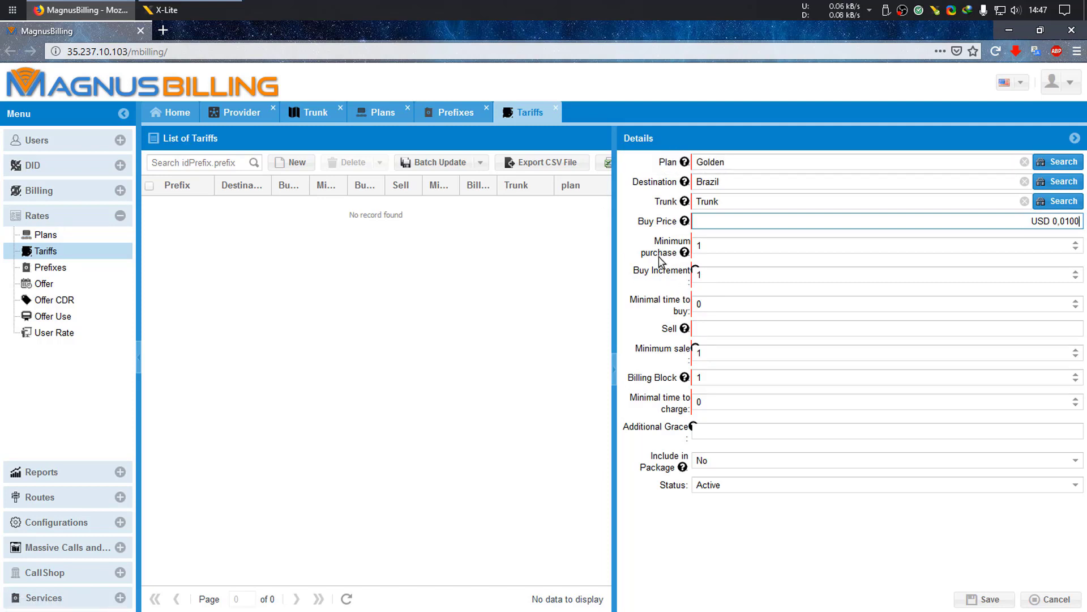
pyautogui.moveTo(759, 239)
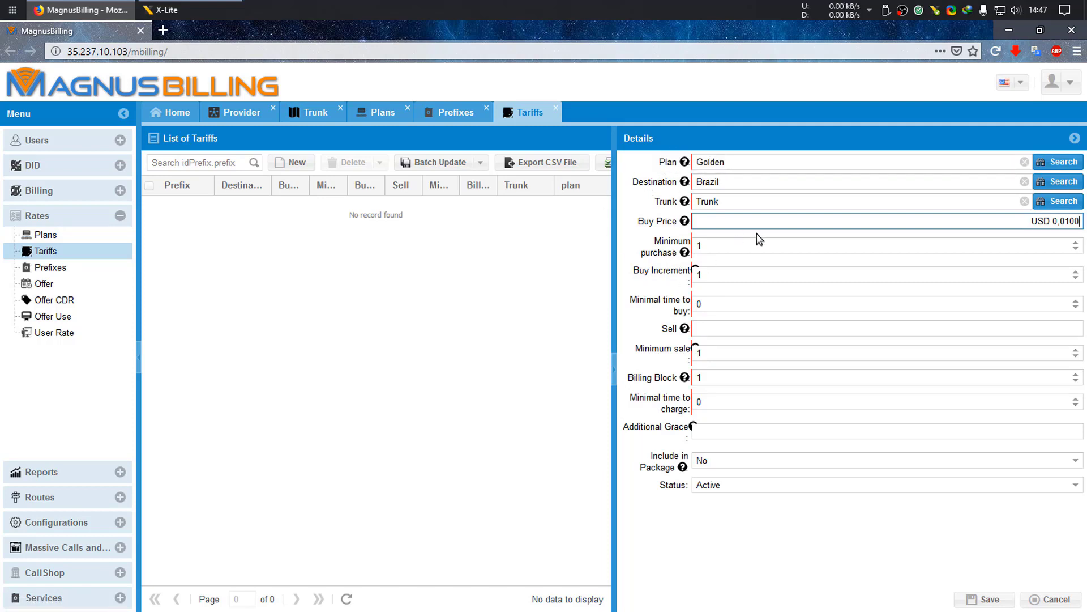
pyautogui.moveTo(683, 200)
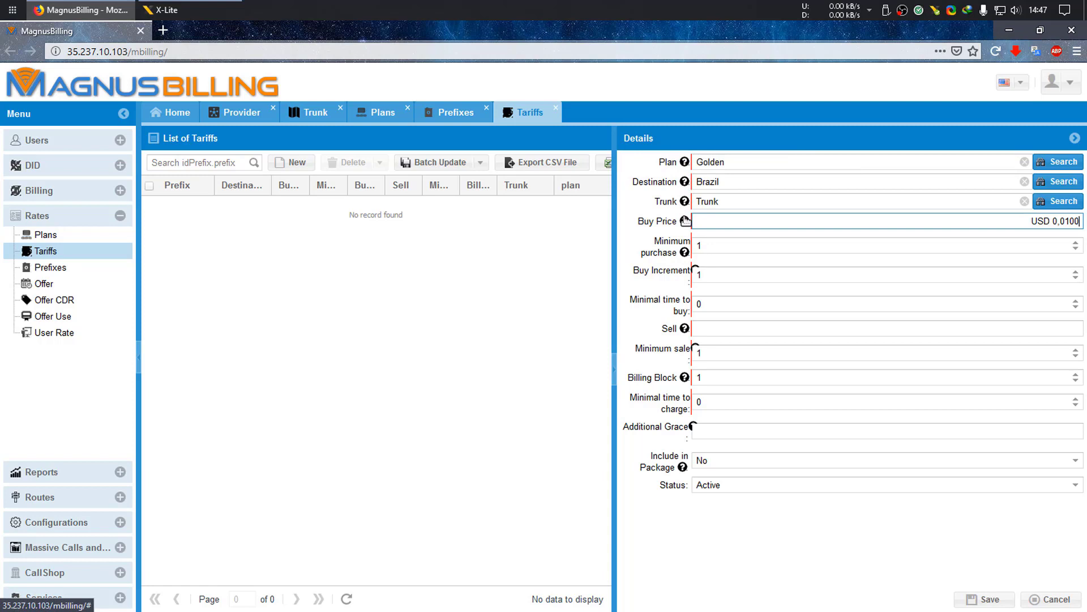
pyautogui.moveTo(683, 277)
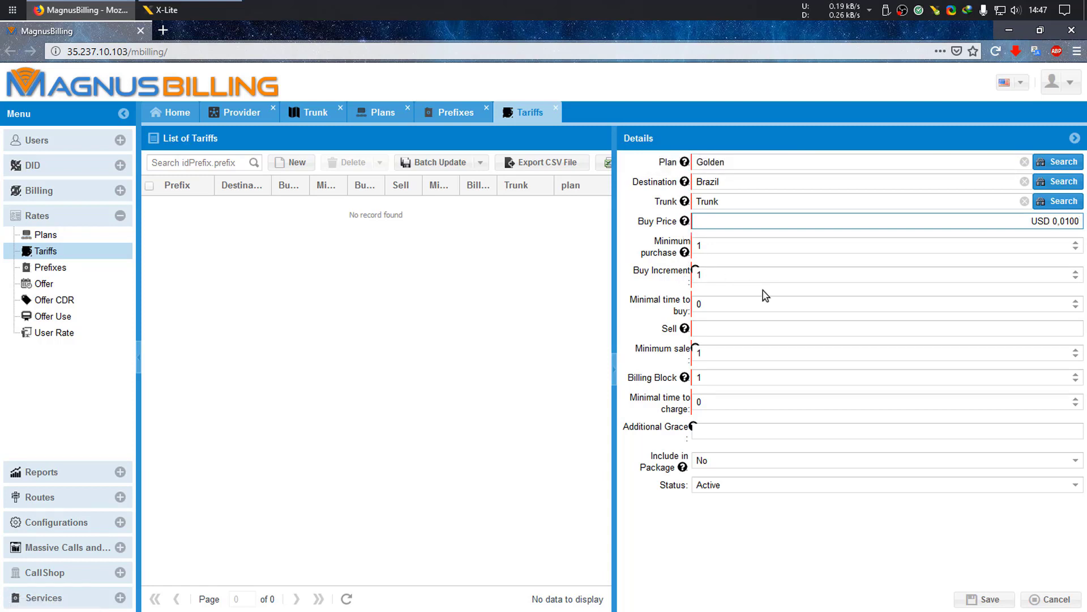
pyautogui.moveTo(781, 424)
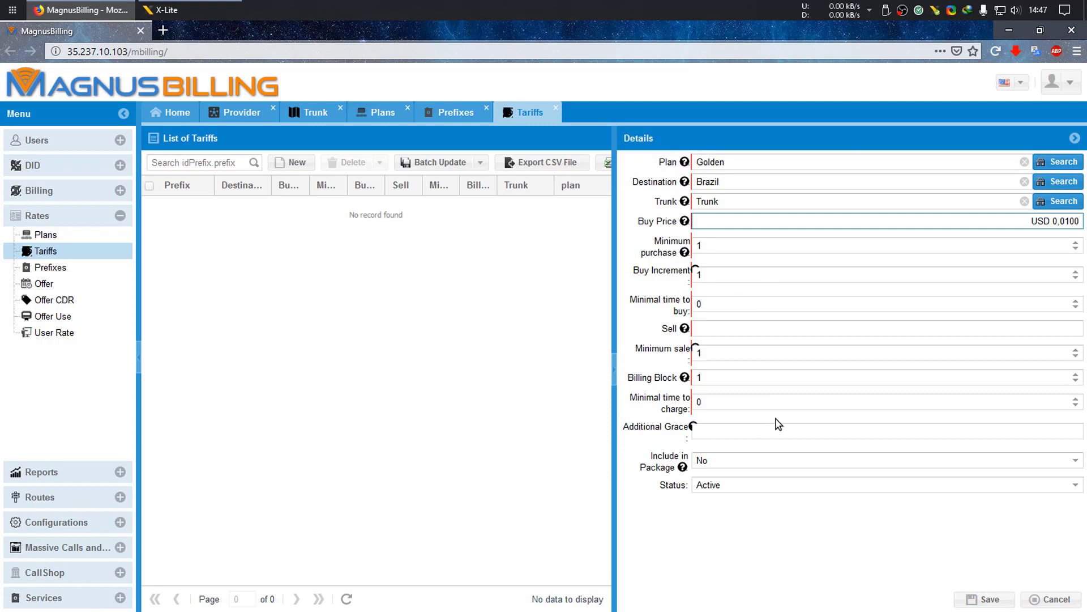
pyautogui.moveTo(658, 335)
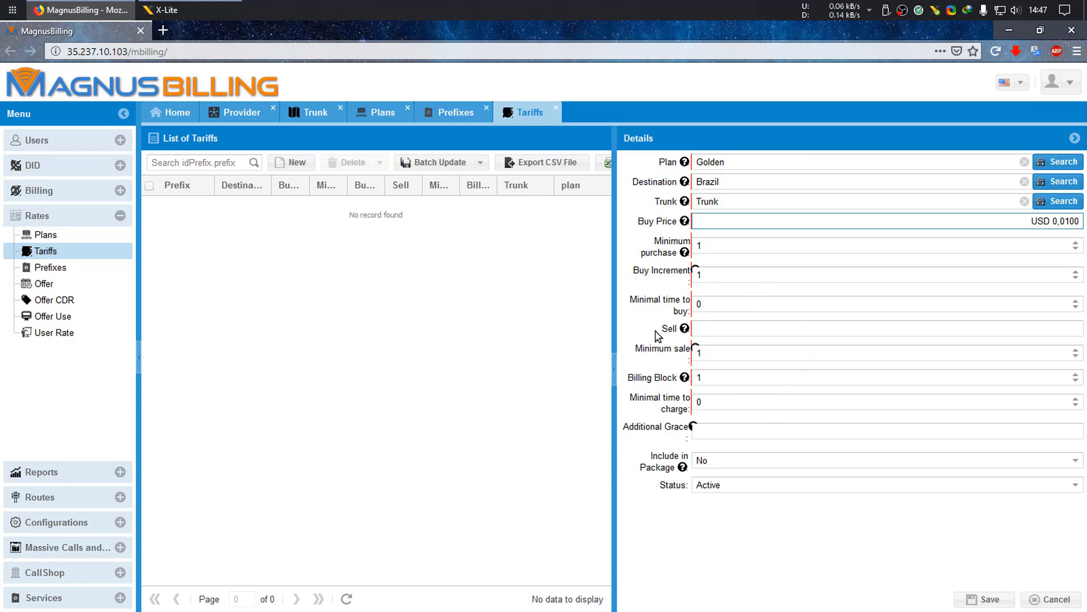
# Set the Brazil tariff's sell price to 0,0300 and save it
pyautogui.click(884, 329)
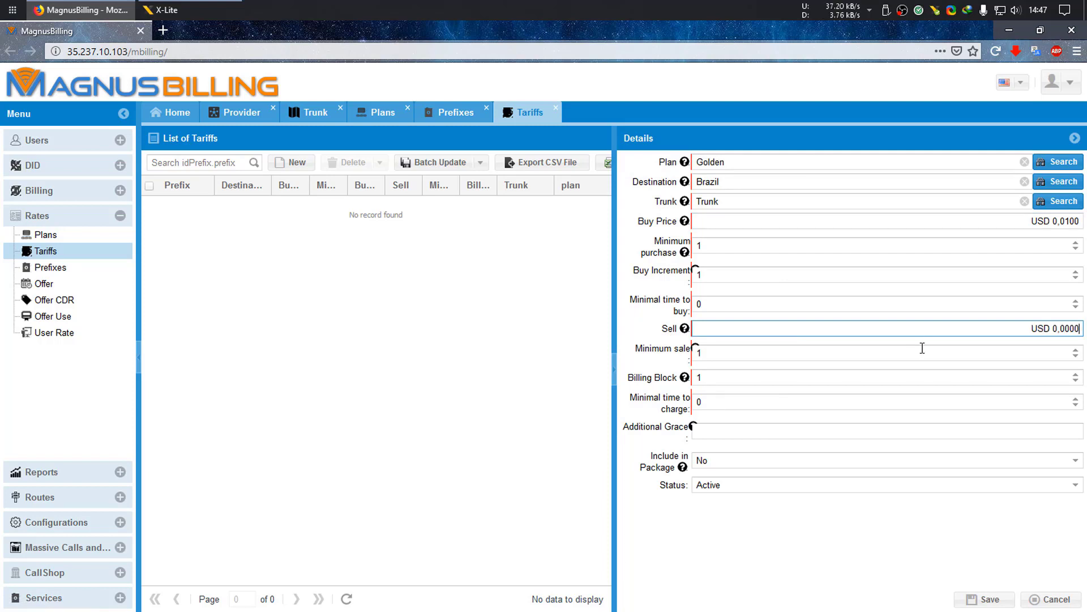
pyautogui.write('0,0300')
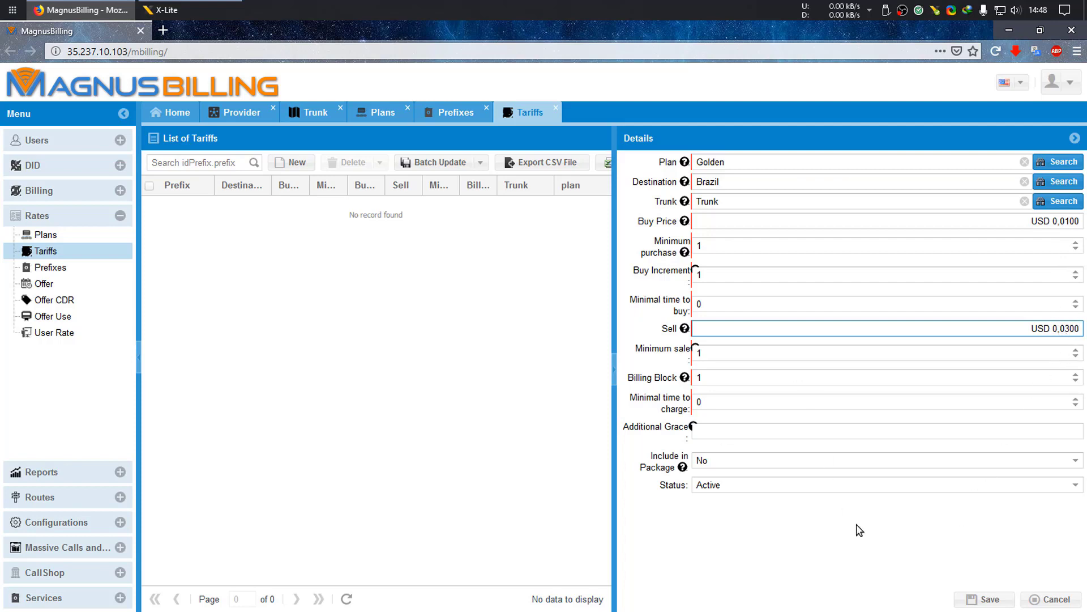
pyautogui.click(984, 599)
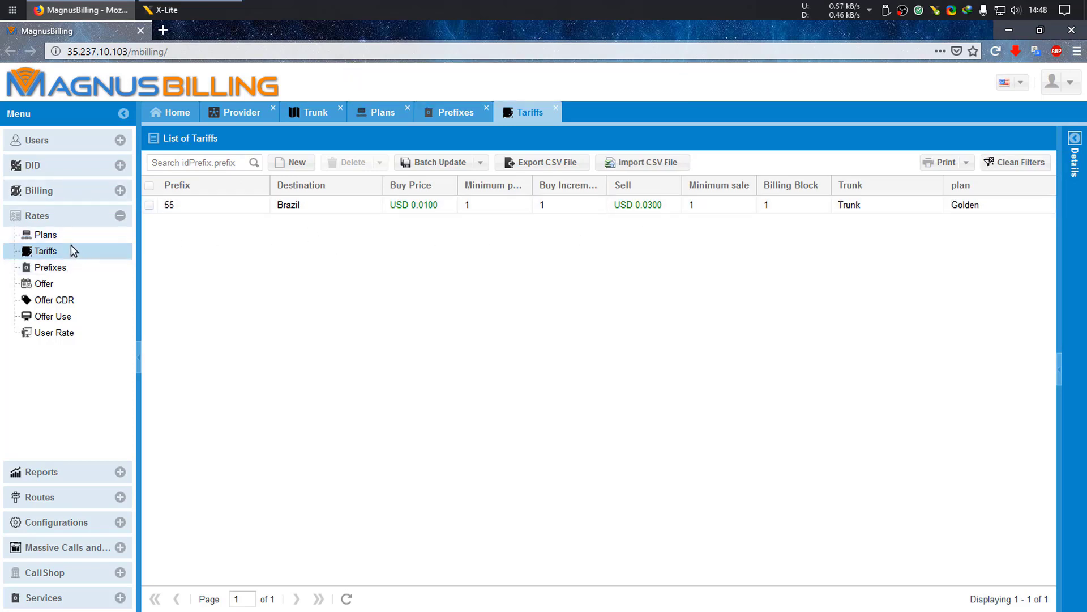
pyautogui.moveTo(82, 500)
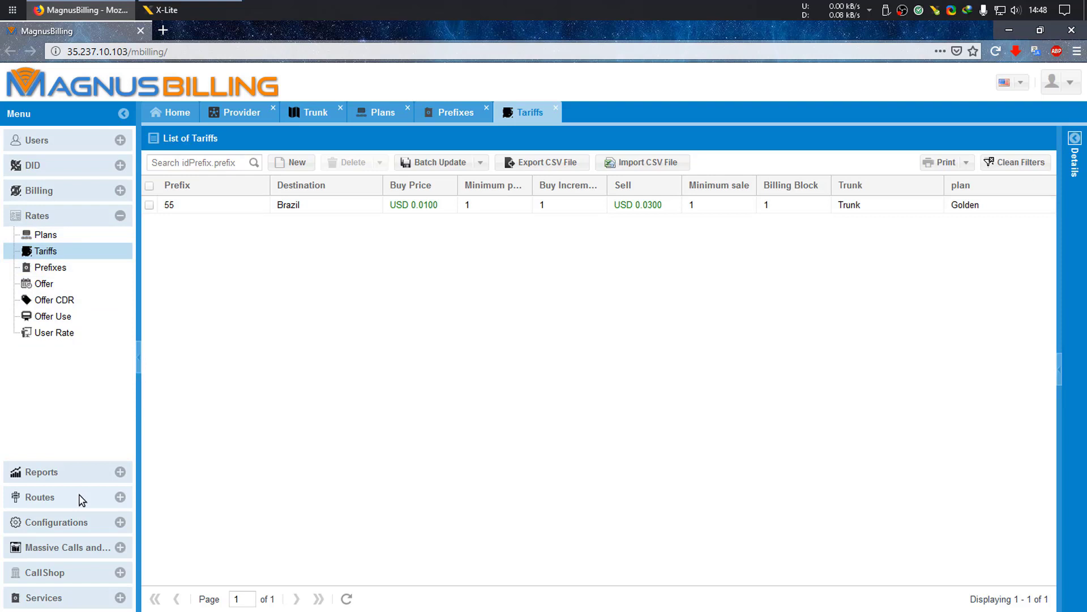
# Expand the Users menu and open the List of Users tab
pyautogui.click(35, 496)
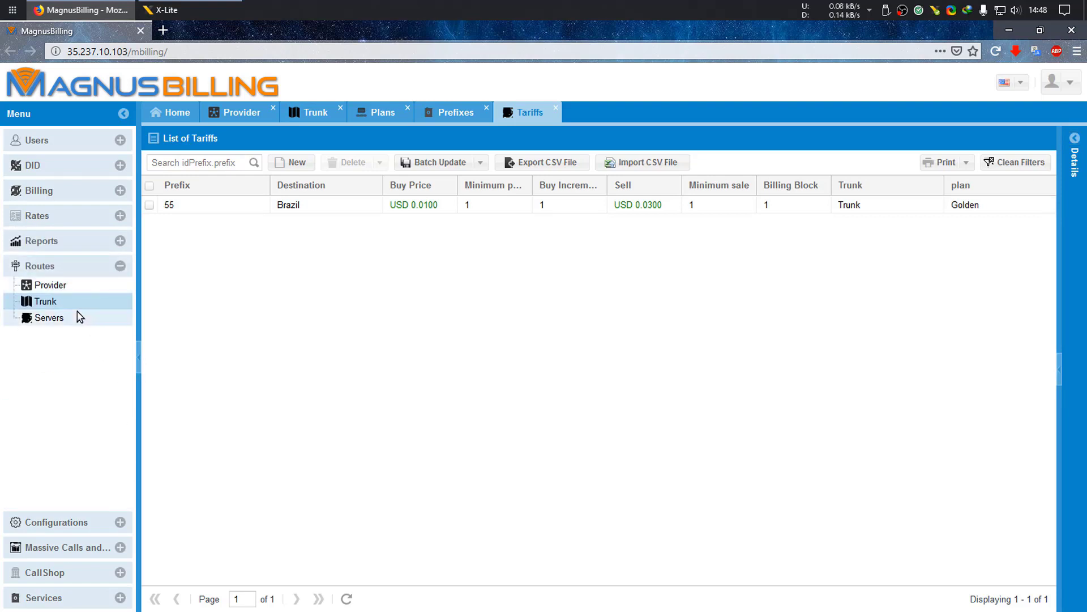
pyautogui.click(31, 140)
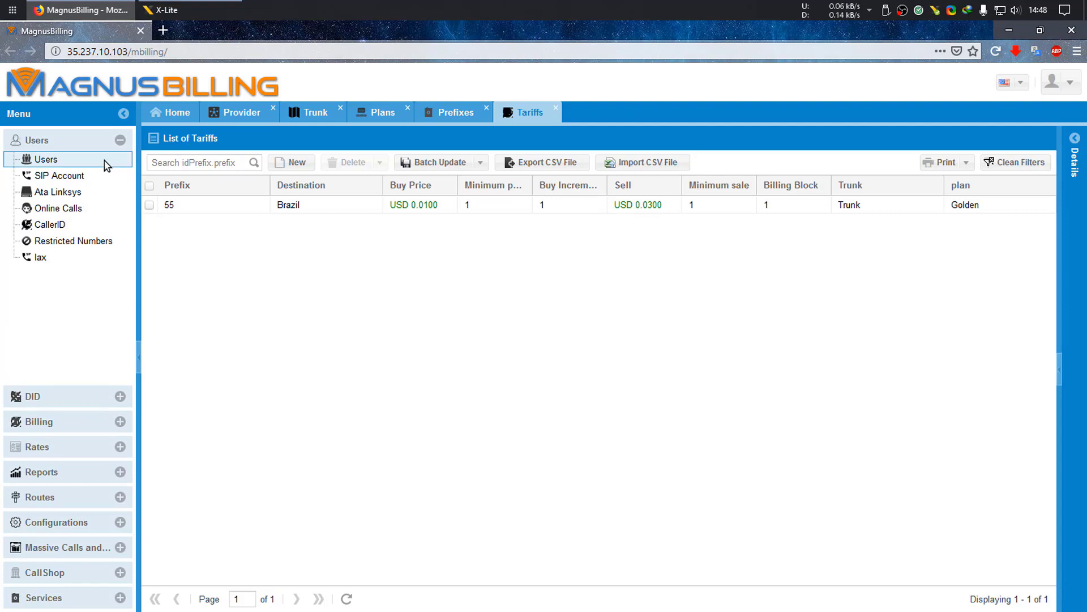
pyautogui.click(41, 160)
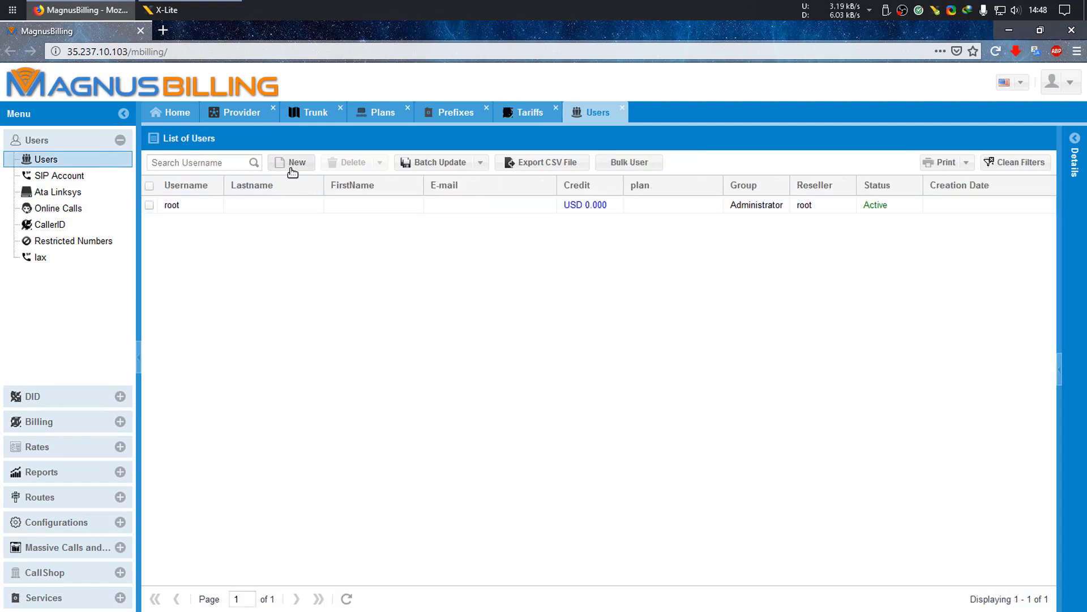
# Begin a new Client user on the Golden plan, trying local prefix 0/555 then clearing it
pyautogui.click(291, 162)
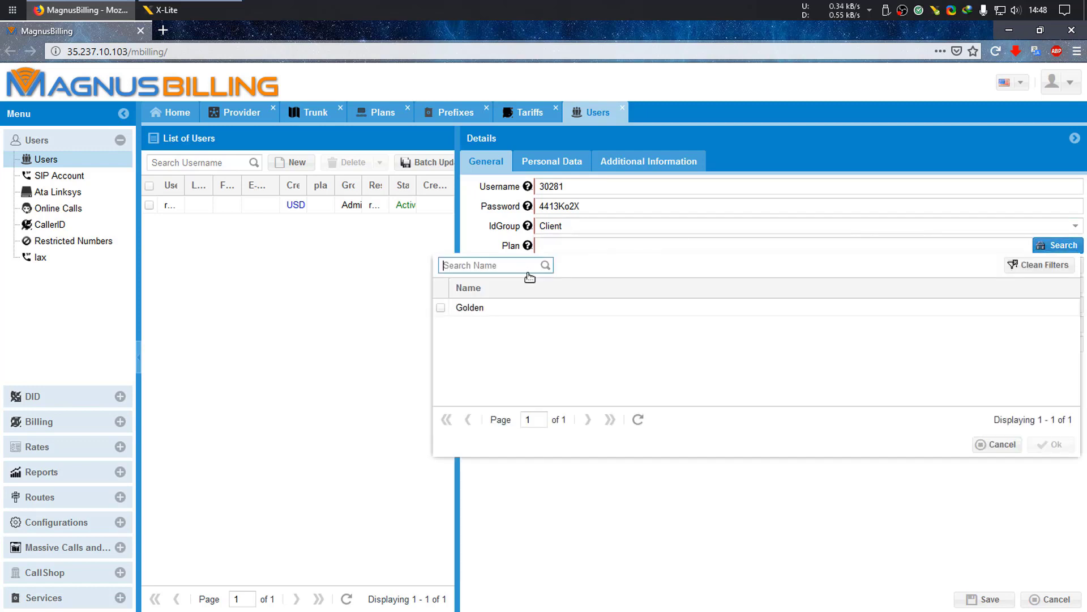
pyautogui.click(469, 307)
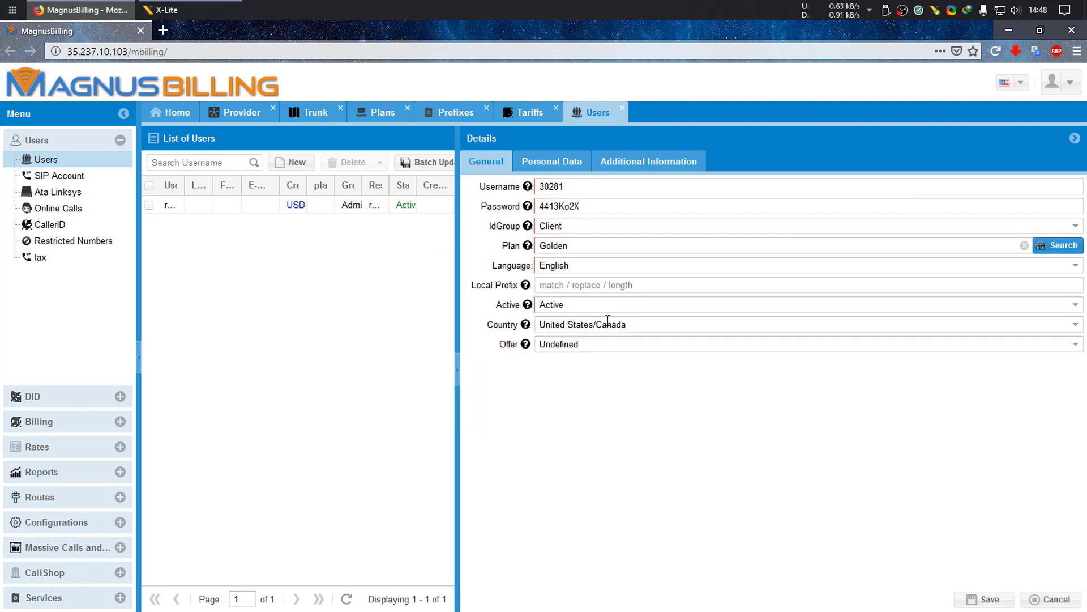
pyautogui.moveTo(473, 292)
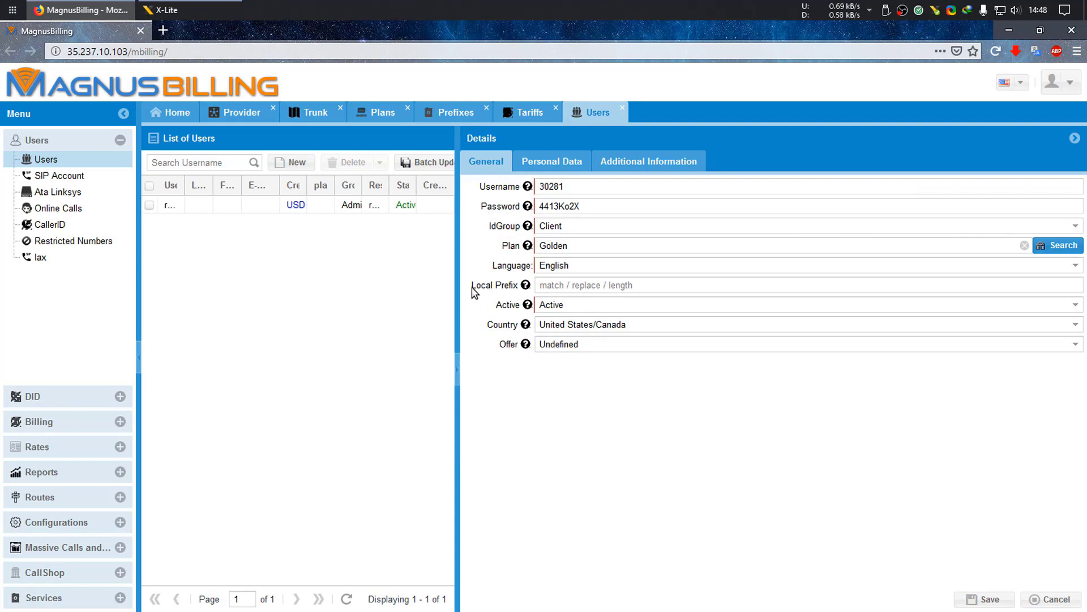
pyautogui.click(645, 285)
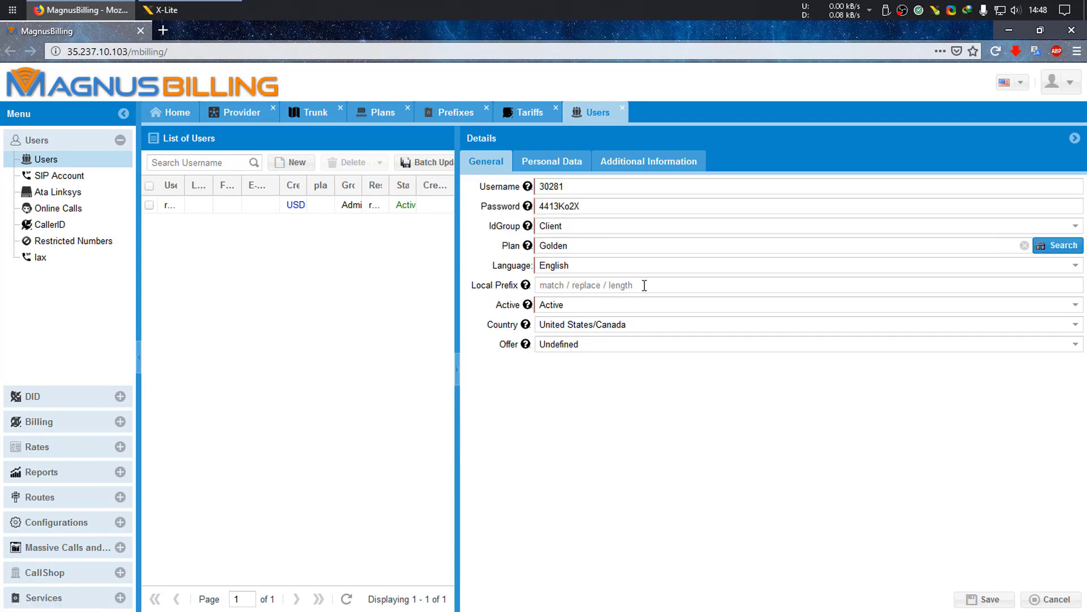
pyautogui.moveTo(499, 286)
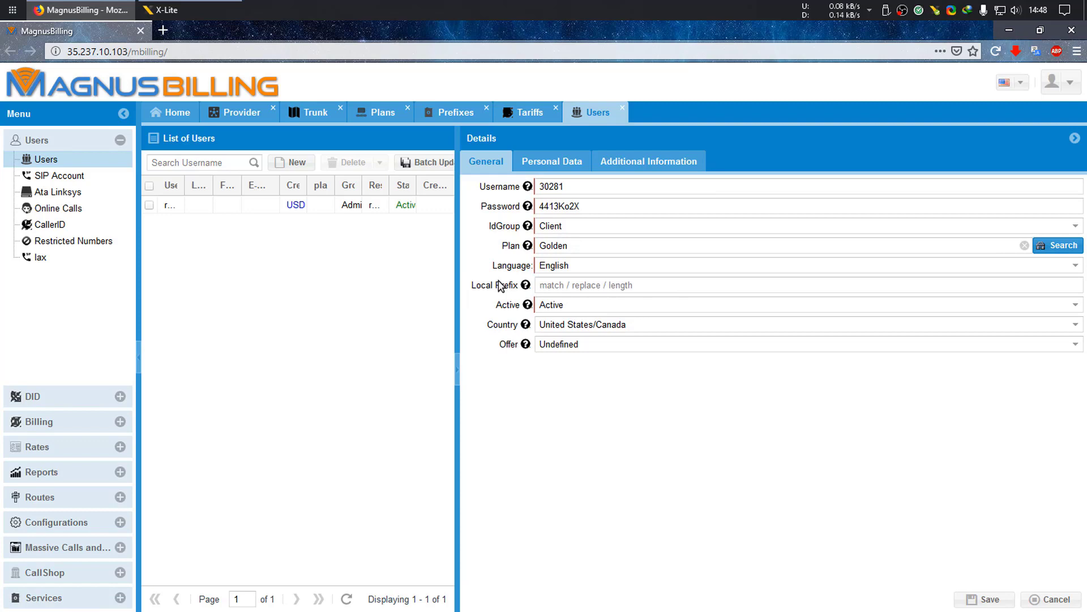
pyautogui.moveTo(525, 285)
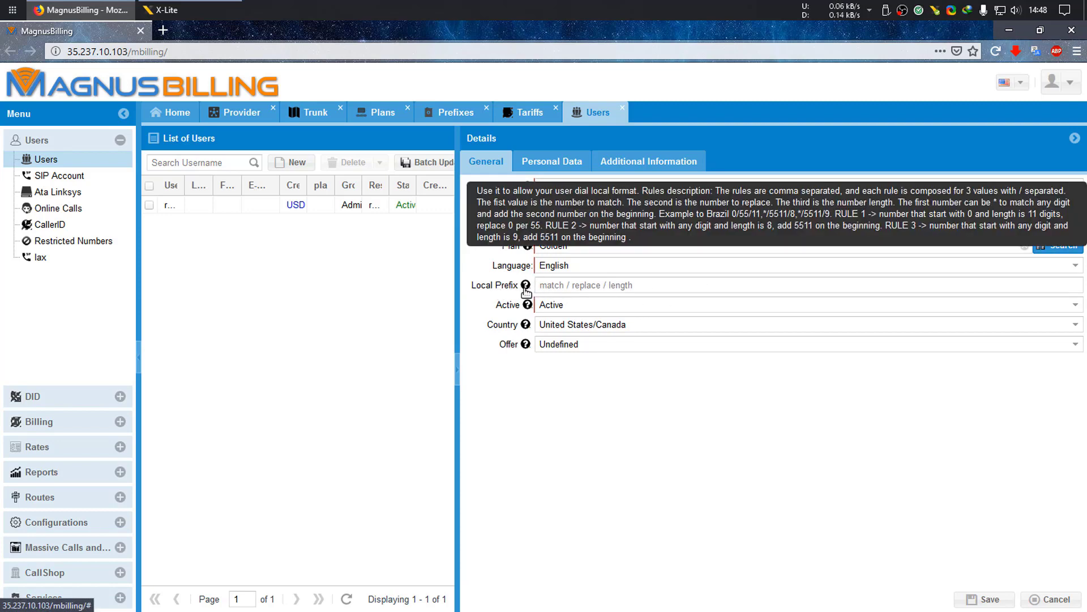
pyautogui.moveTo(530, 294)
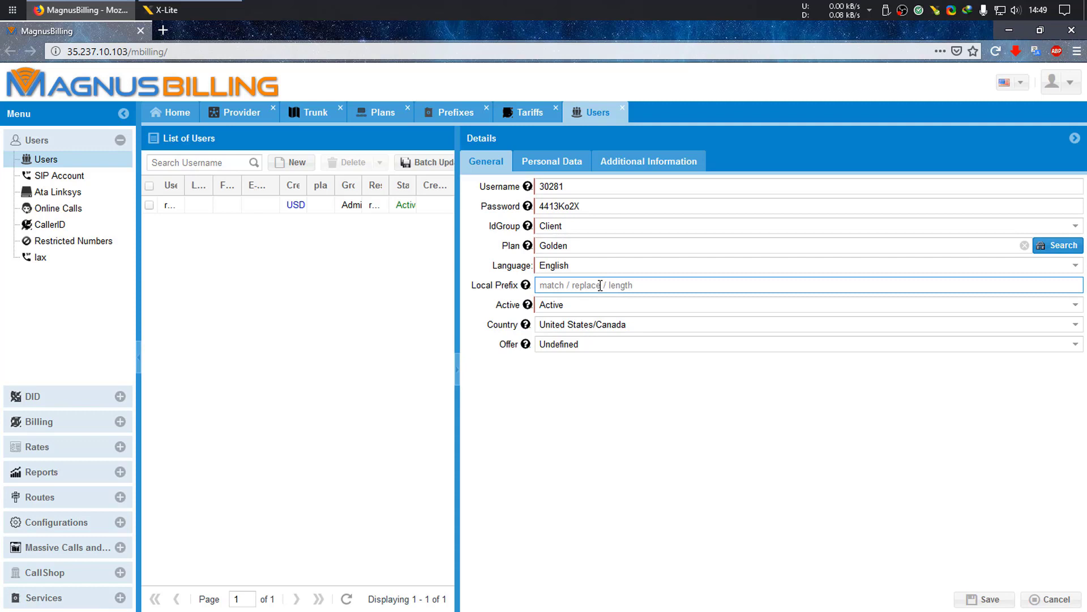
pyautogui.write('0')
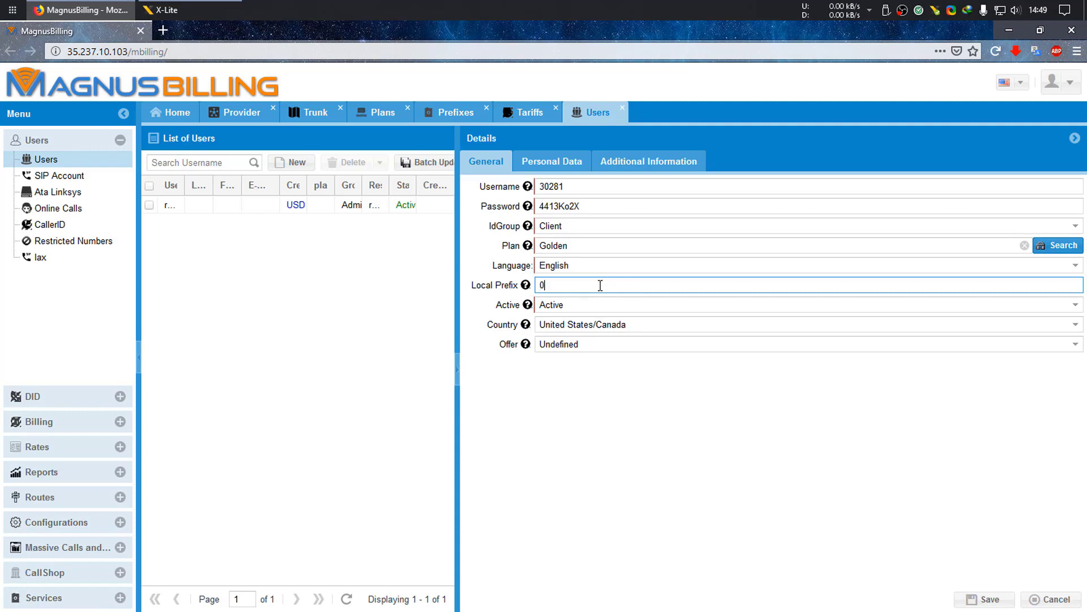
pyautogui.write('/')
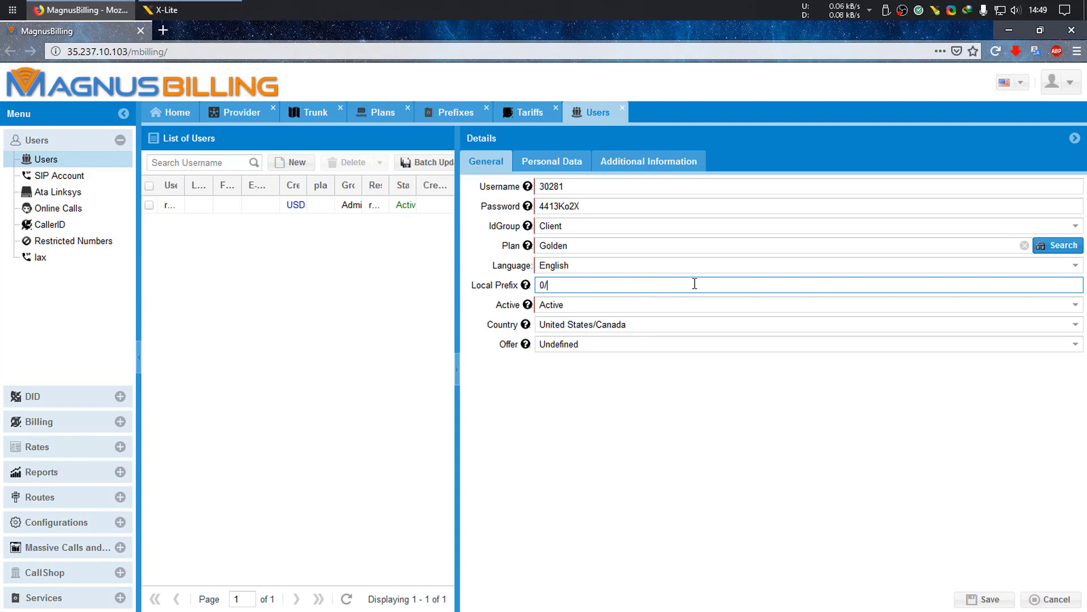
pyautogui.write('5551/8')
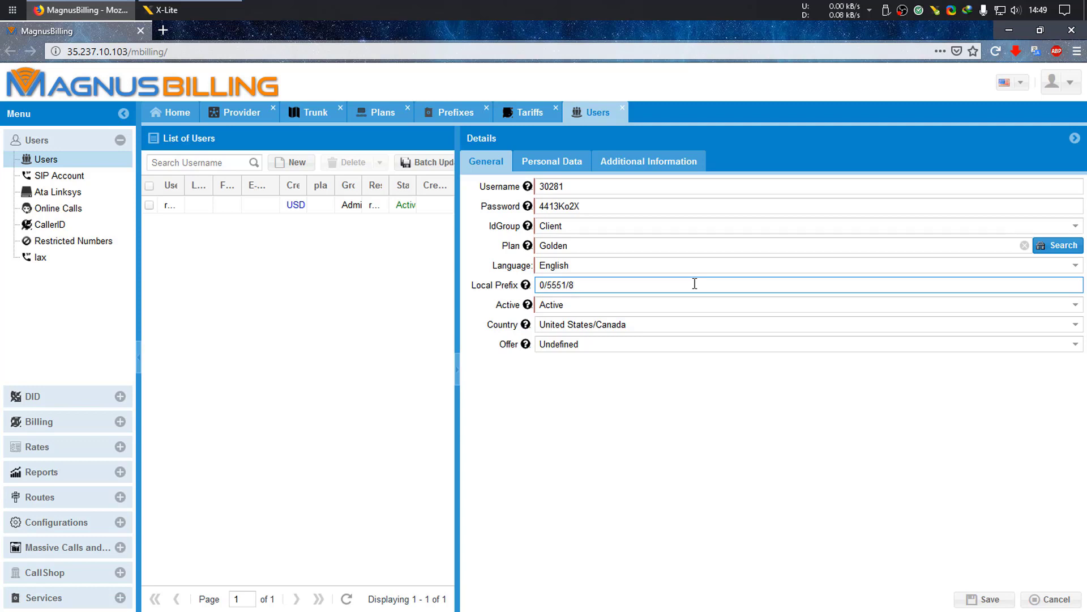
pyautogui.click(695, 284)
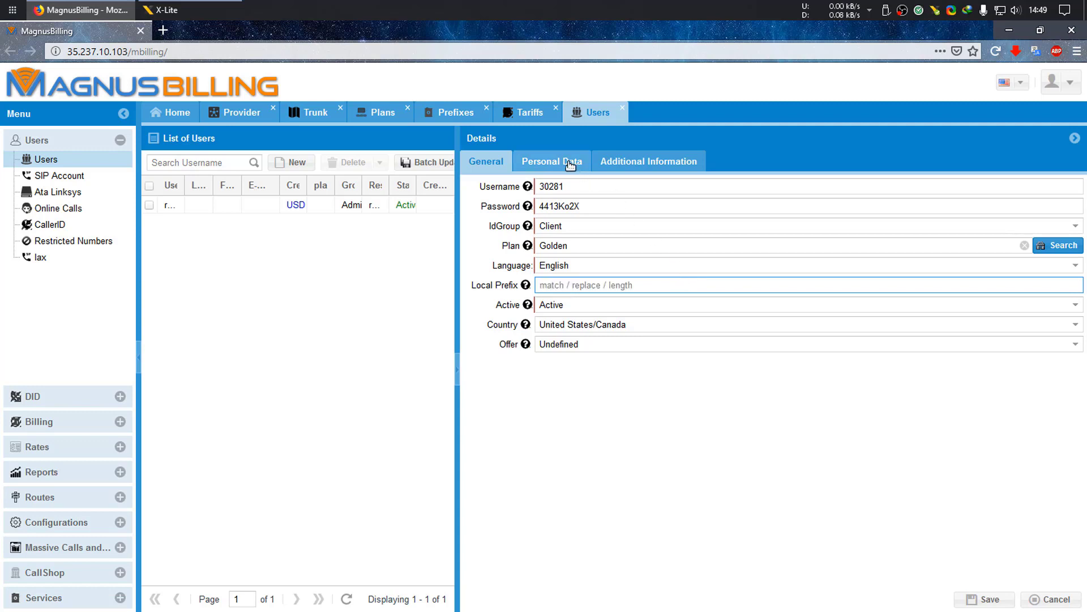
# Save client user 30281 with first name John, then list its SIP account
pyautogui.click(552, 161)
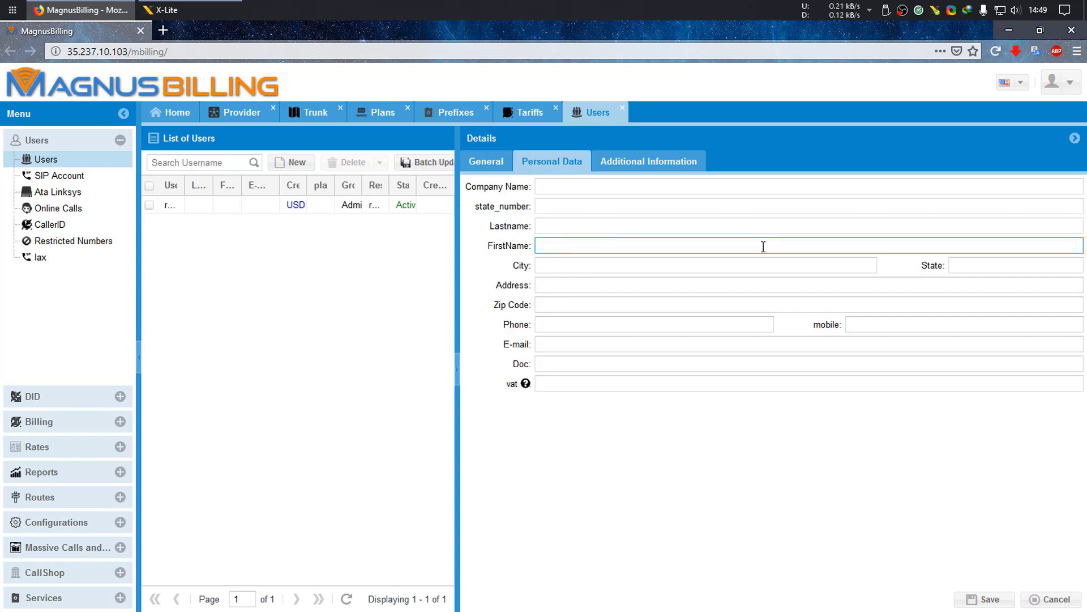
pyautogui.write('Jo')
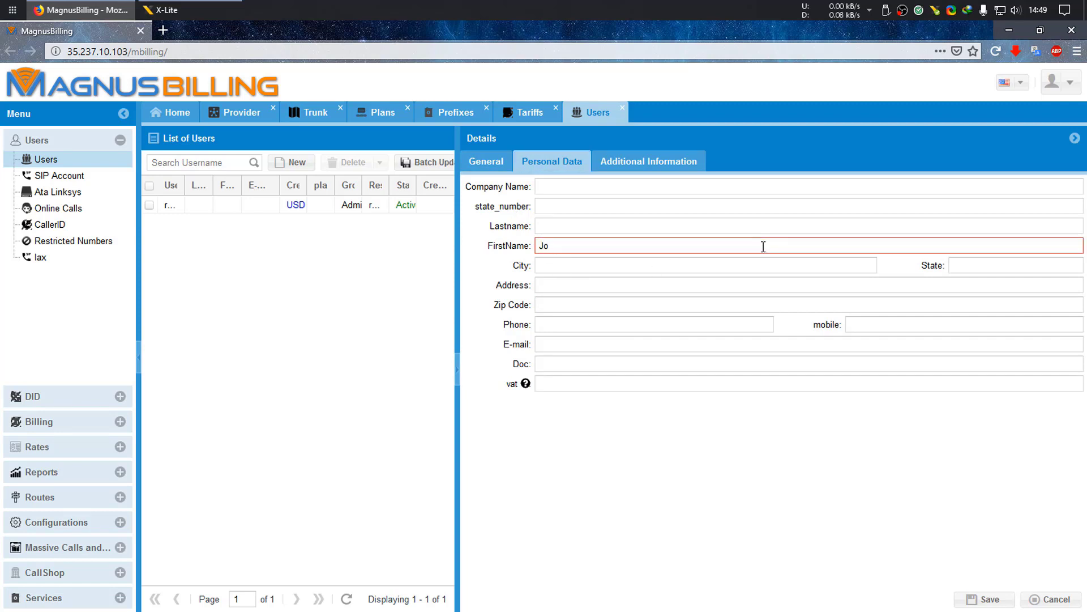
pyautogui.click(650, 161)
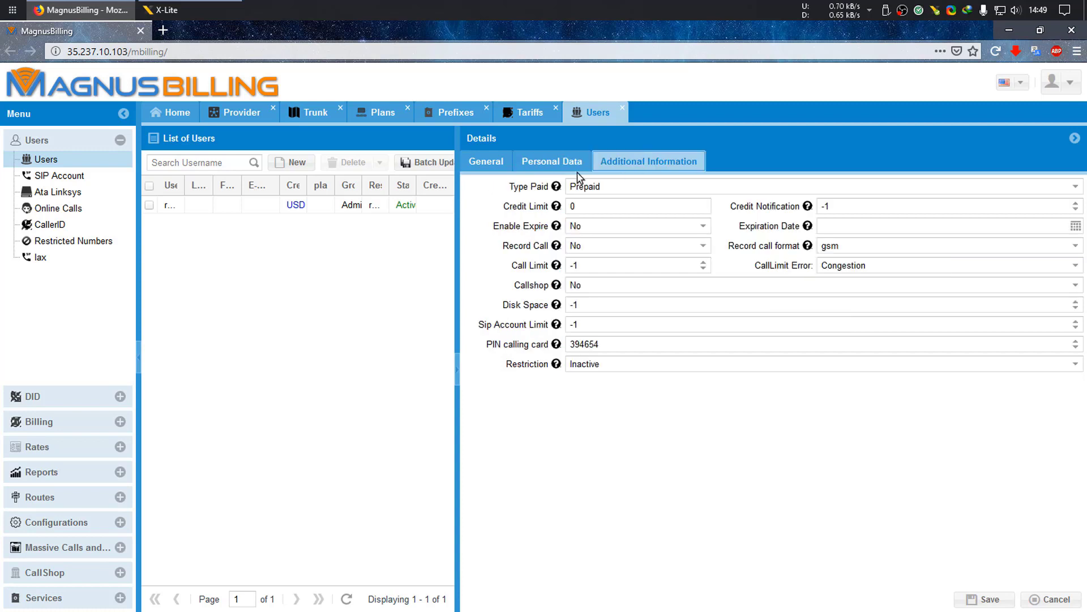
pyautogui.click(486, 161)
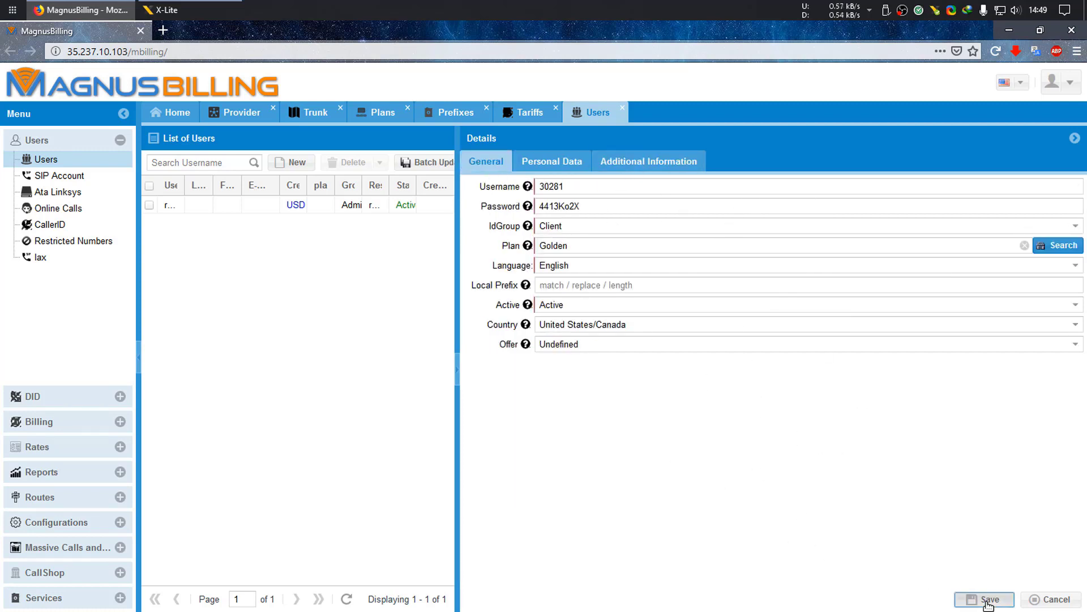
pyautogui.click(984, 600)
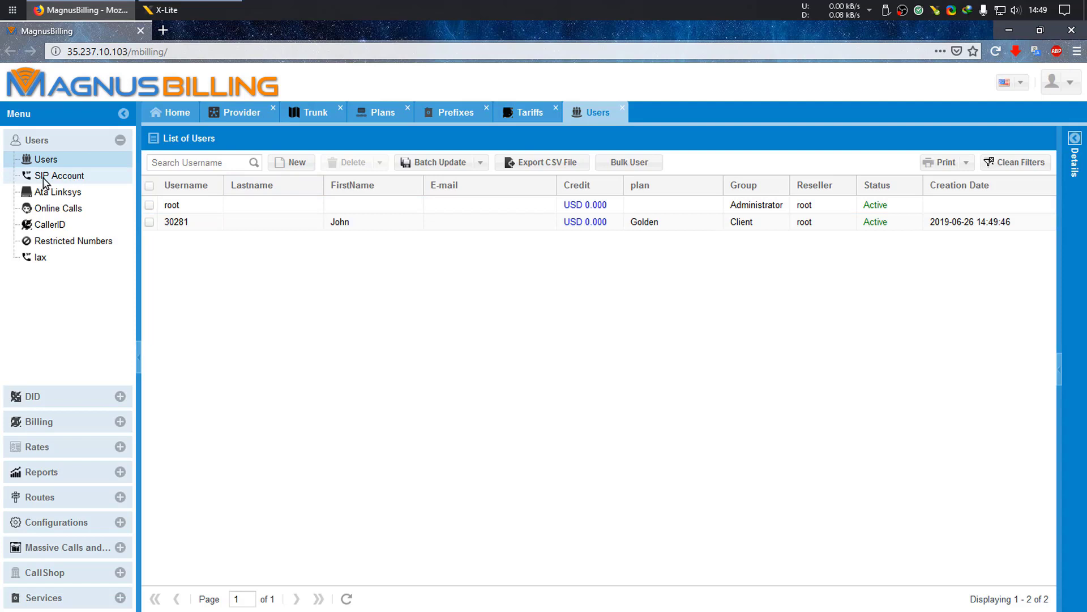
pyautogui.click(54, 175)
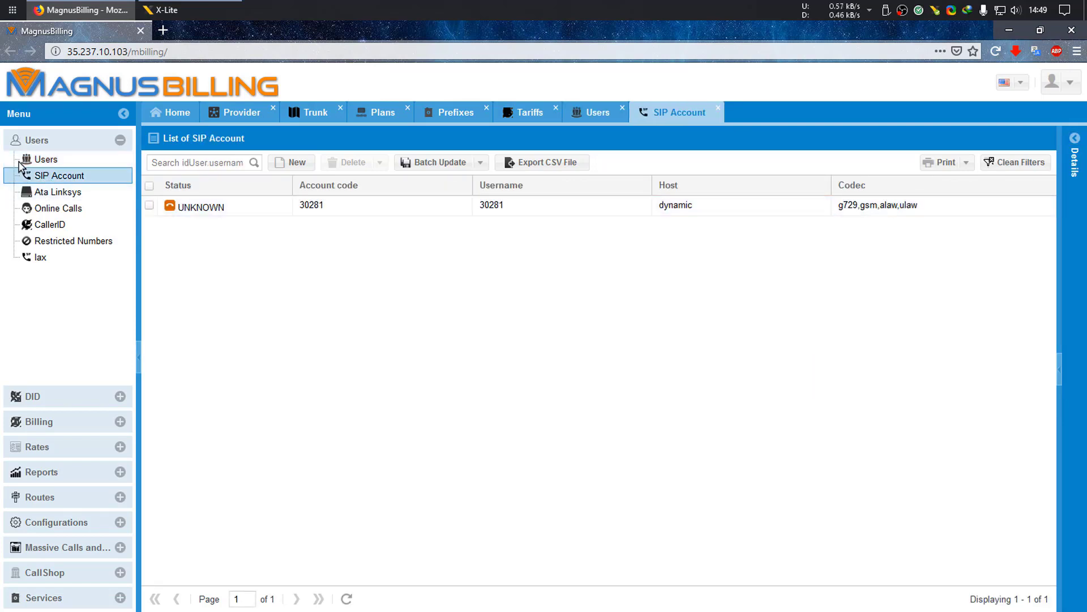
pyautogui.moveTo(410, 331)
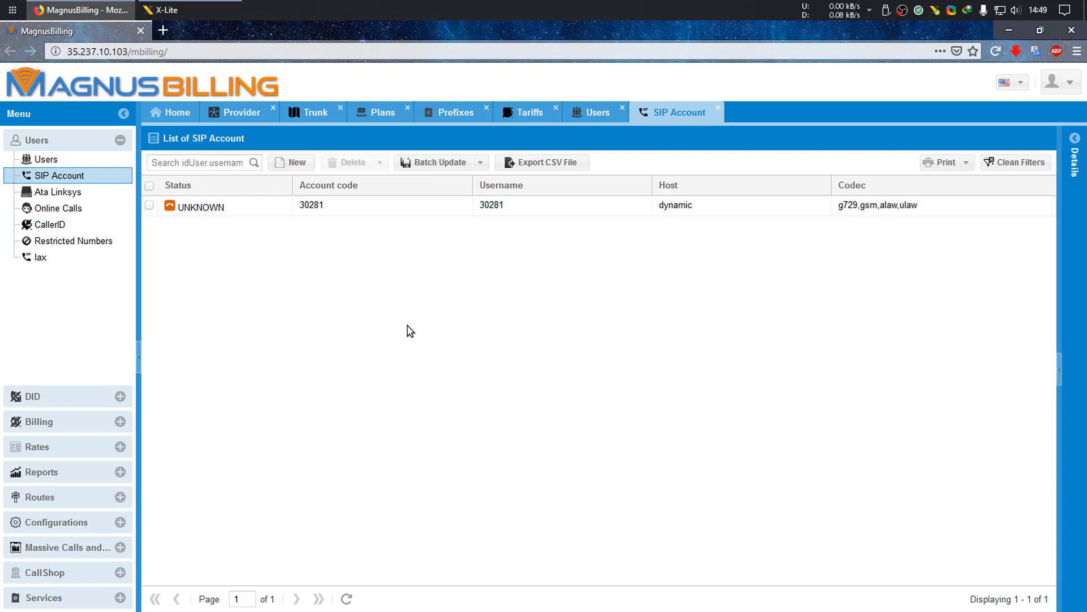
pyautogui.moveTo(376, 286)
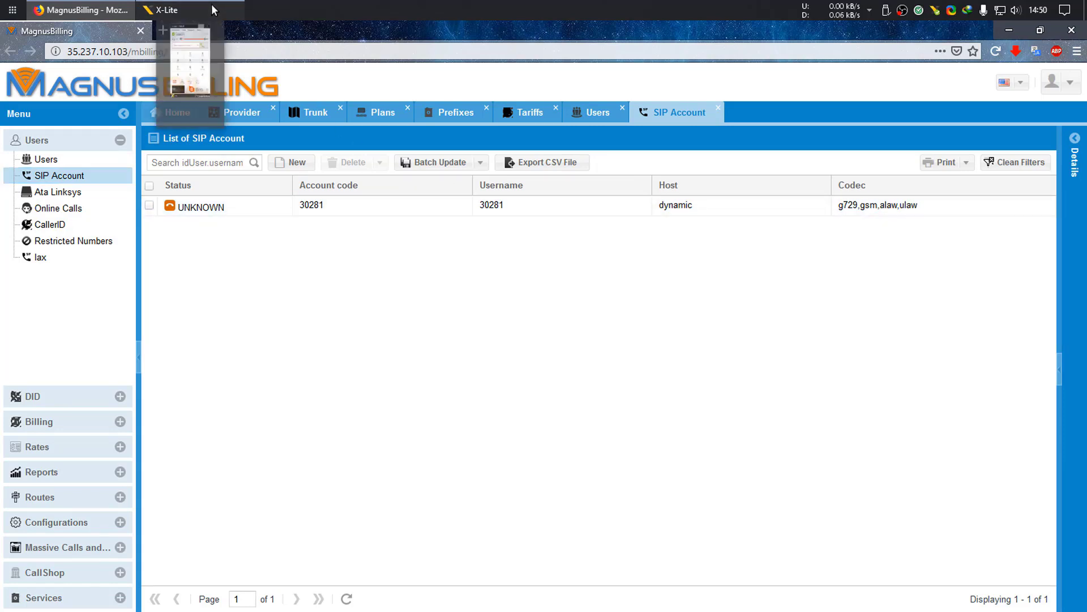
# Configure X-Lite with User ID 30281 on domain 35.237.10.103 and apply
pyautogui.click(173, 8)
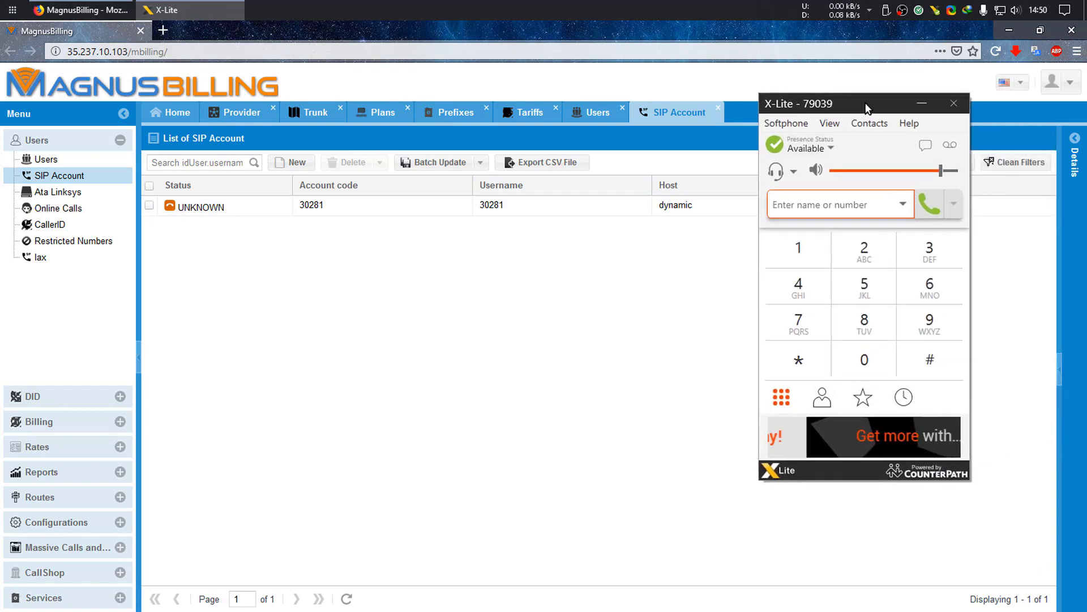
pyautogui.click(785, 123)
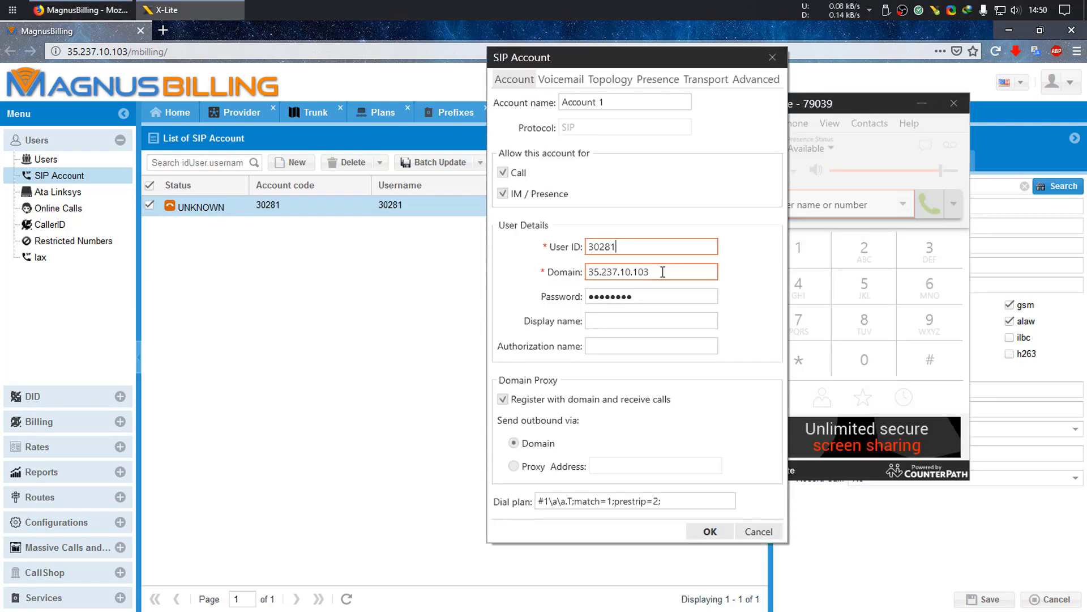
pyautogui.click(710, 532)
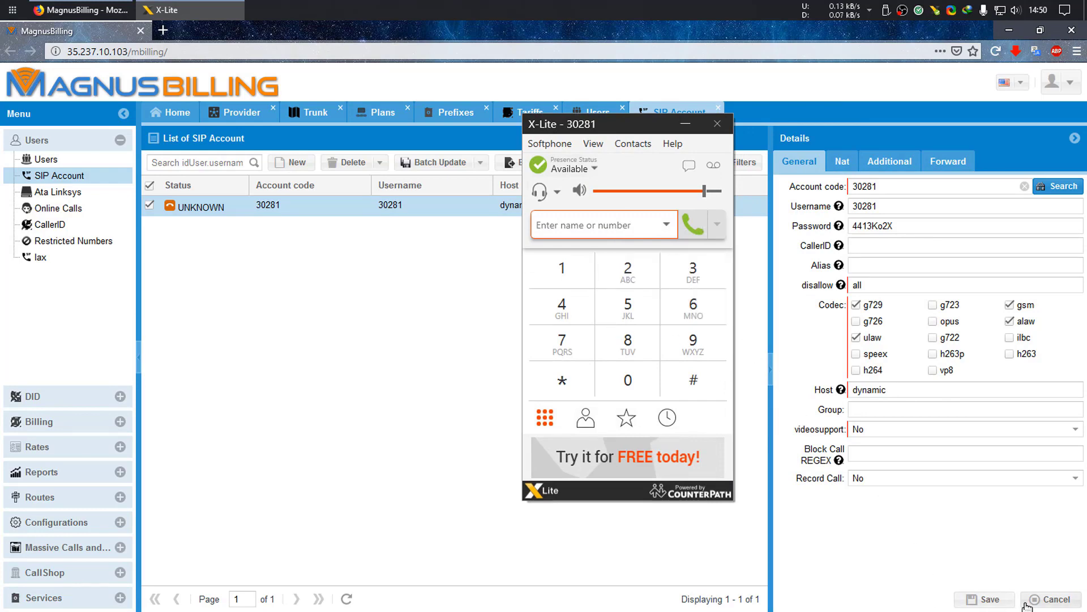
pyautogui.click(987, 598)
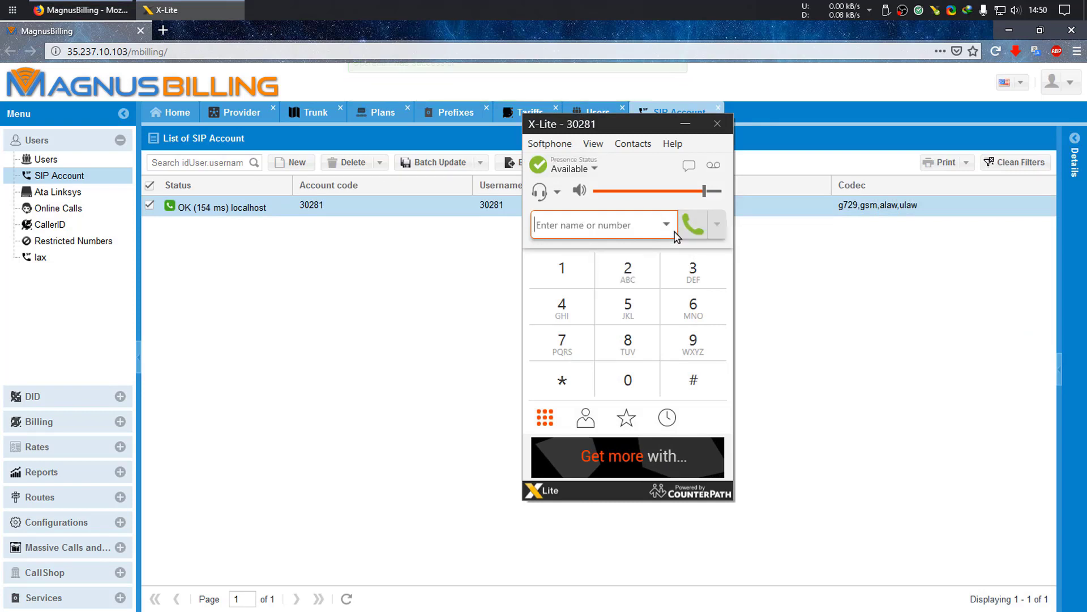
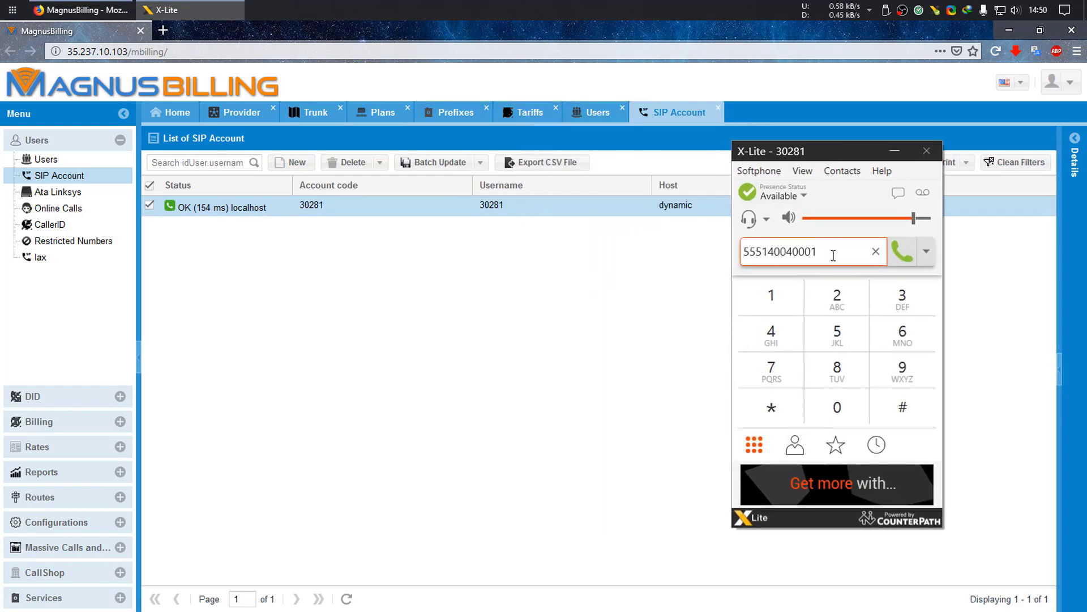
pyautogui.moveTo(903, 254)
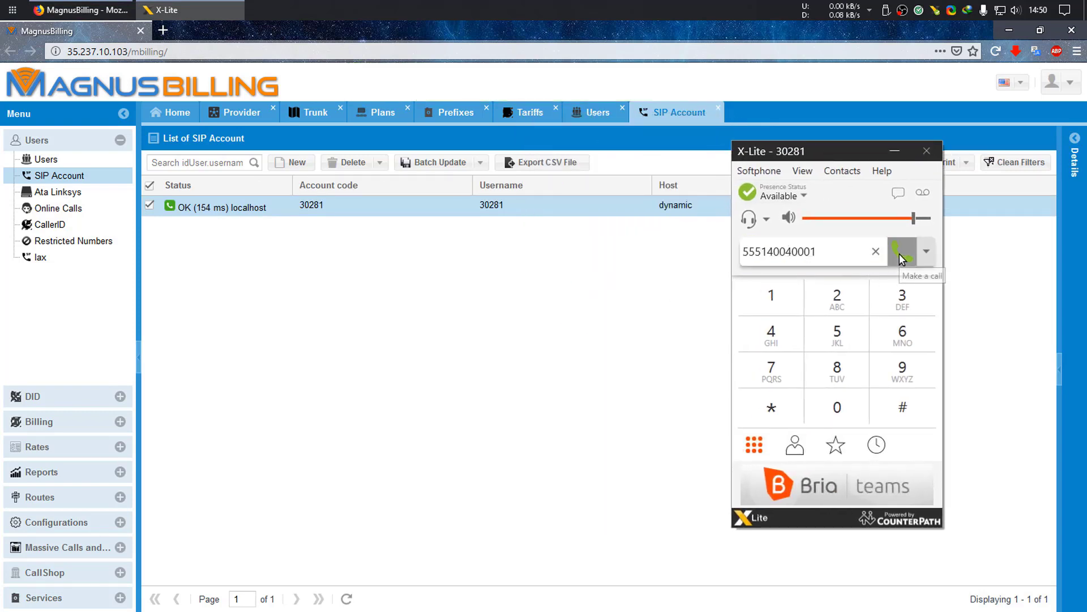
pyautogui.click(901, 252)
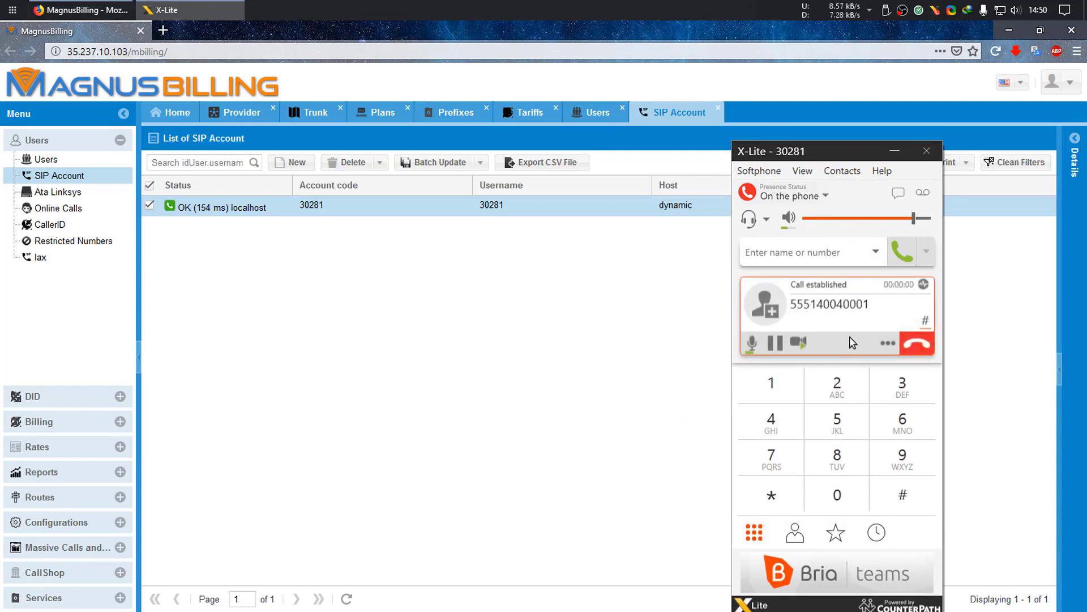
pyautogui.click(917, 343)
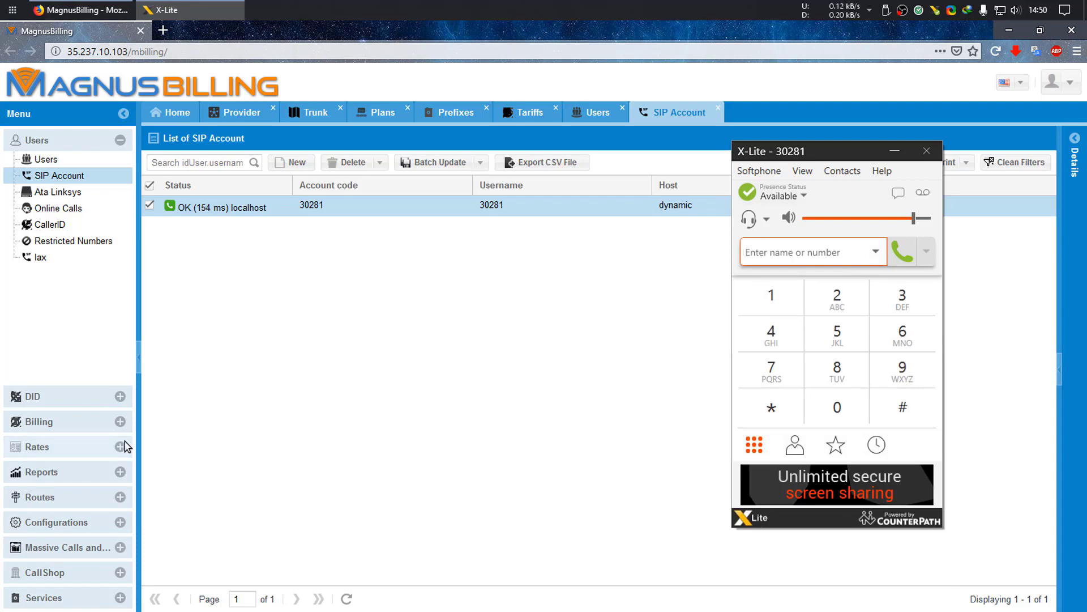
pyautogui.moveTo(109, 446)
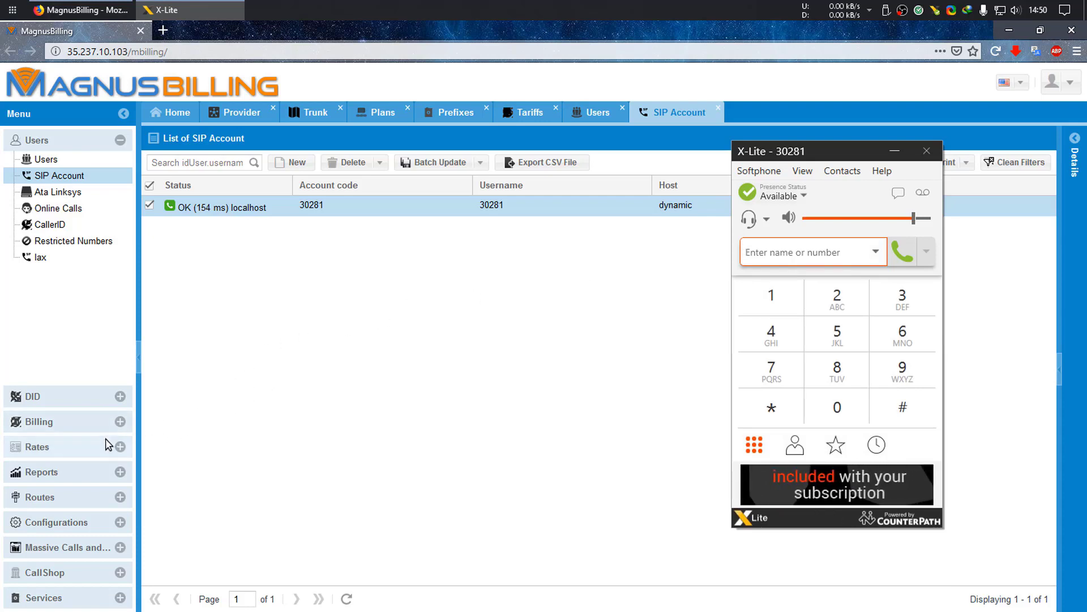
pyautogui.click(35, 447)
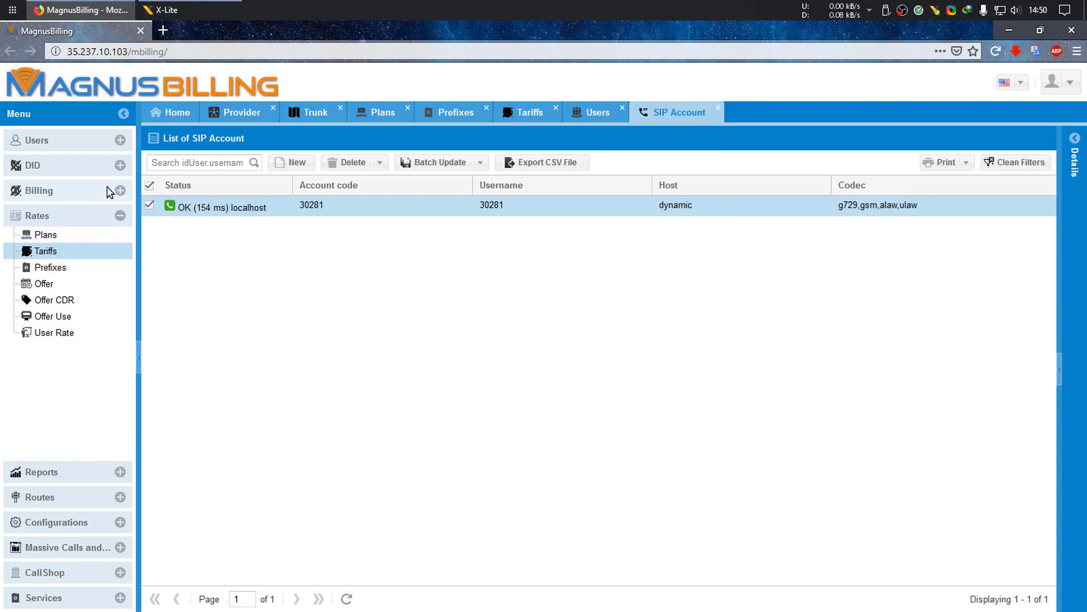
pyautogui.click(31, 190)
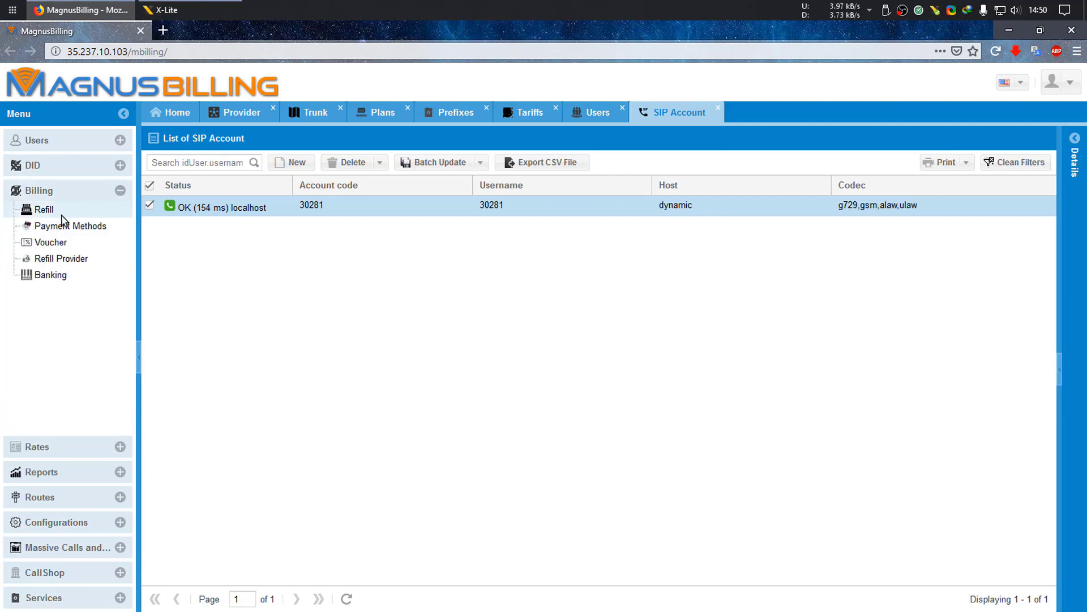
pyautogui.click(39, 208)
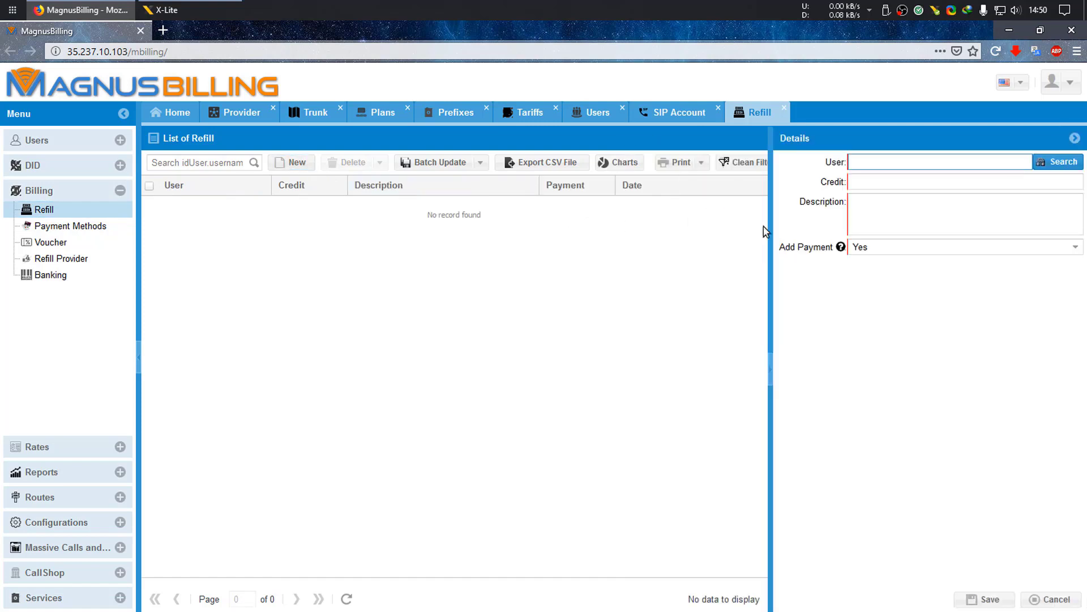
pyautogui.click(938, 162)
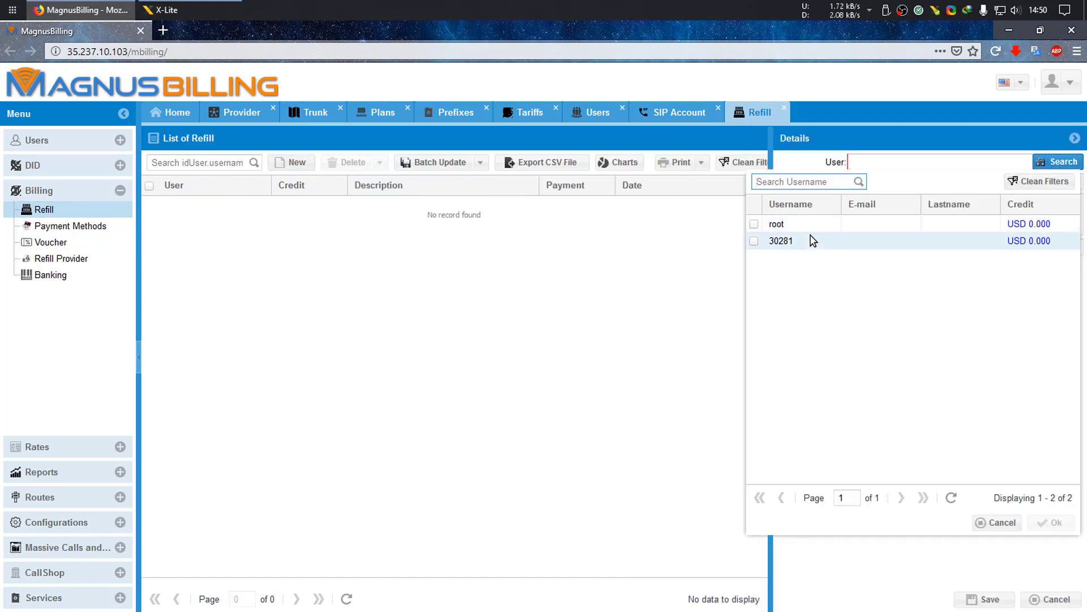
pyautogui.click(754, 240)
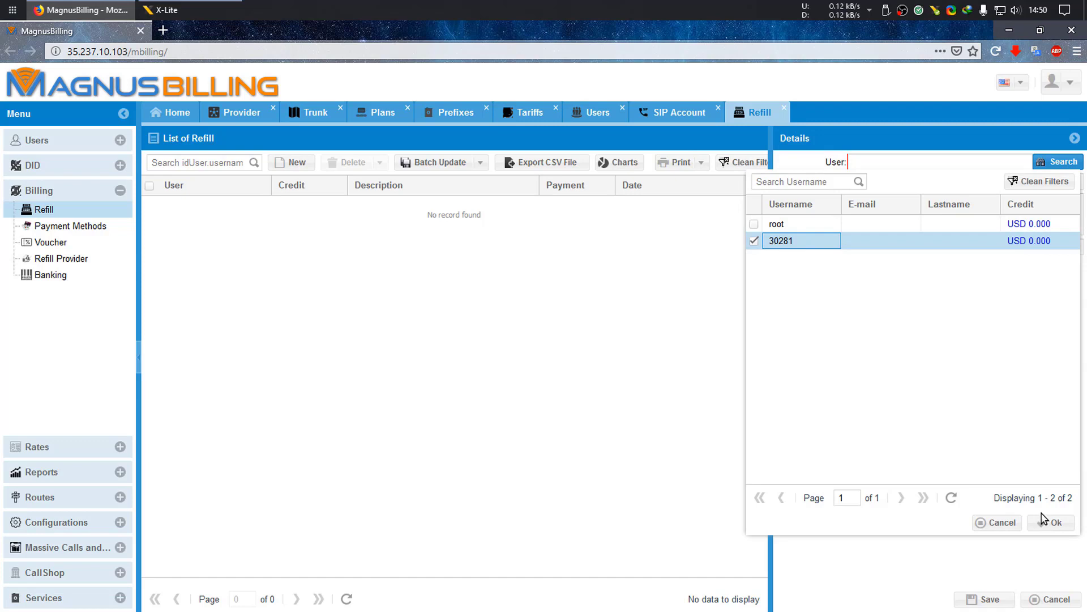
pyautogui.click(1056, 523)
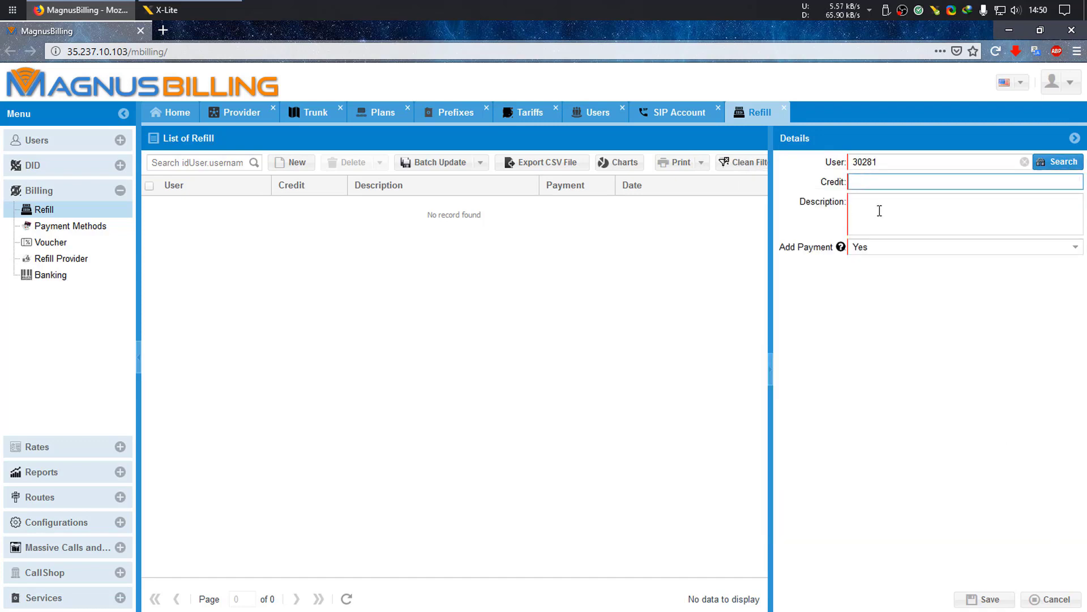
# Enter USD 10,00 credit with description 'Test refill' and save it
pyautogui.write('USD 10,00')
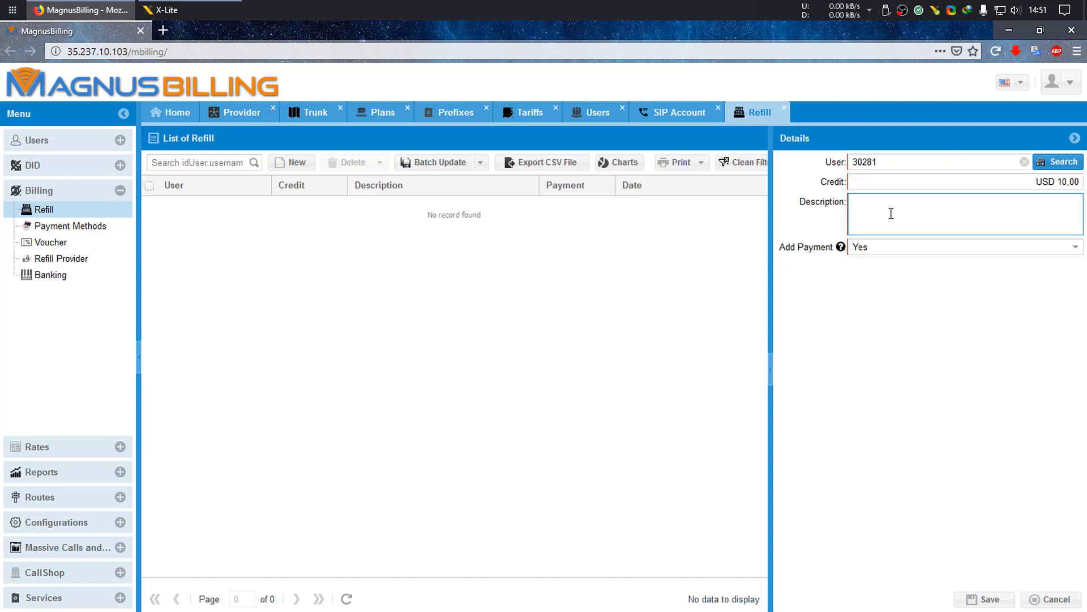
pyautogui.write('Test')
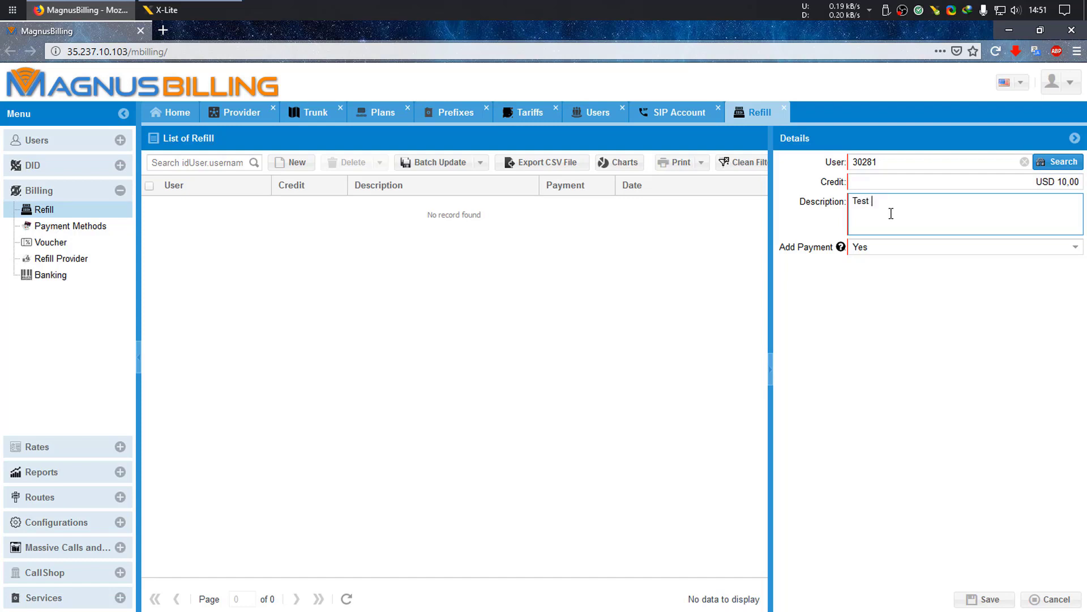
pyautogui.write('ref')
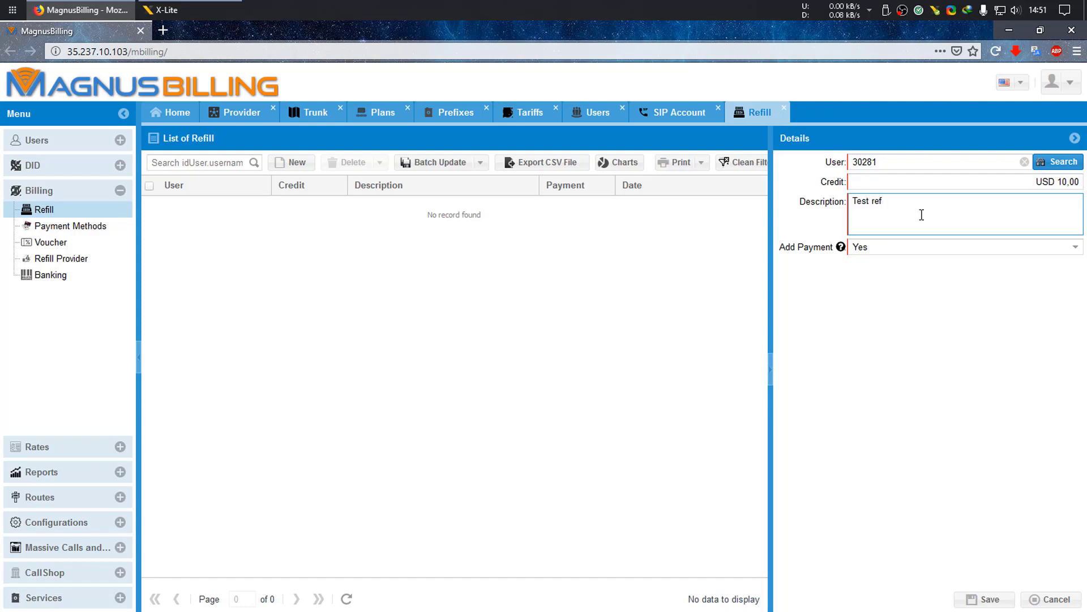
pyautogui.click(985, 599)
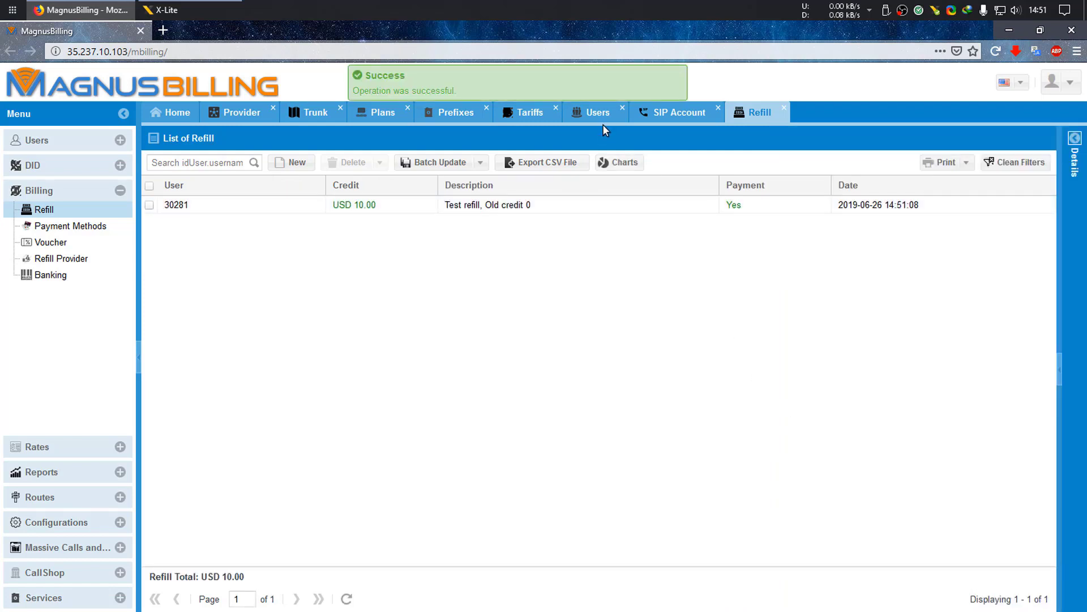
pyautogui.click(595, 112)
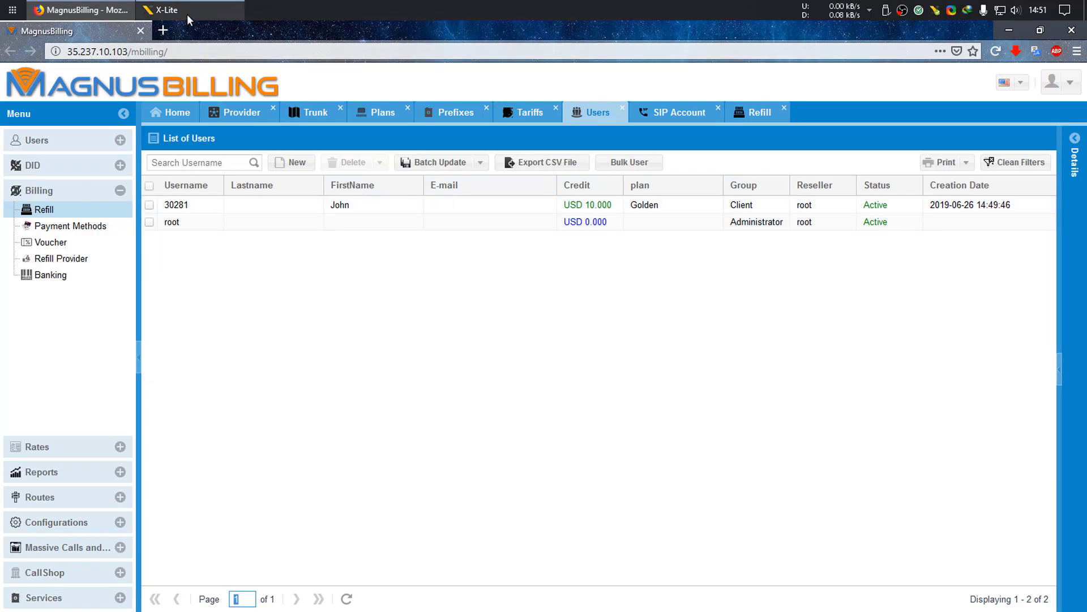
# Confirm 30281 holds USD 10.000 credit and open the Online Calls list
pyautogui.click(164, 10)
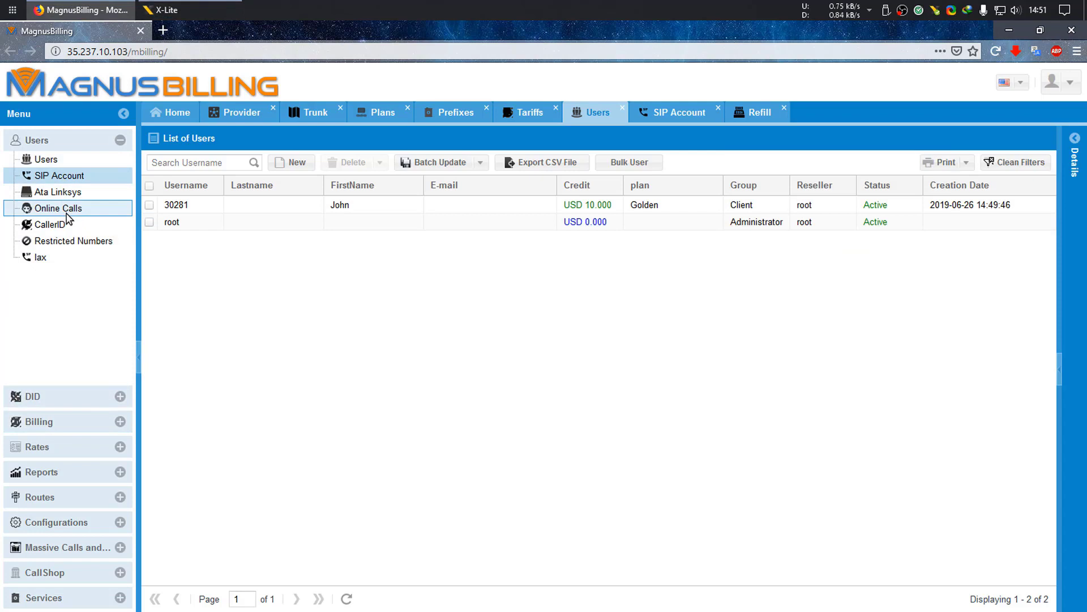
pyautogui.click(54, 208)
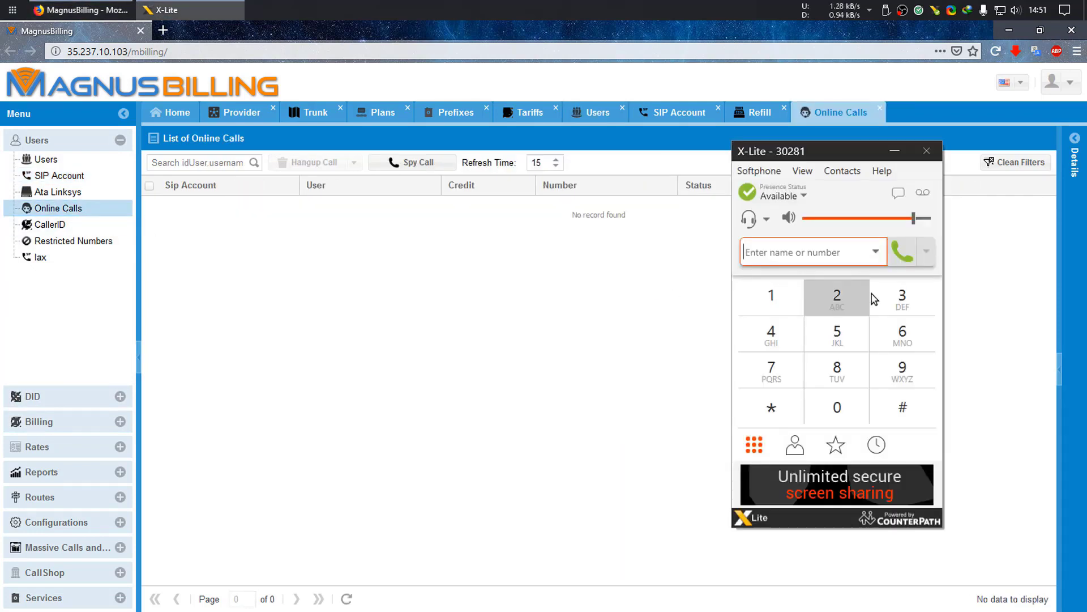
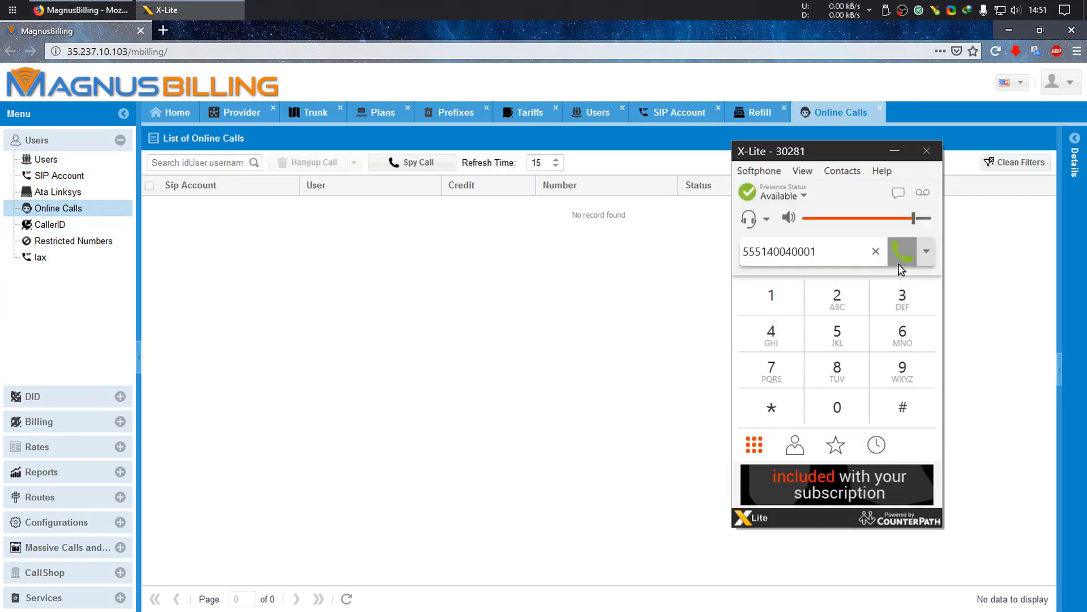
pyautogui.click(903, 251)
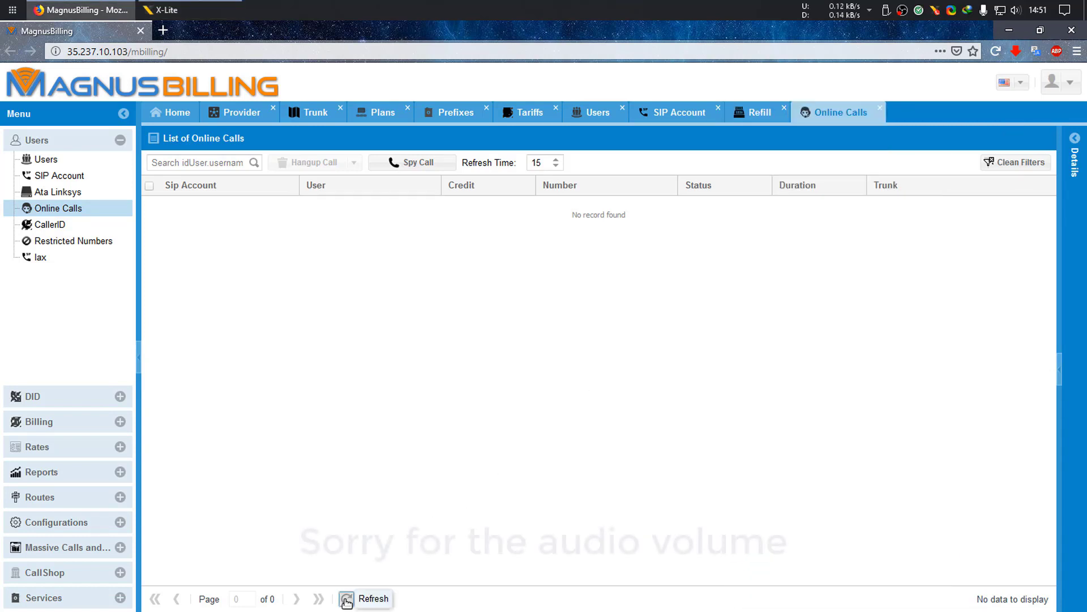
pyautogui.click(347, 599)
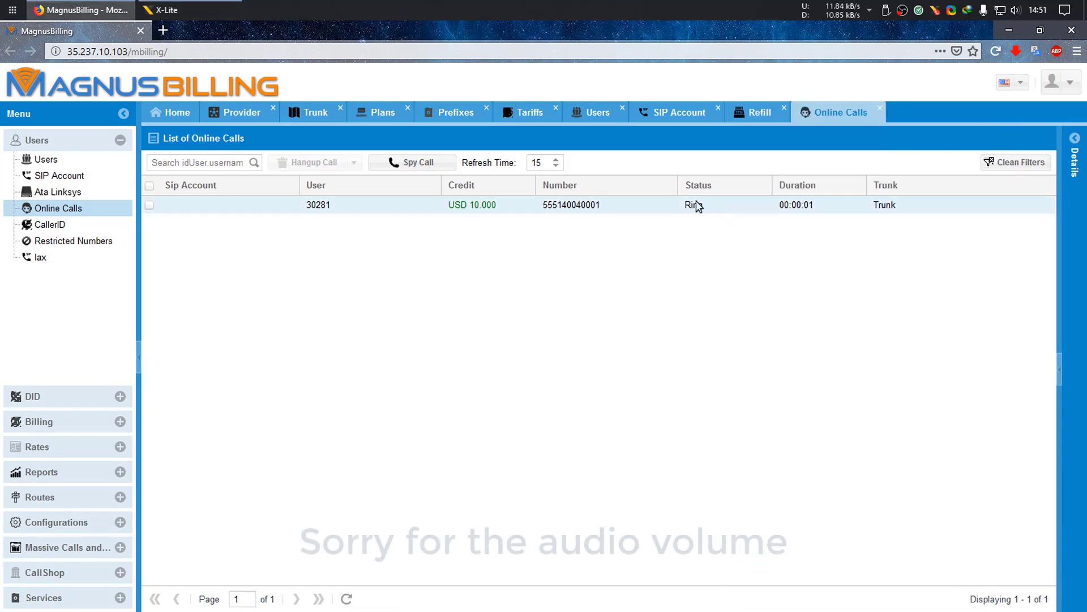
pyautogui.click(350, 598)
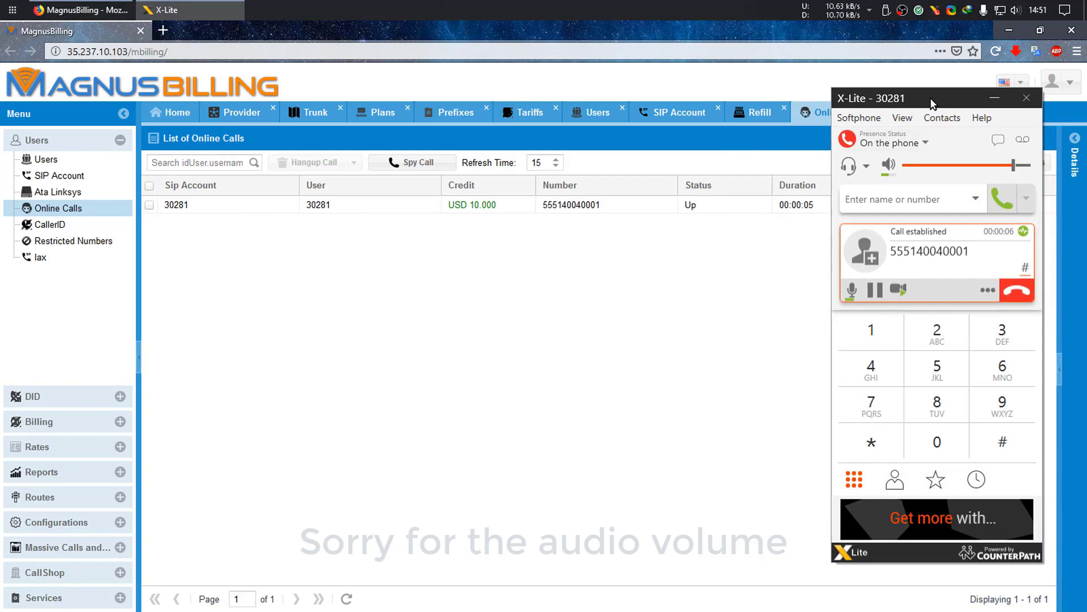
pyautogui.moveTo(935, 98); pyautogui.dragTo(215, 87)
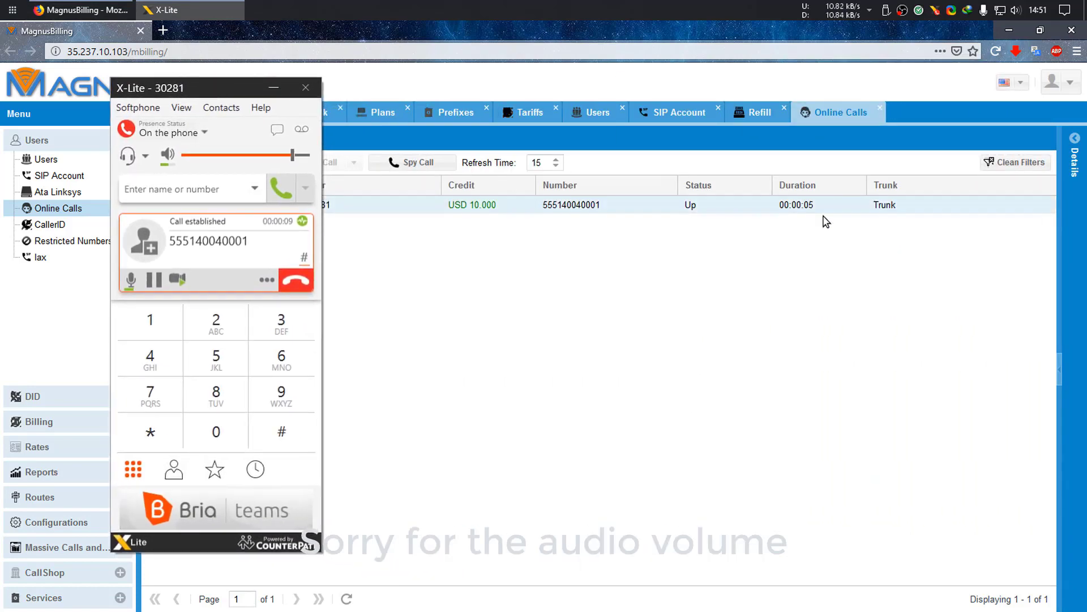
pyautogui.moveTo(494, 562)
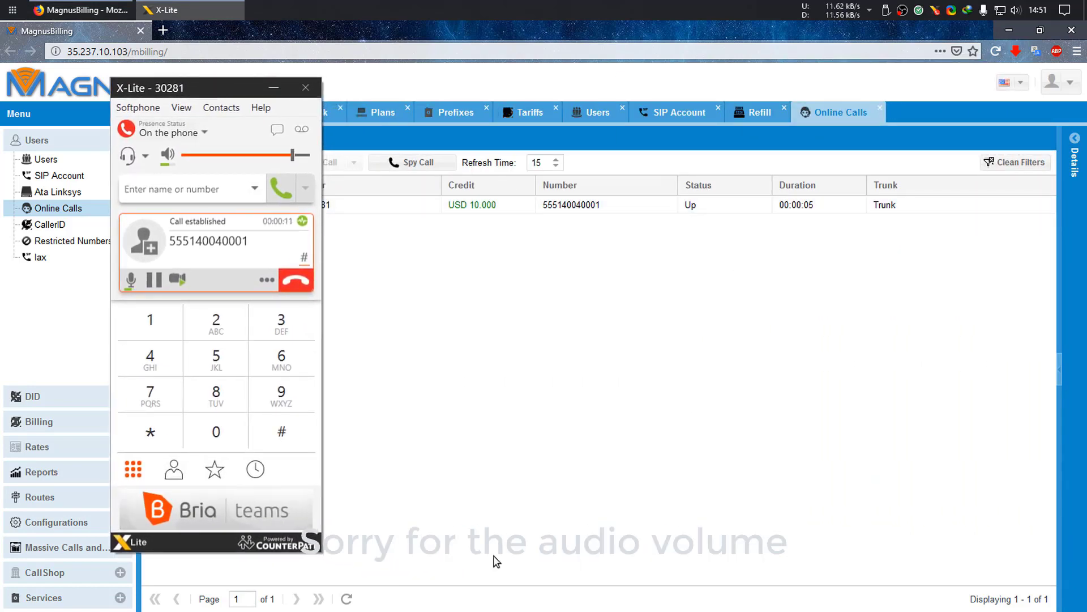
# End the call and refresh Online Calls until the list is empty
pyautogui.click(306, 87)
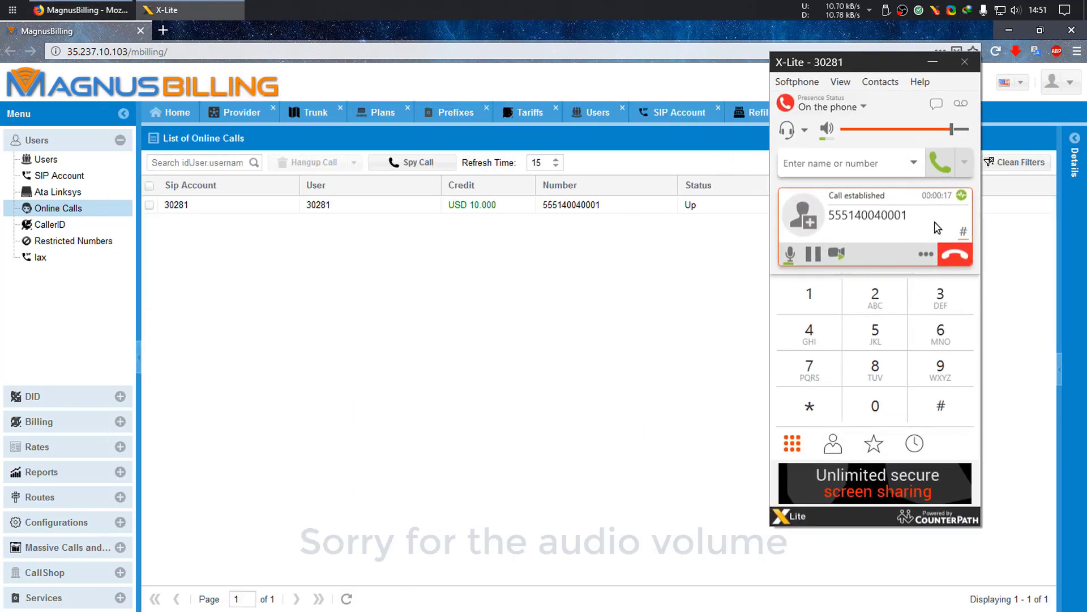
pyautogui.click(955, 254)
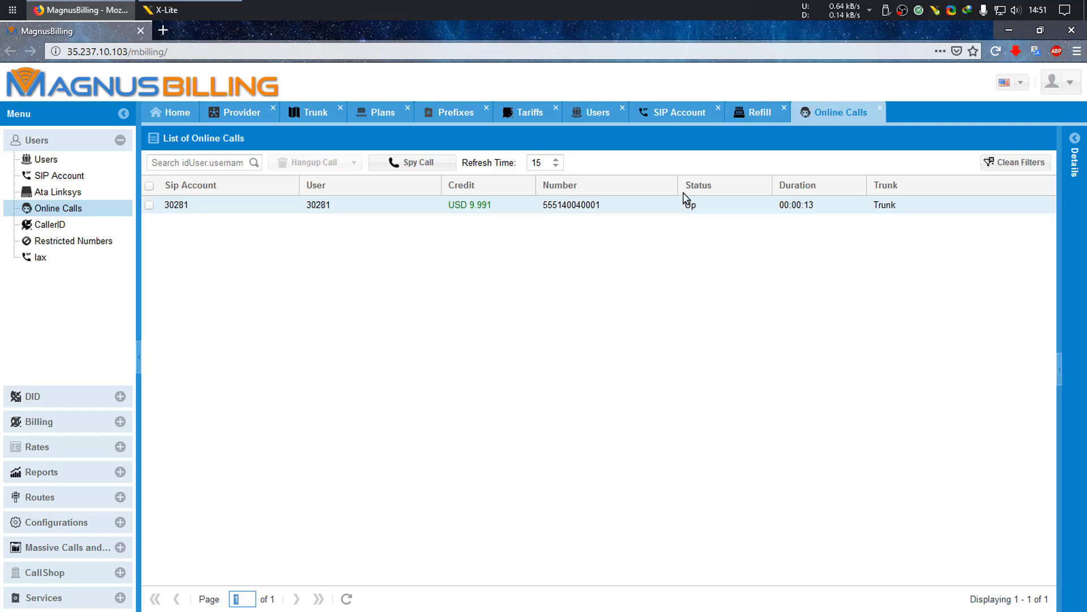
pyautogui.click(346, 599)
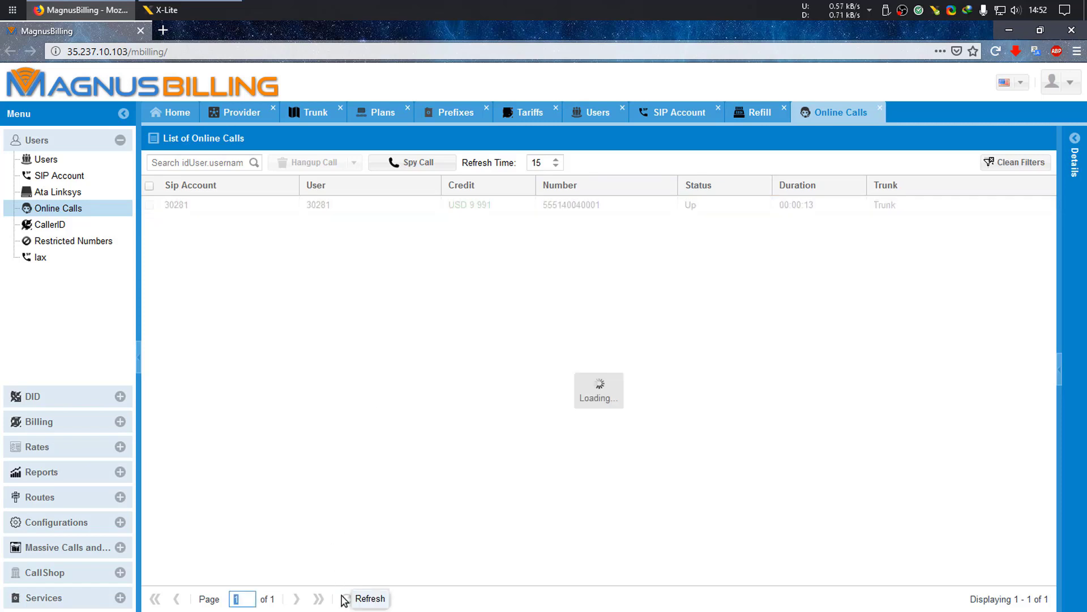
pyautogui.click(345, 599)
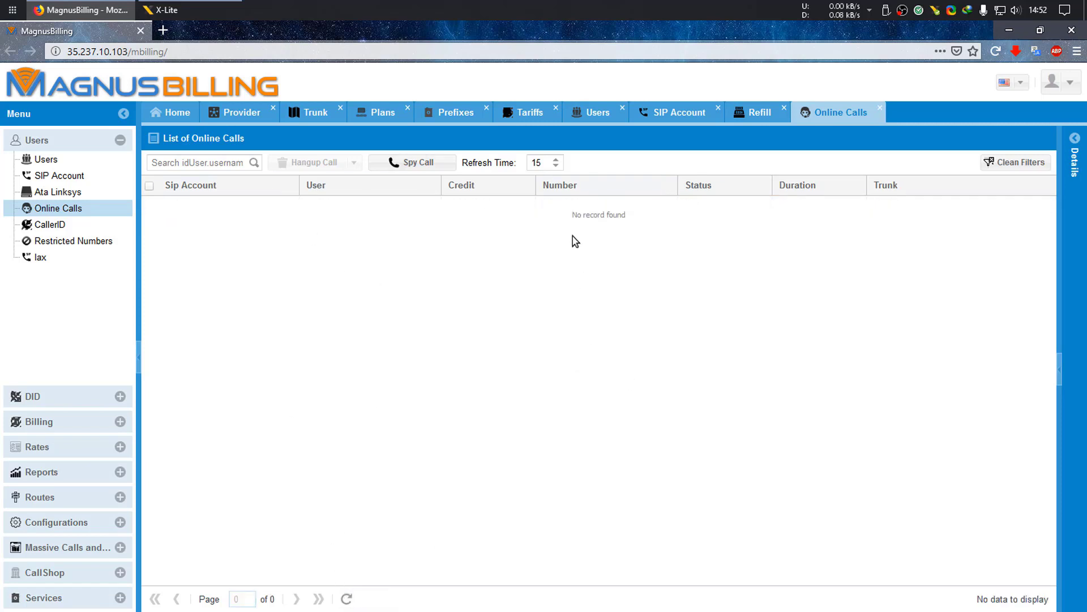
pyautogui.moveTo(121, 522)
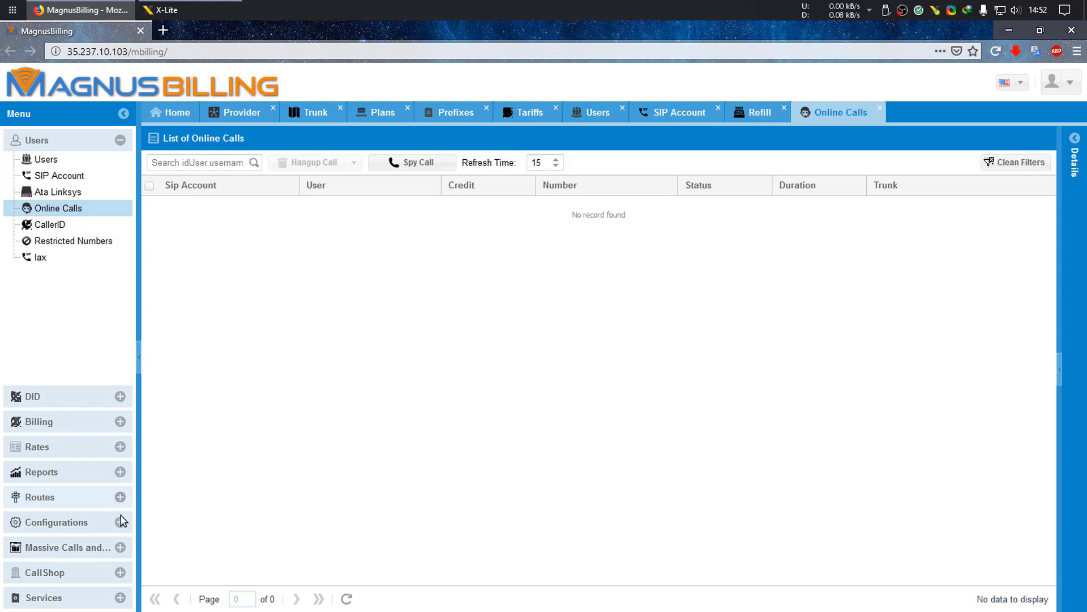
pyautogui.click(44, 471)
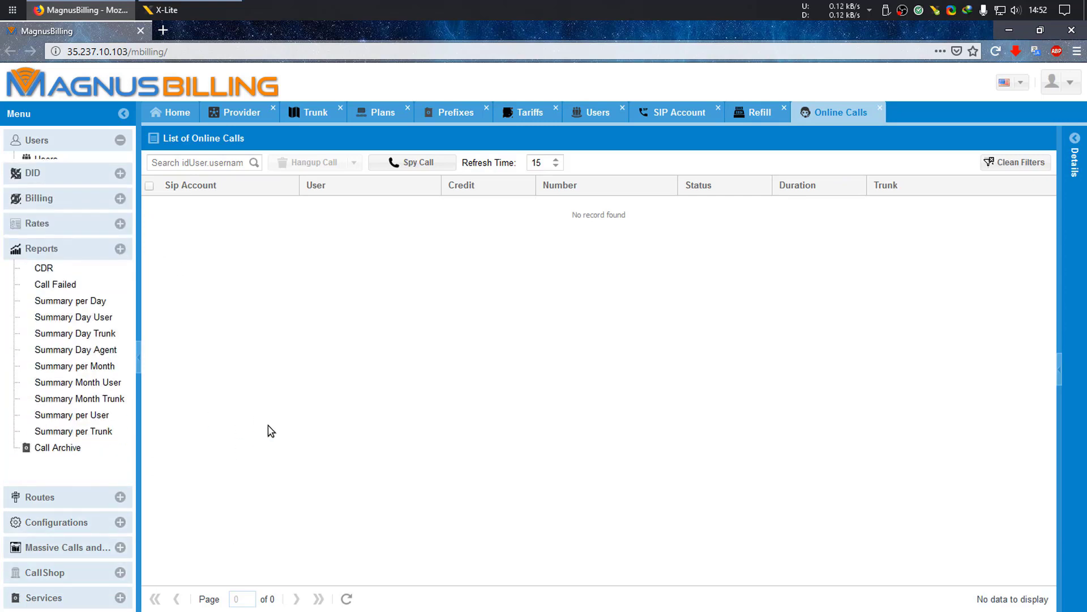
# Open the CDR report listing 30281's 18-second Brazil call selling USD 0.0090
pyautogui.click(43, 267)
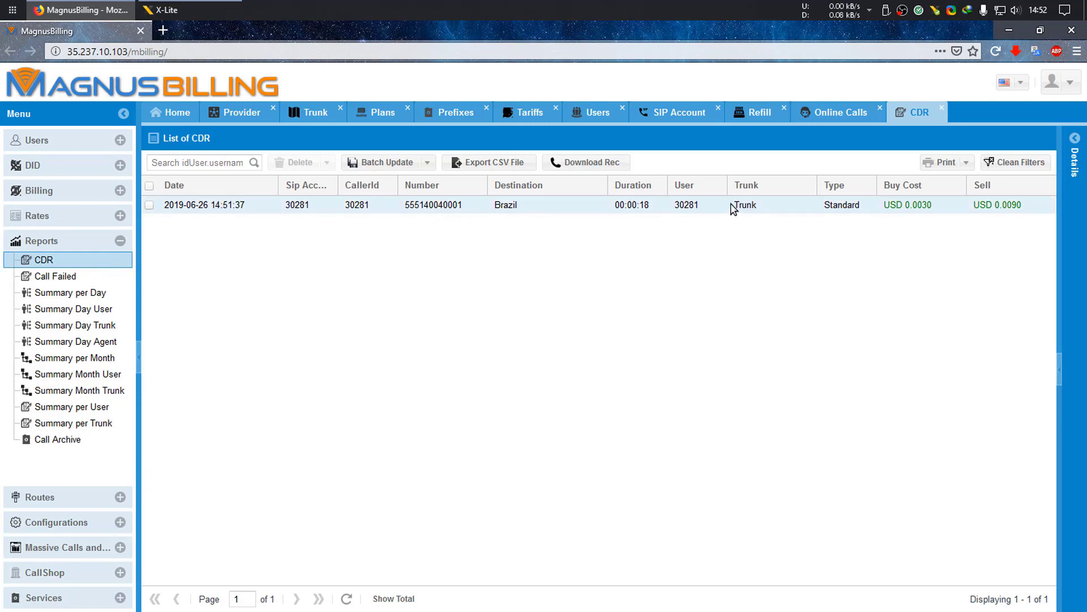
pyautogui.moveTo(461, 253)
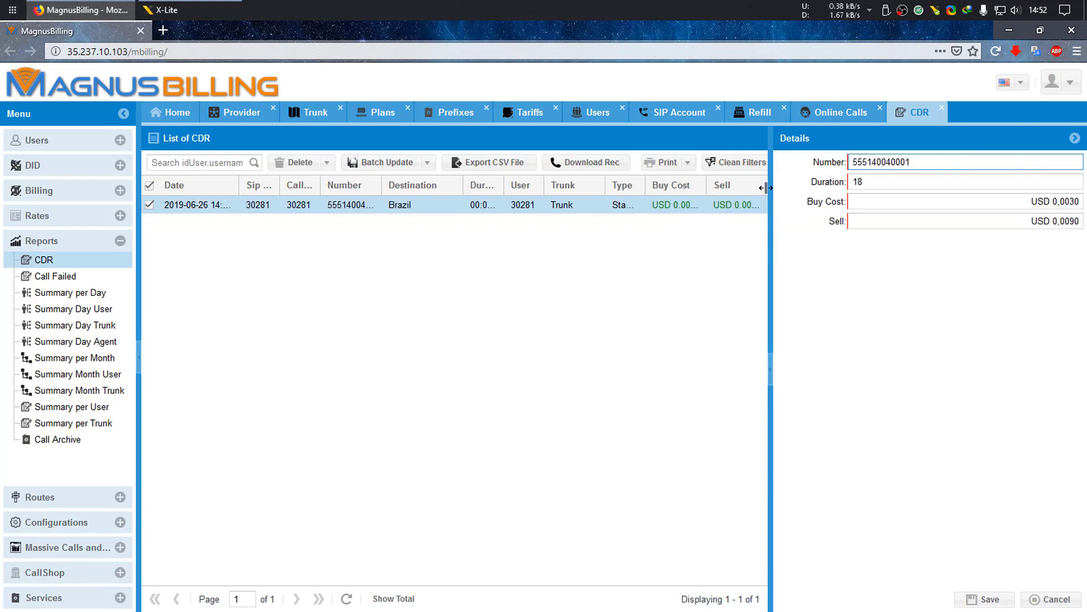
pyautogui.moveTo(569, 260)
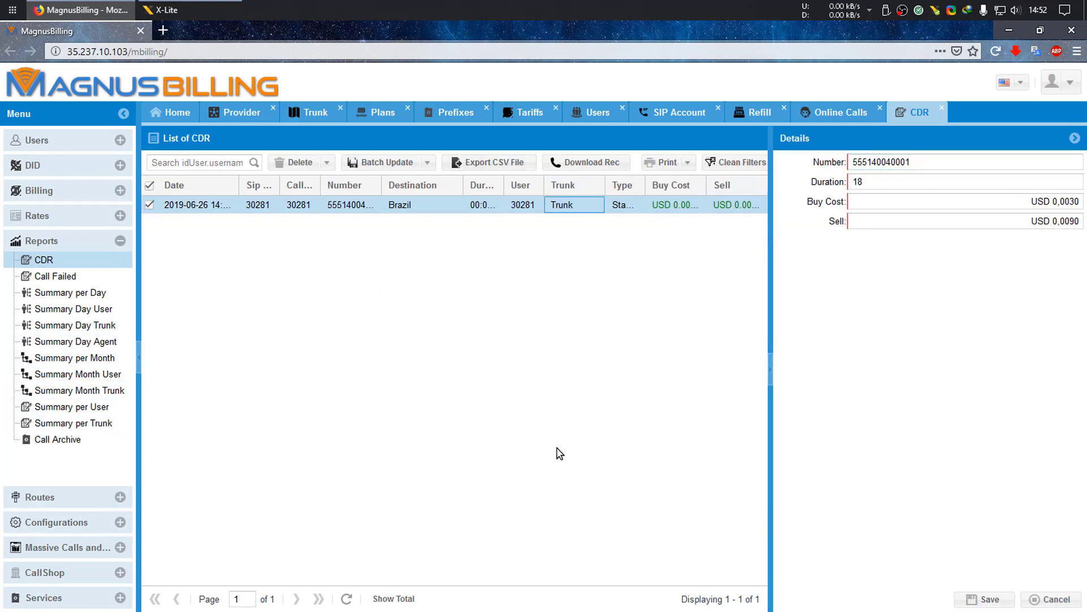
pyautogui.moveTo(318, 363)
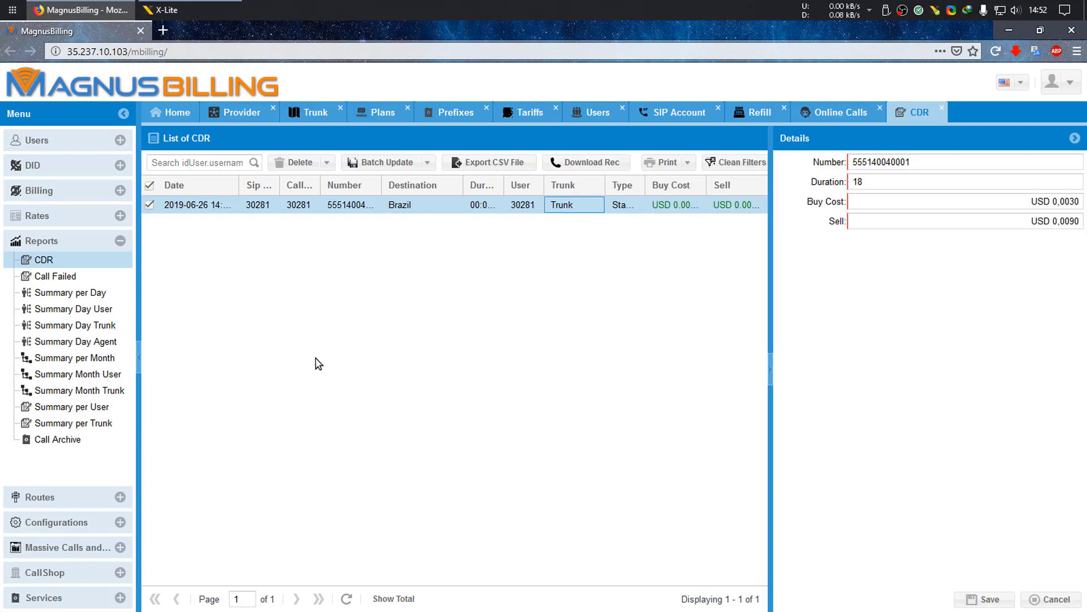
pyautogui.moveTo(184, 142)
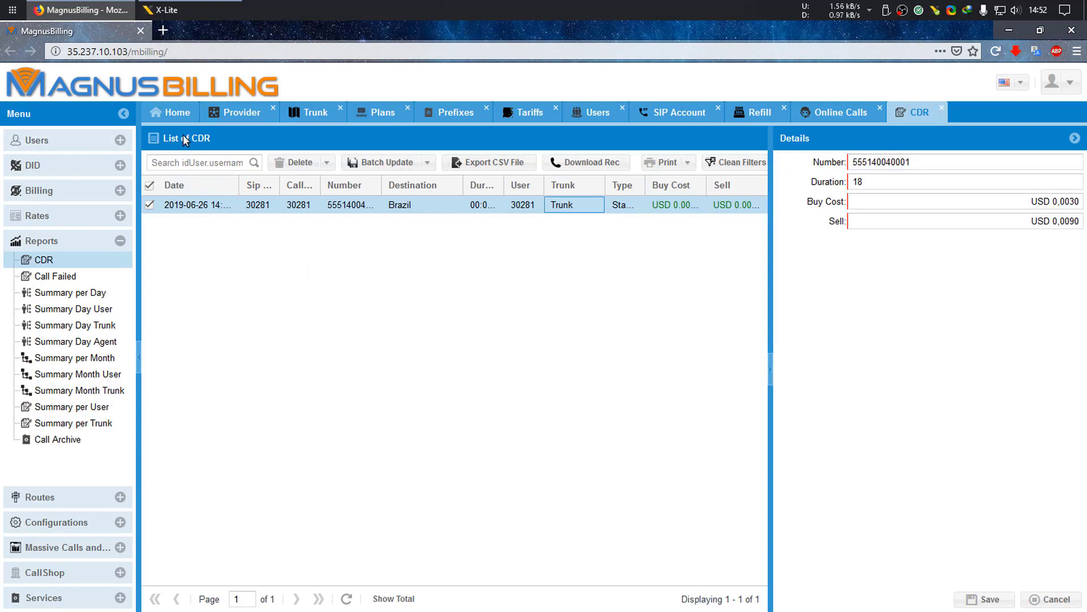